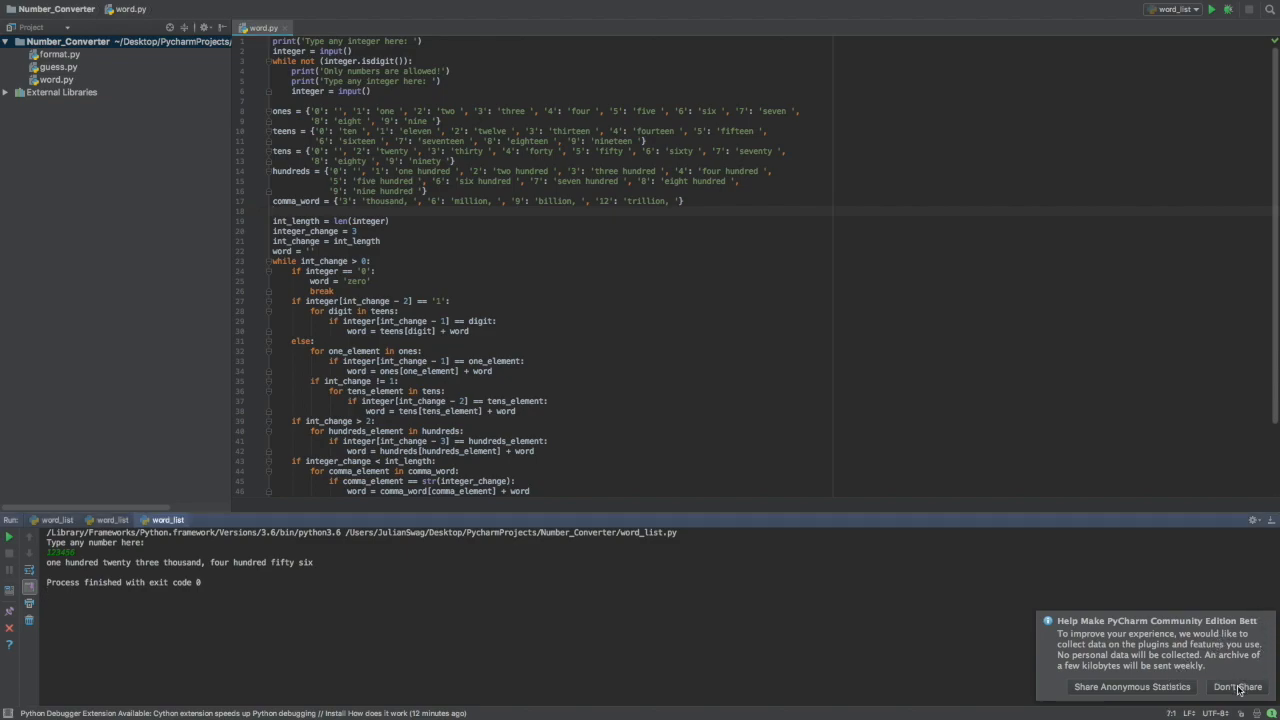
# - Decline the data-sharing notice and start creating a new Python file from the File menu
pyautogui.click(1236, 688)
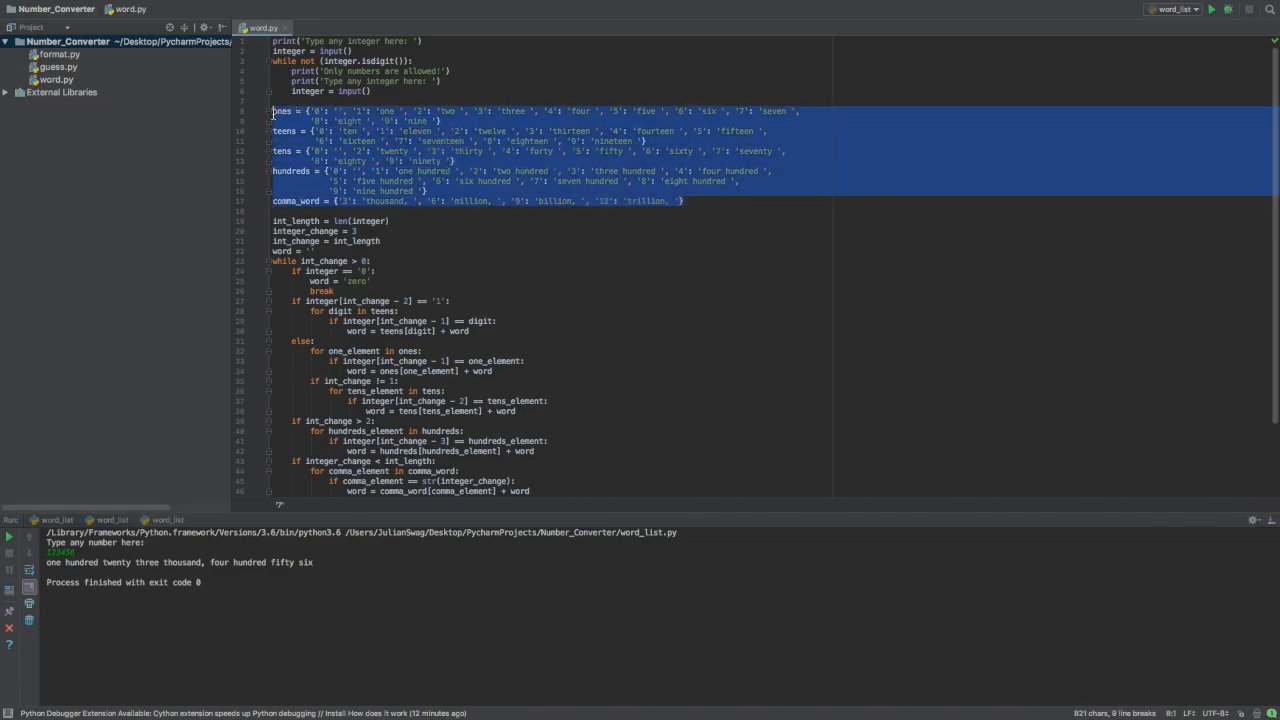
pyautogui.click(684, 200)
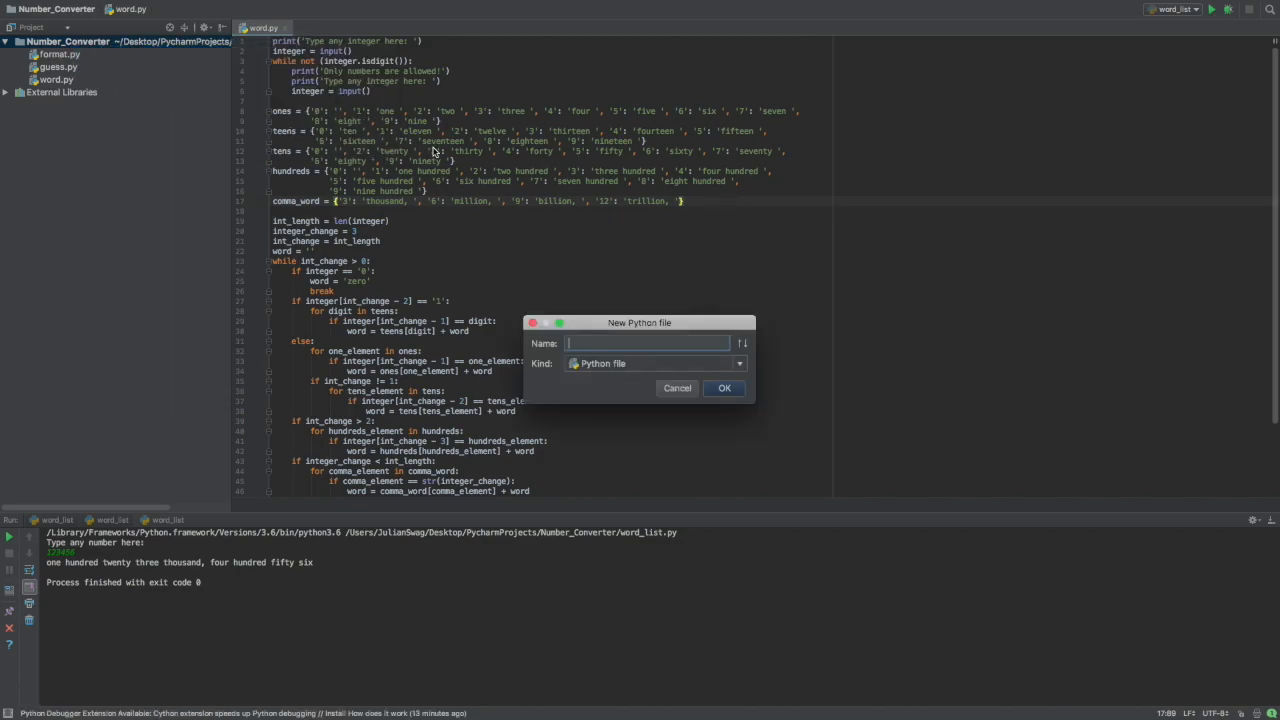
# - Name the new file word_list and confirm so it opens for editing
pyautogui.write('word_list')
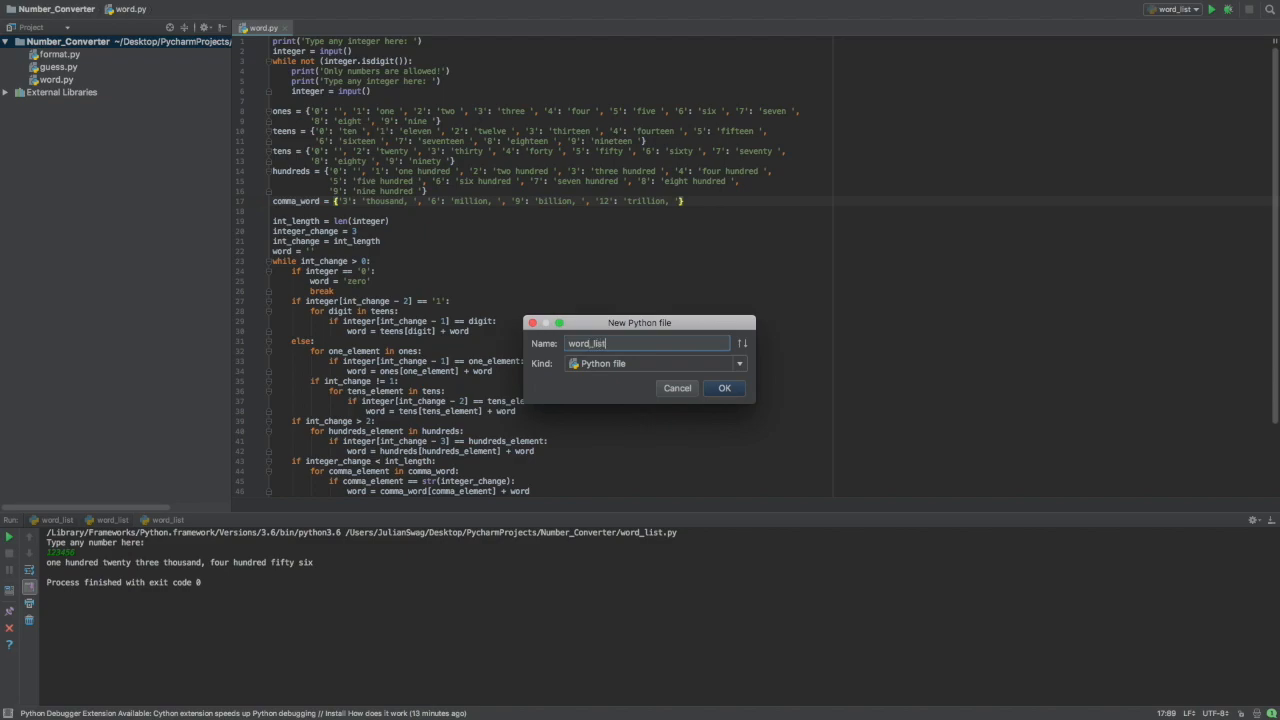
pyautogui.click(724, 388)
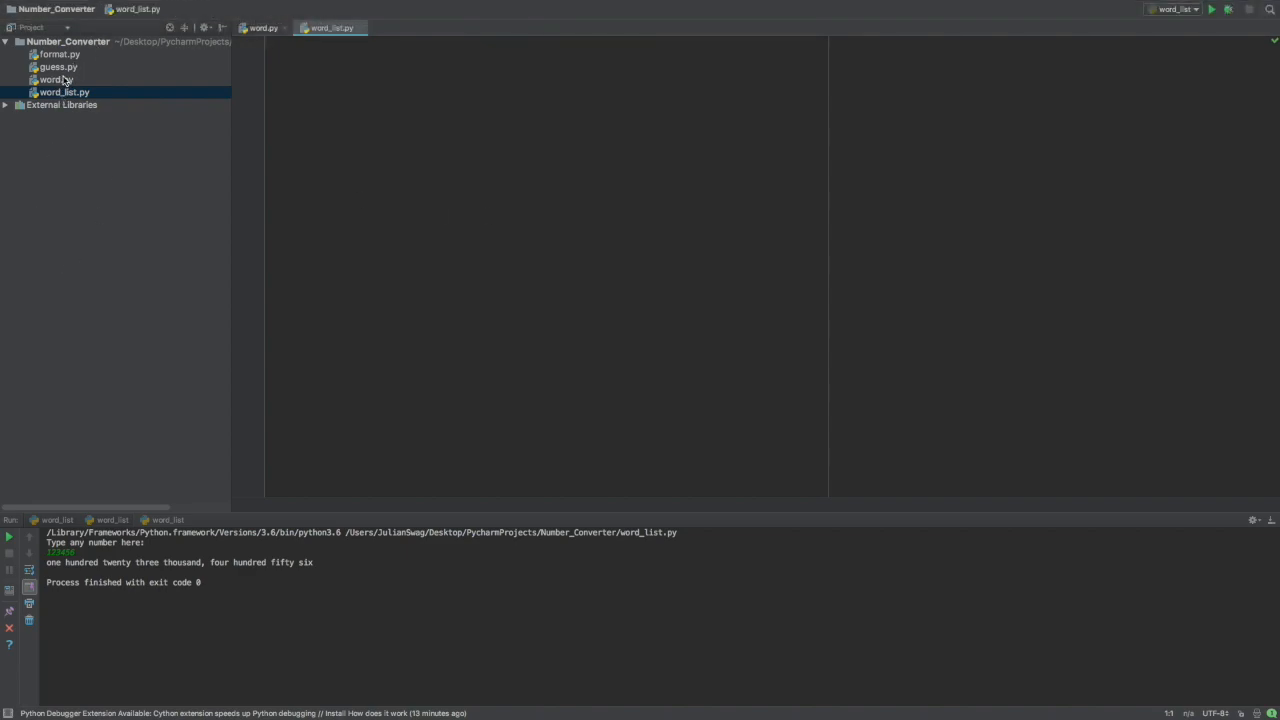
# - Keep only the input-prompt loop and refactor-rename its variable integer to number
pyautogui.click(262, 28)
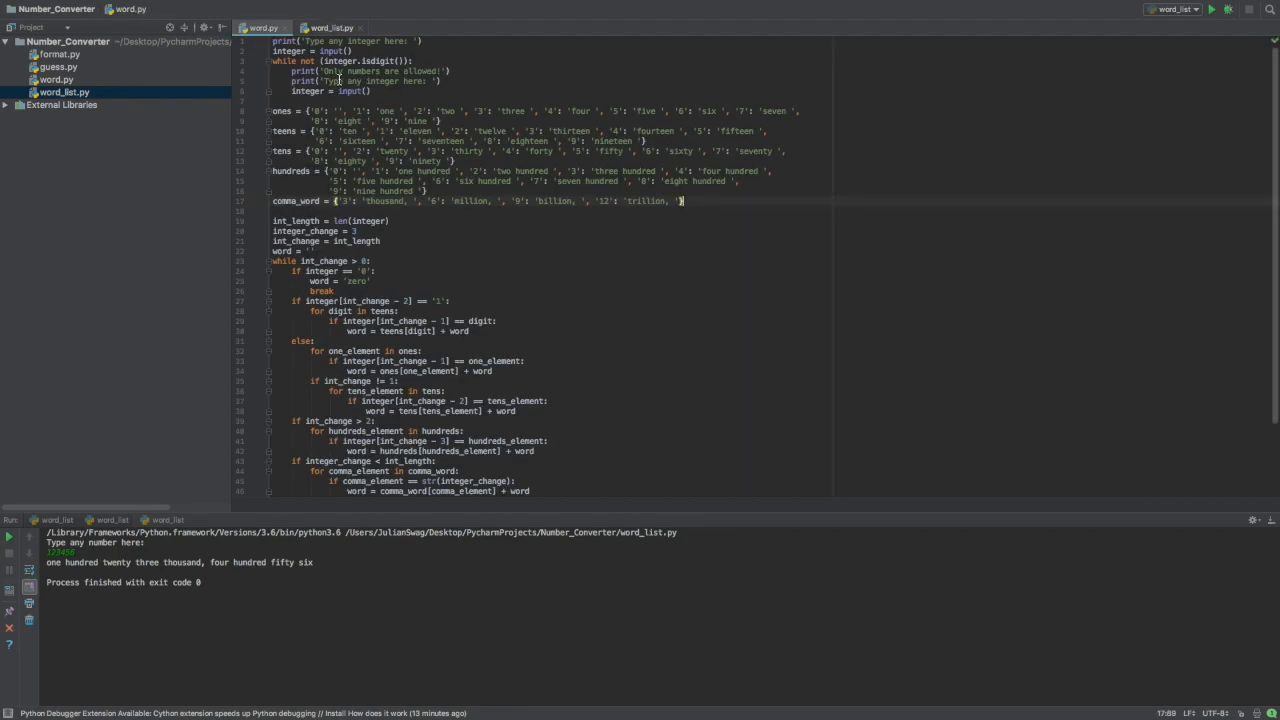
pyautogui.moveTo(280, 40); pyautogui.dragTo(370, 90)
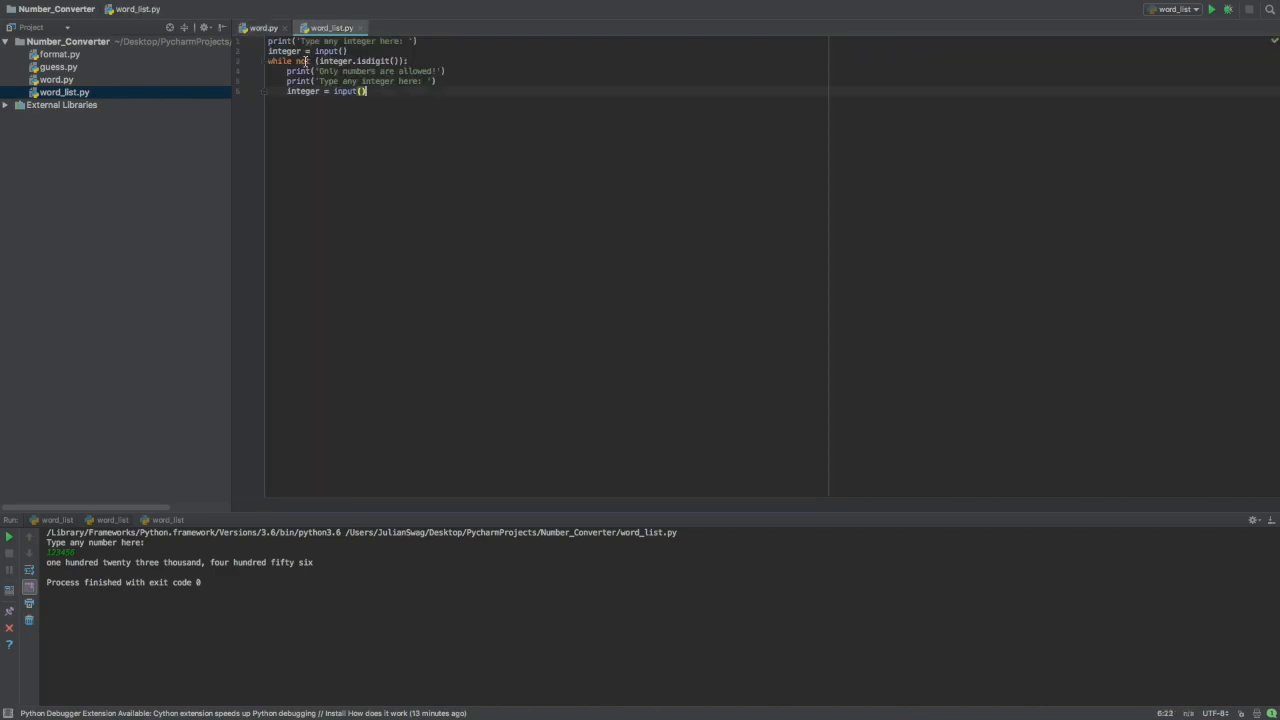
pyautogui.doubleClick(284, 52)
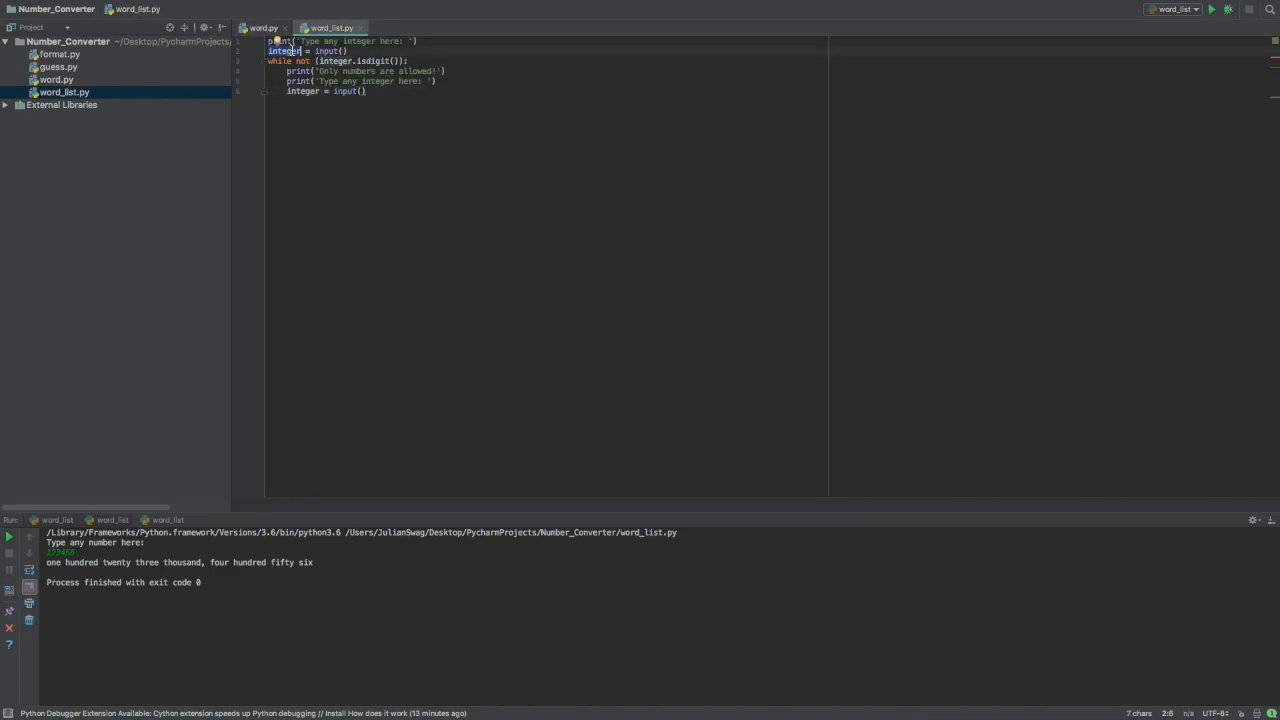
pyautogui.rightClick(284, 50)
pyautogui.write('umbert')
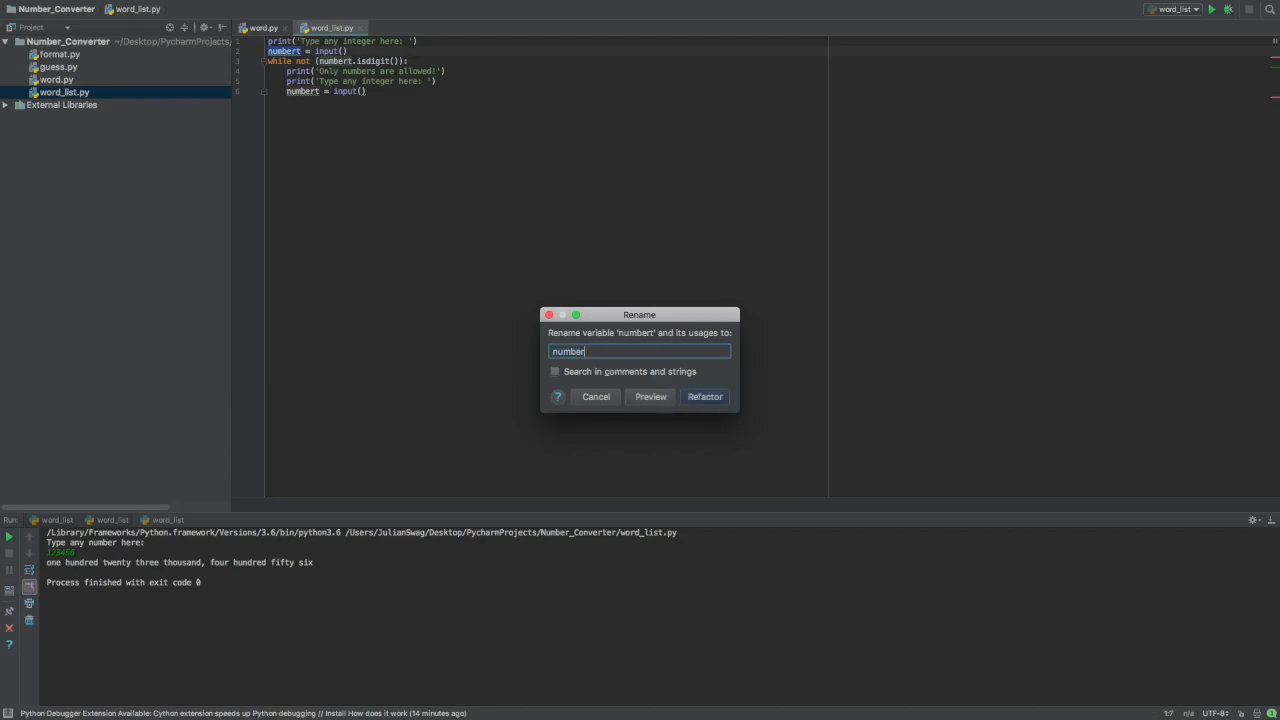
pyautogui.click(704, 396)
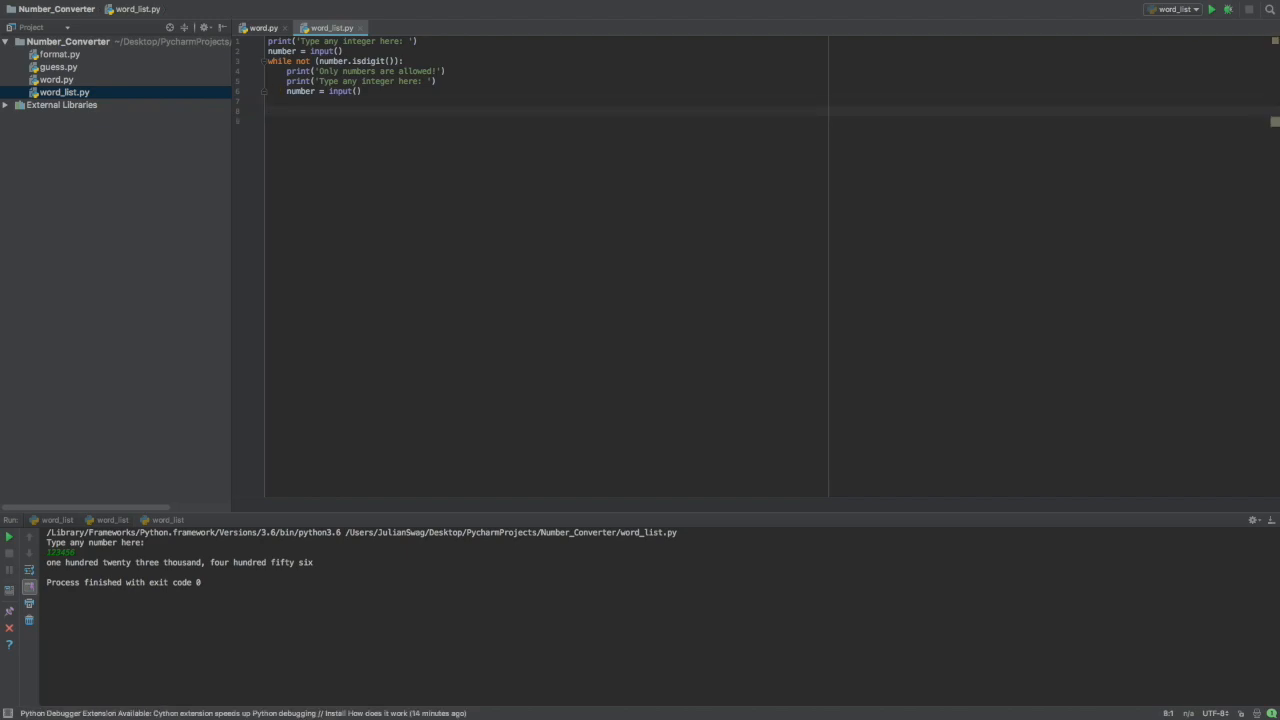
# - Define the ones, teens and decades lists of English number words below the input loop
pyautogui.write('or')
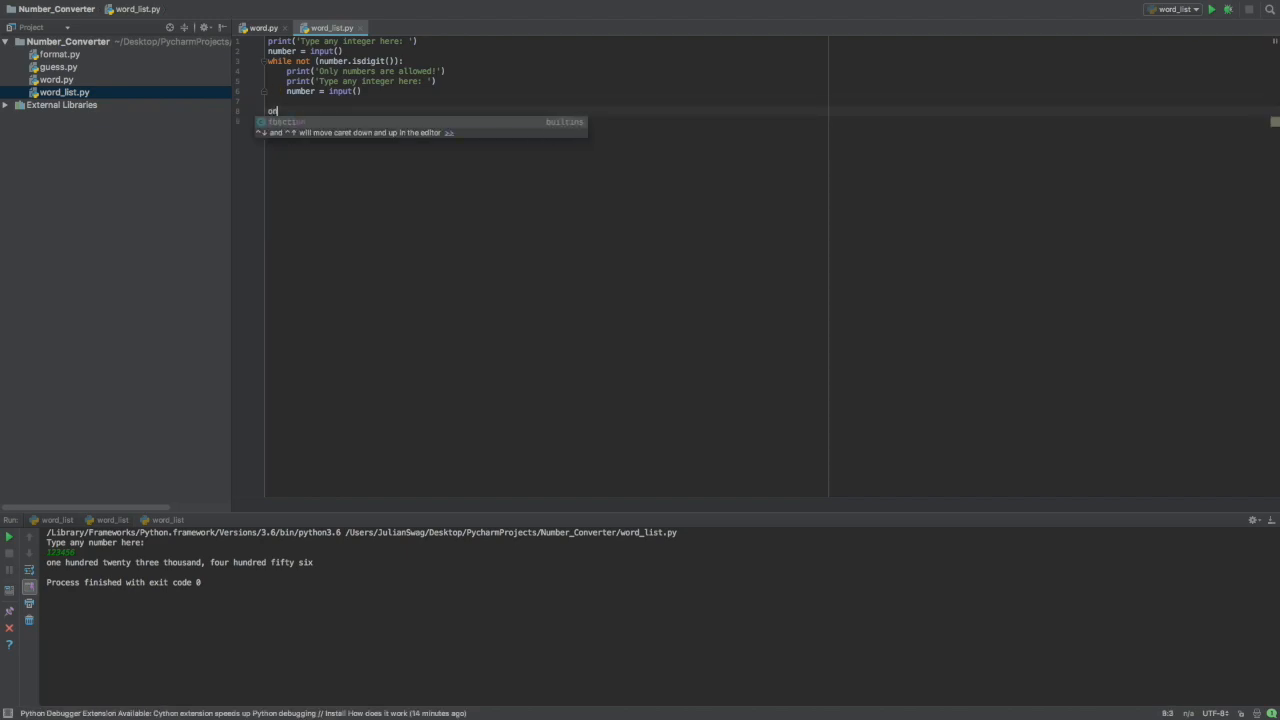
pyautogui.write("ones = ['', '")
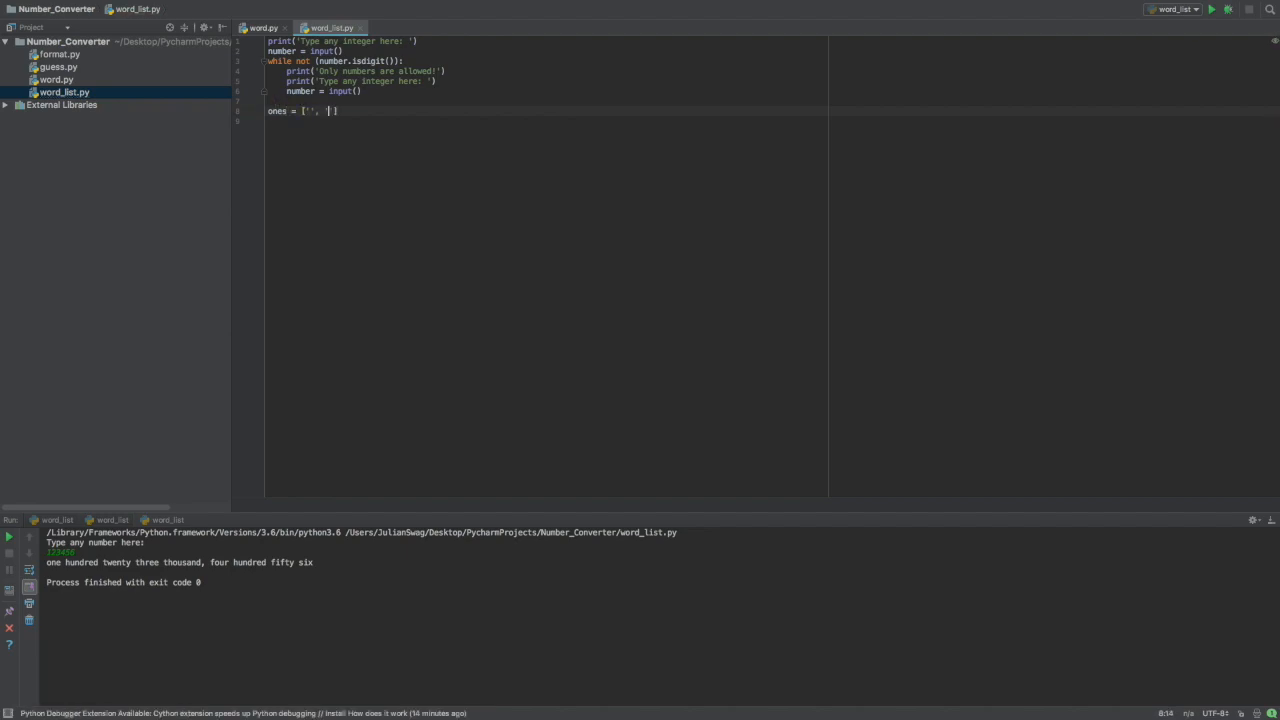
pyautogui.write("'one ', 'two")
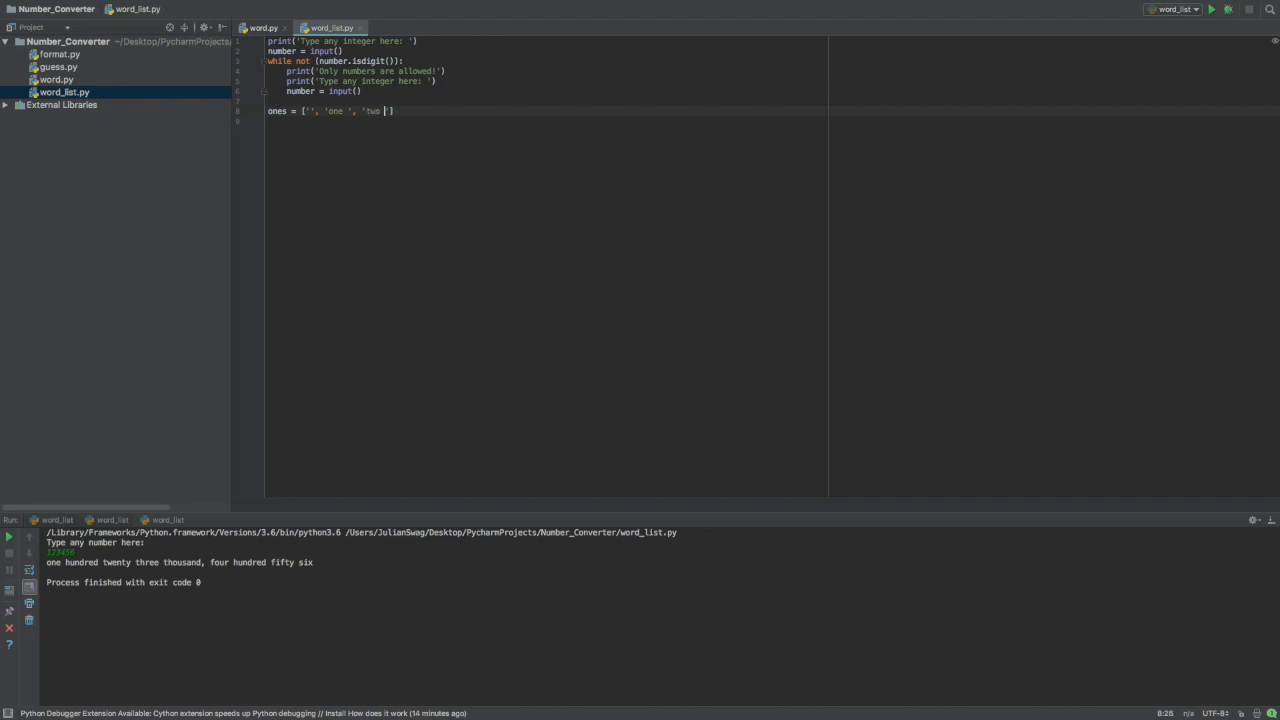
pyautogui.write("'three ', 'four ', 'five ', 'six ', 'seven ', 'eight ', 'nine '")
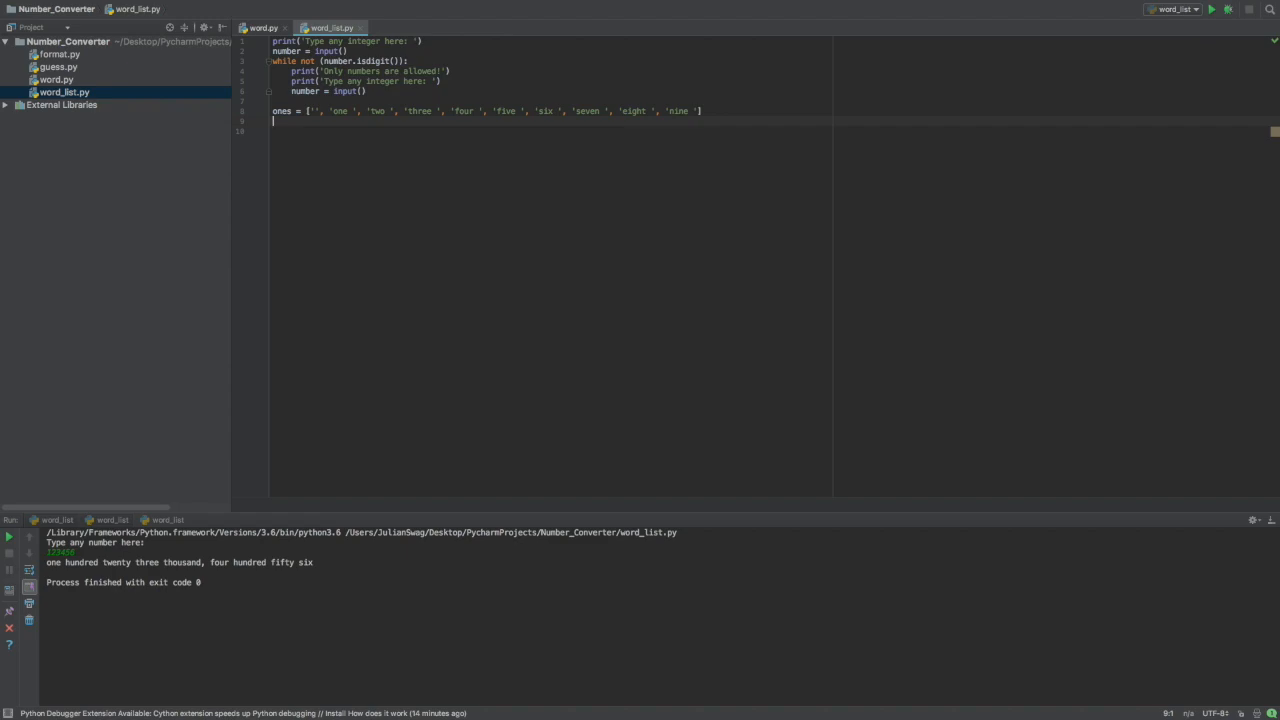
pyautogui.write('tee')
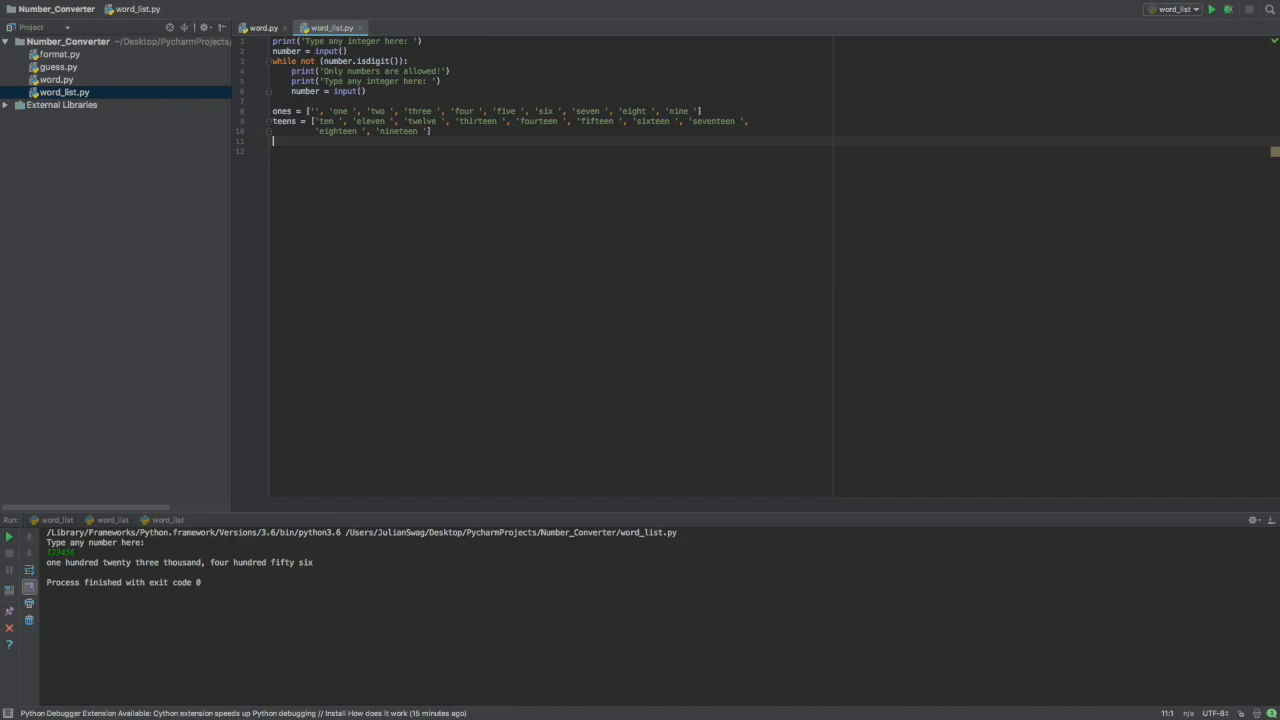
pyautogui.write('deca')
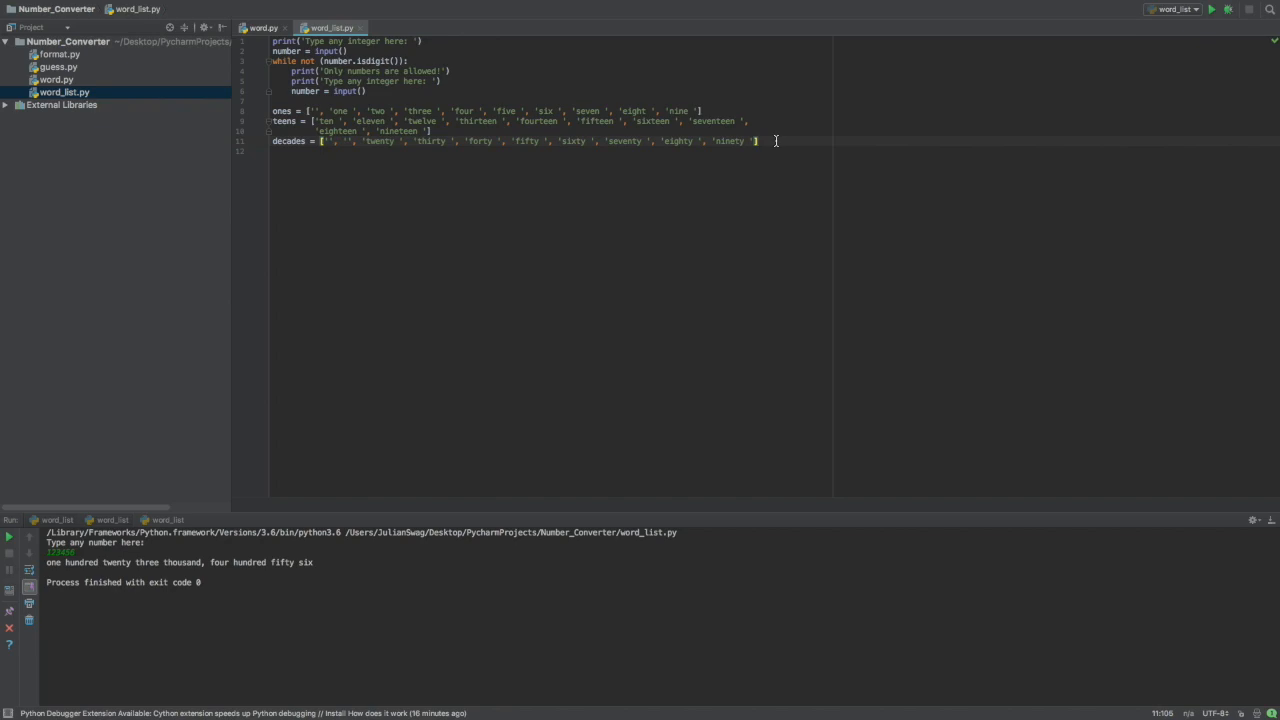
pyautogui.press('enter')
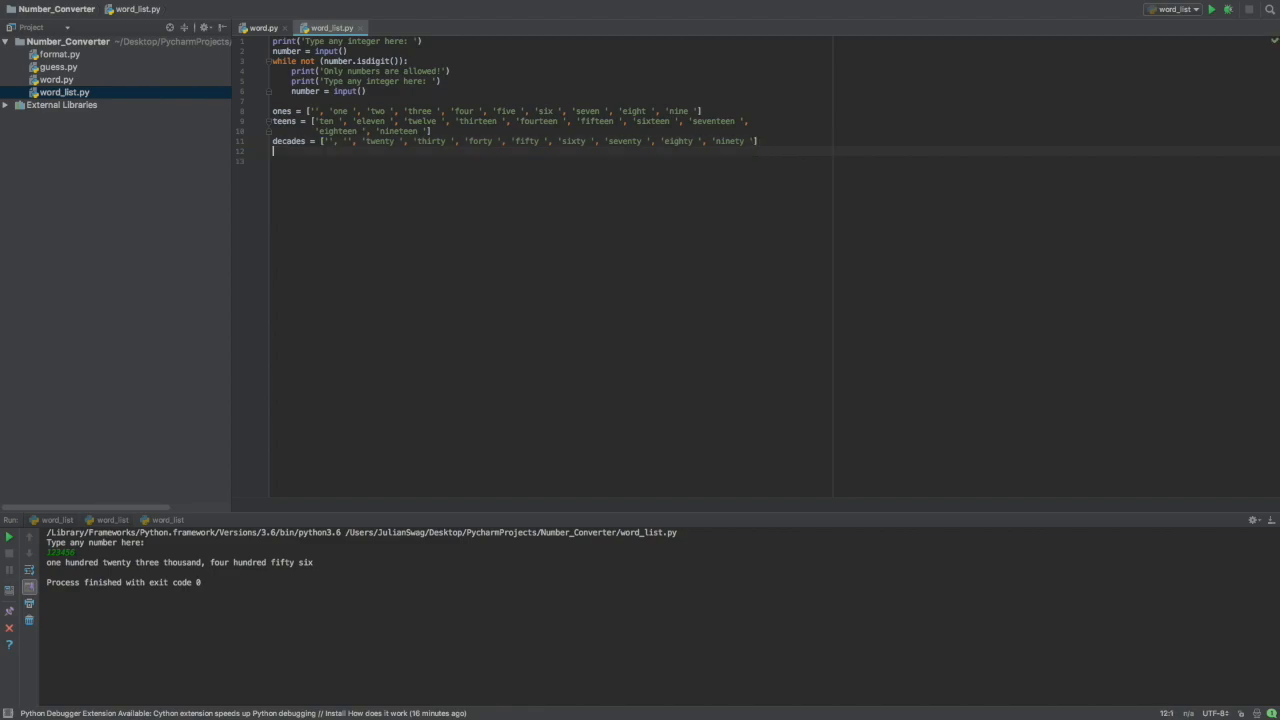
# - Define the hundreds list and the comma_word list running from thousand to trillion
pyautogui.write('hundreds = [')
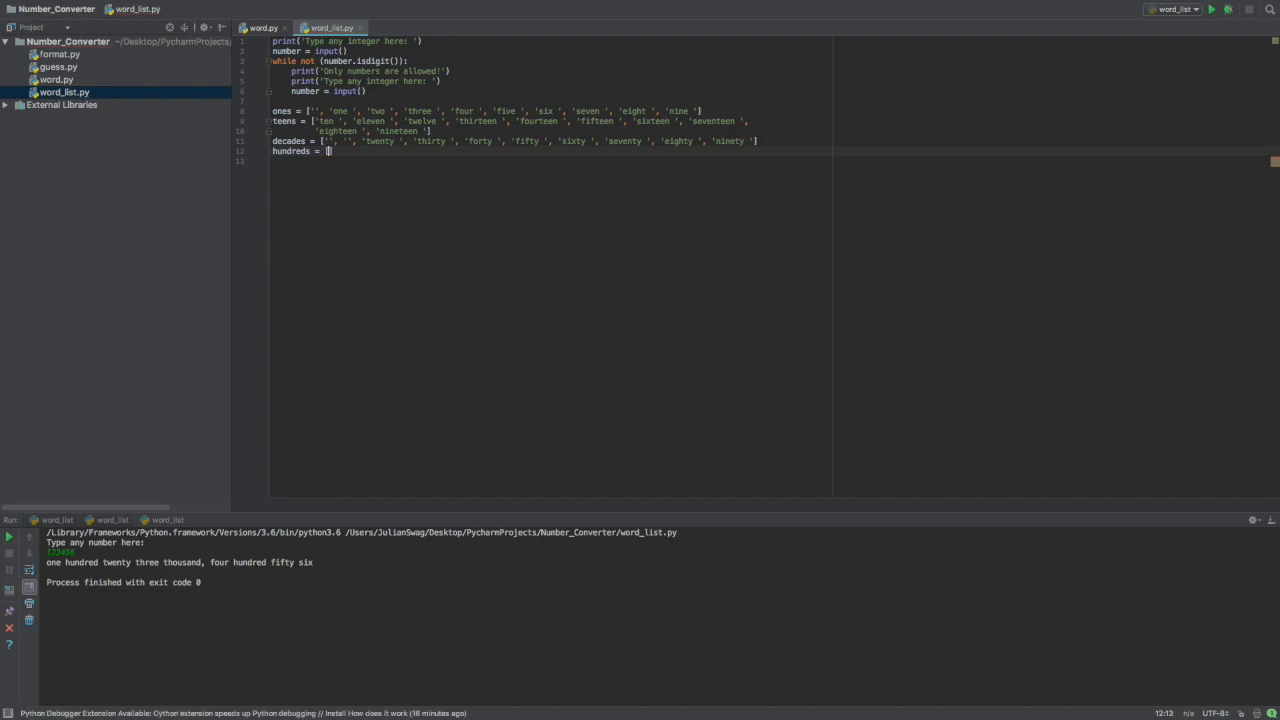
pyautogui.write("'', 'one hundred ', 'two hundred ', 'three hundred ', 'four hundred ', 'five hundred ', 'six hundred ', 'seven hundred ', 'eight hundred ', 'nine hundred ']")
pyautogui.write('comma_word')
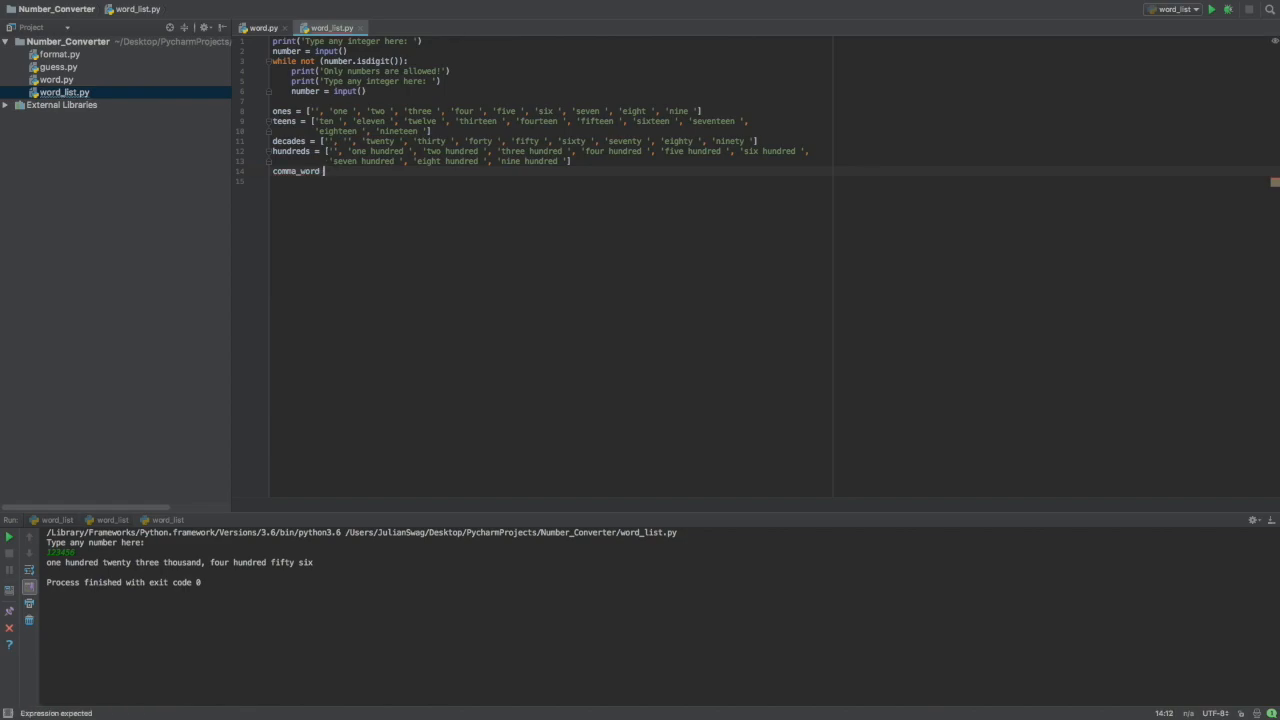
pyautogui.write('=')
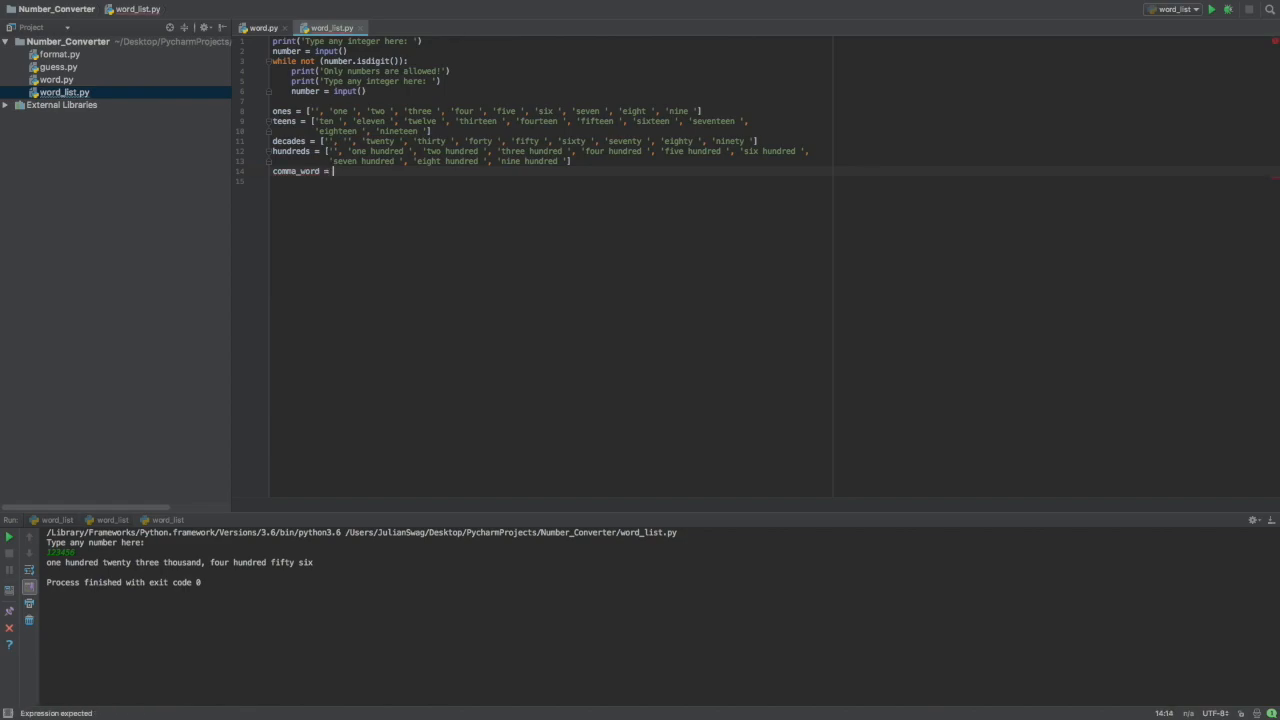
pyautogui.write('[]')
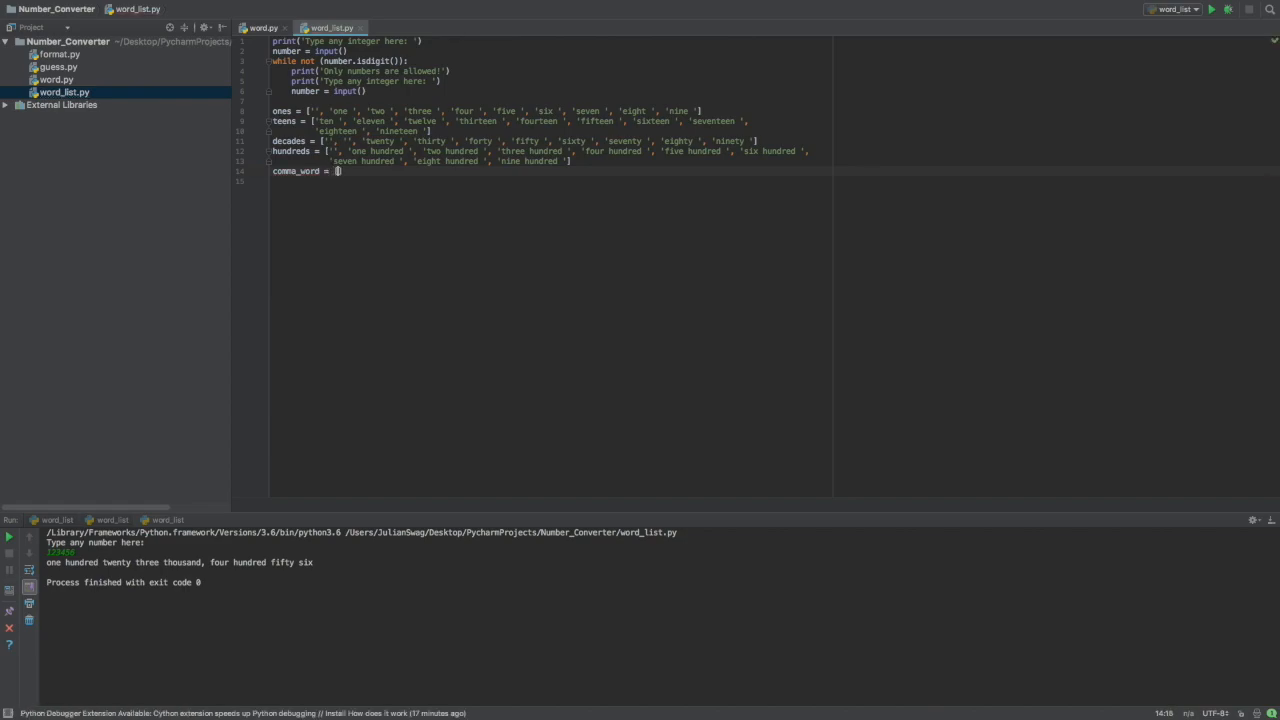
pyautogui.write("'")
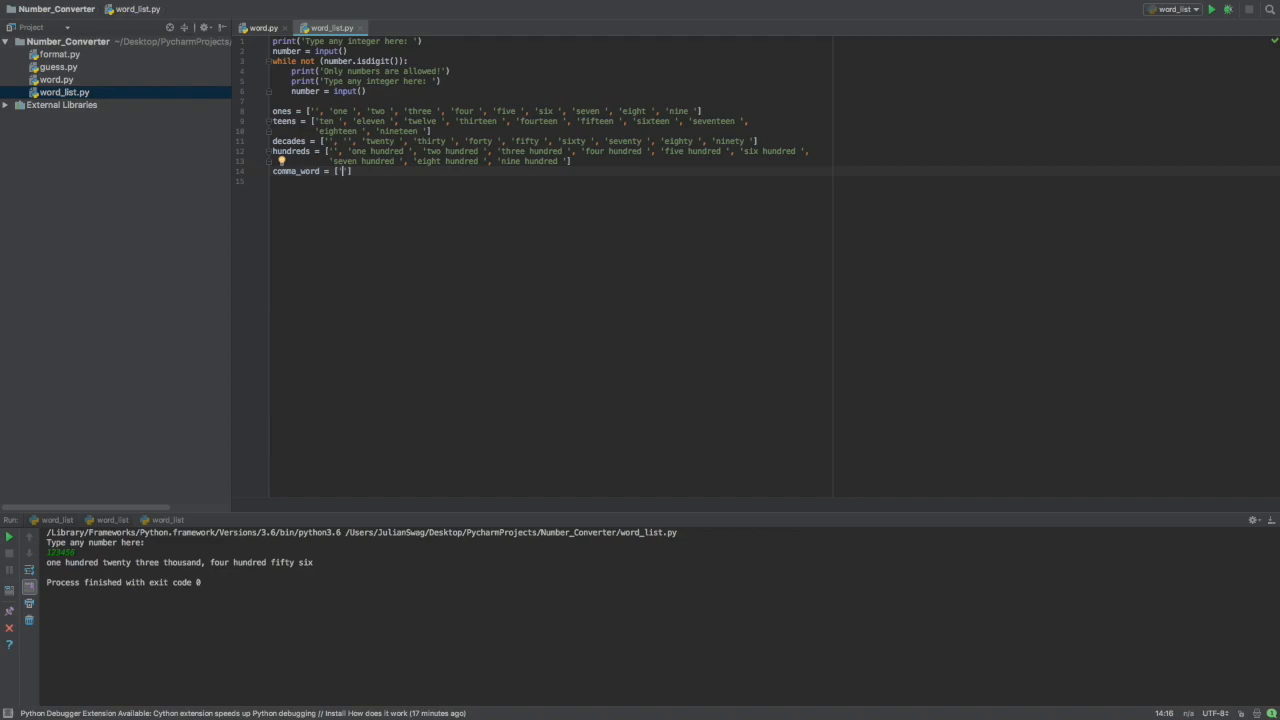
pyautogui.write("thousand, ', 'million, ', 'billion, ',")
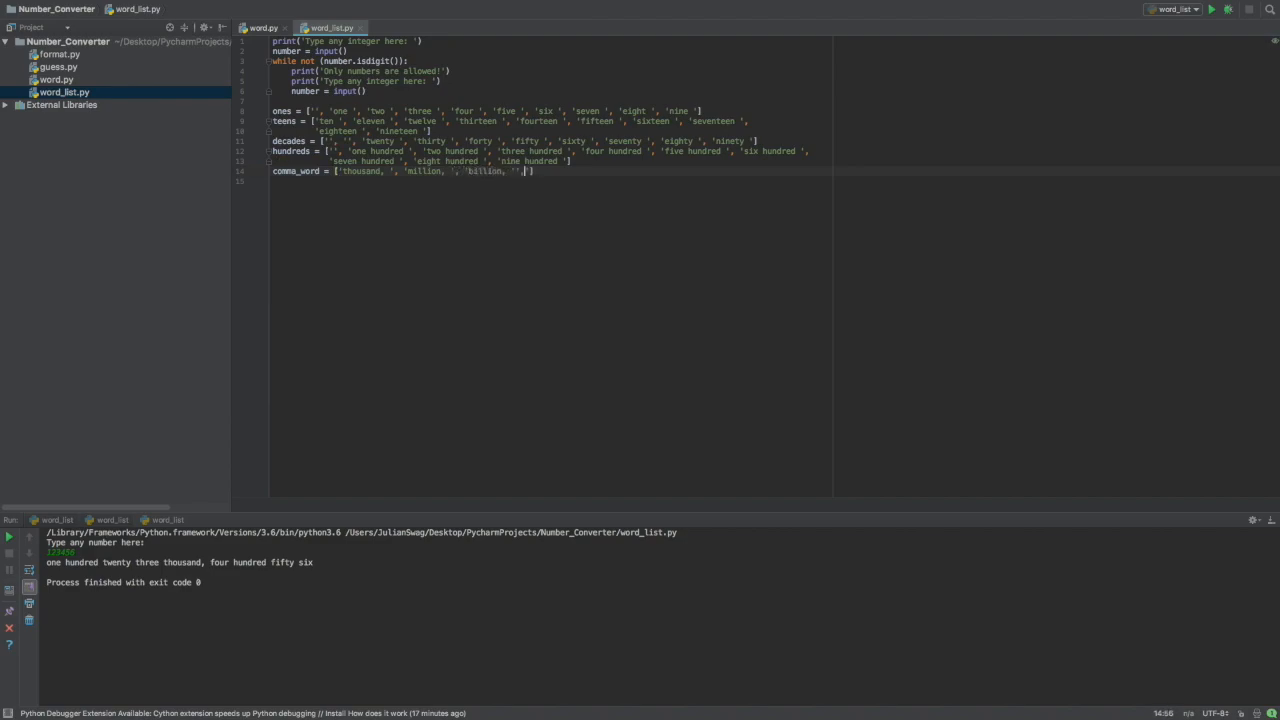
pyautogui.write("'trillion,")
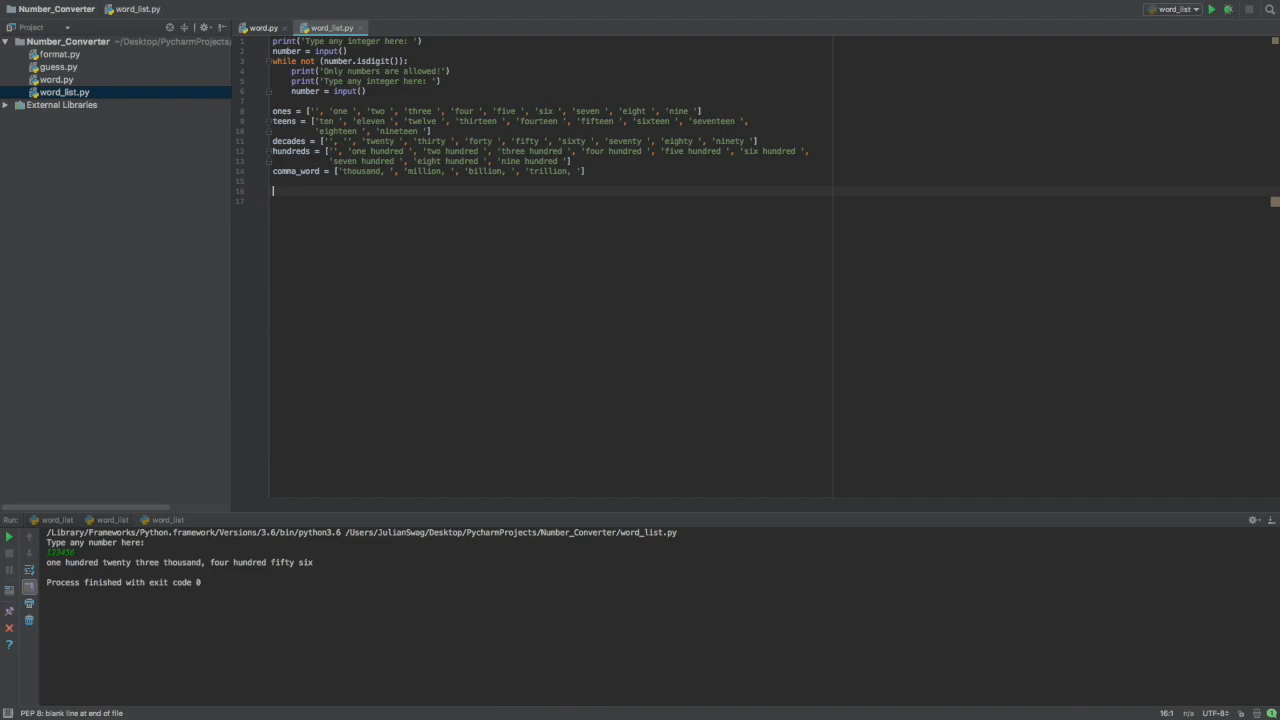
# - Initialise word = '', length = len(number), change = length and up_change = 0
pyautogui.write('word')
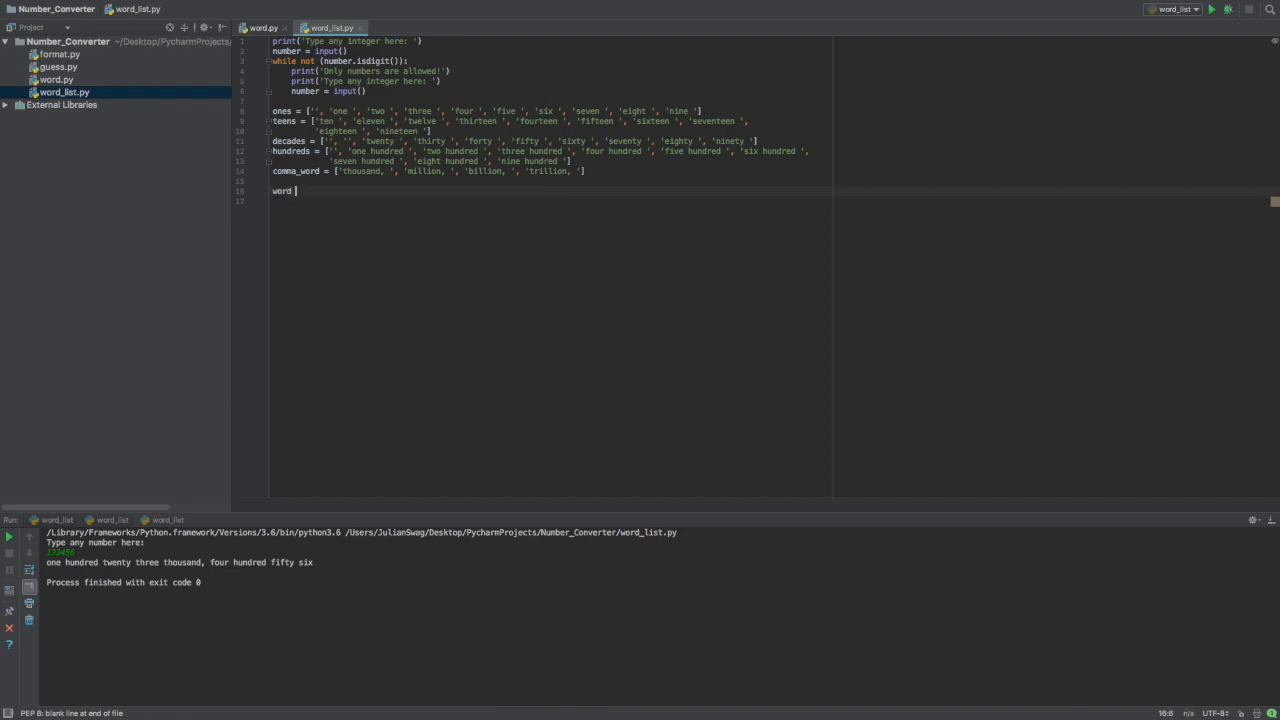
pyautogui.write("= ''")
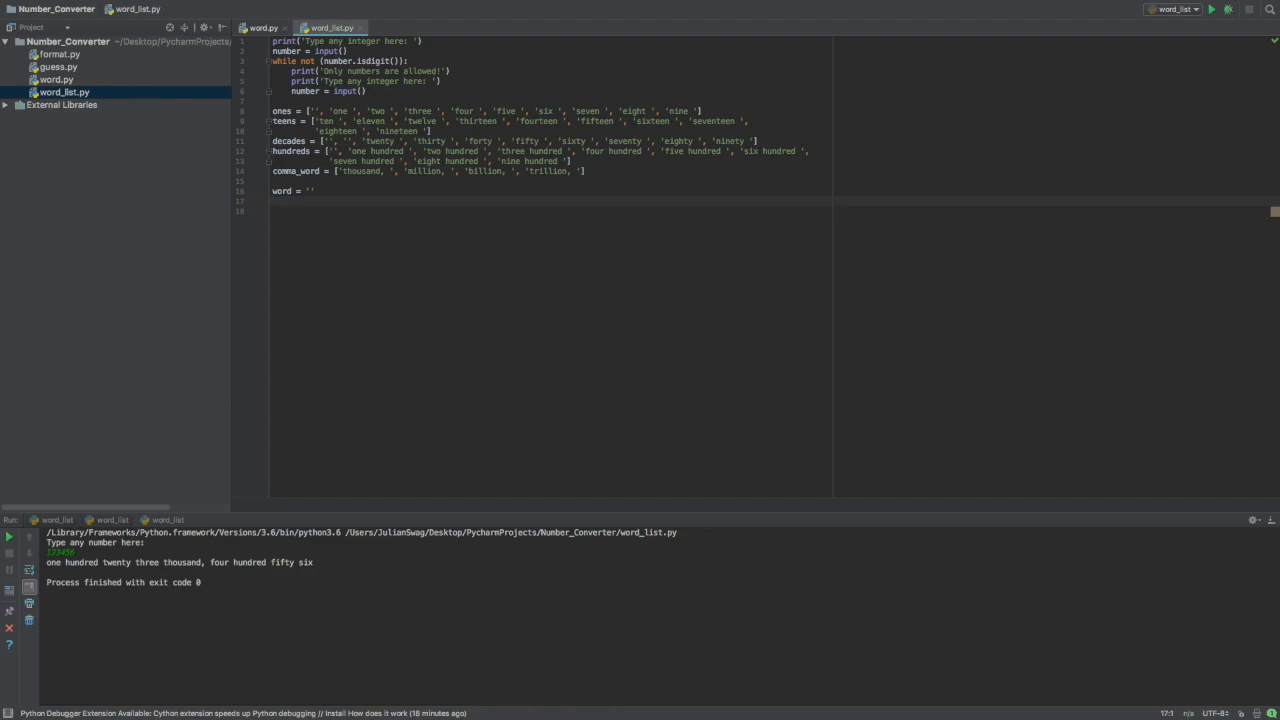
pyautogui.write('char')
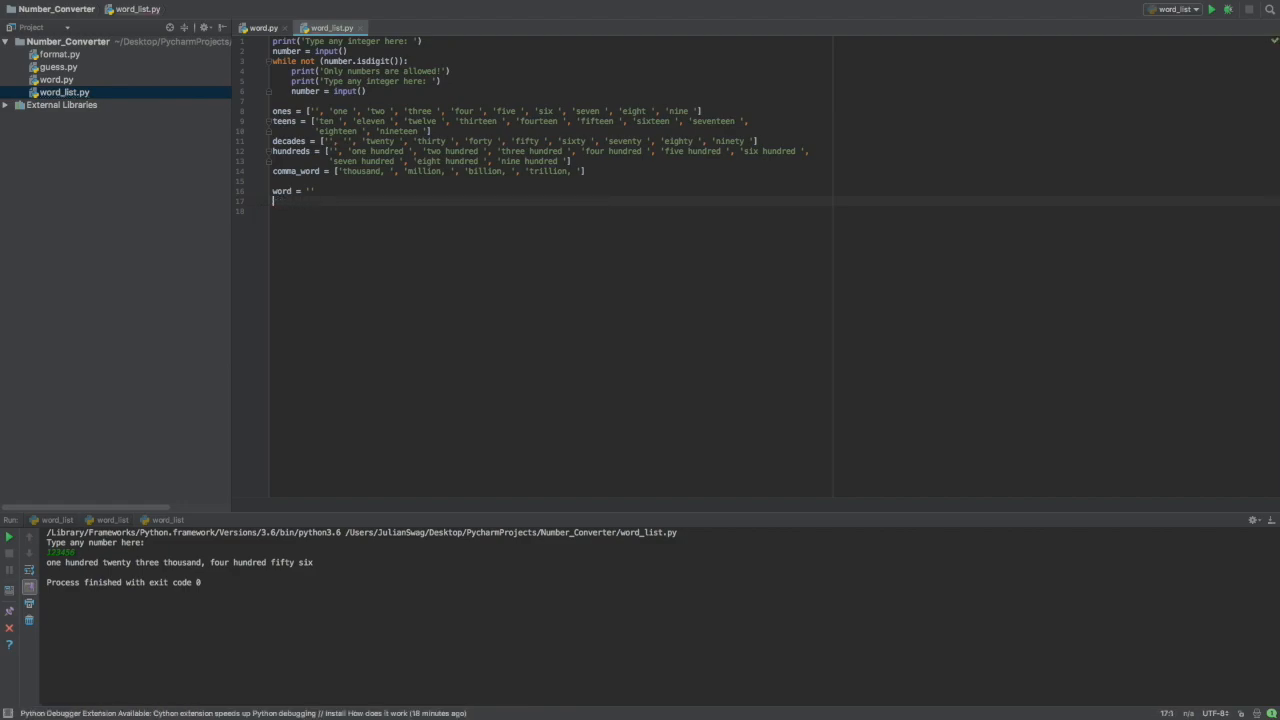
pyautogui.write('length = len(')
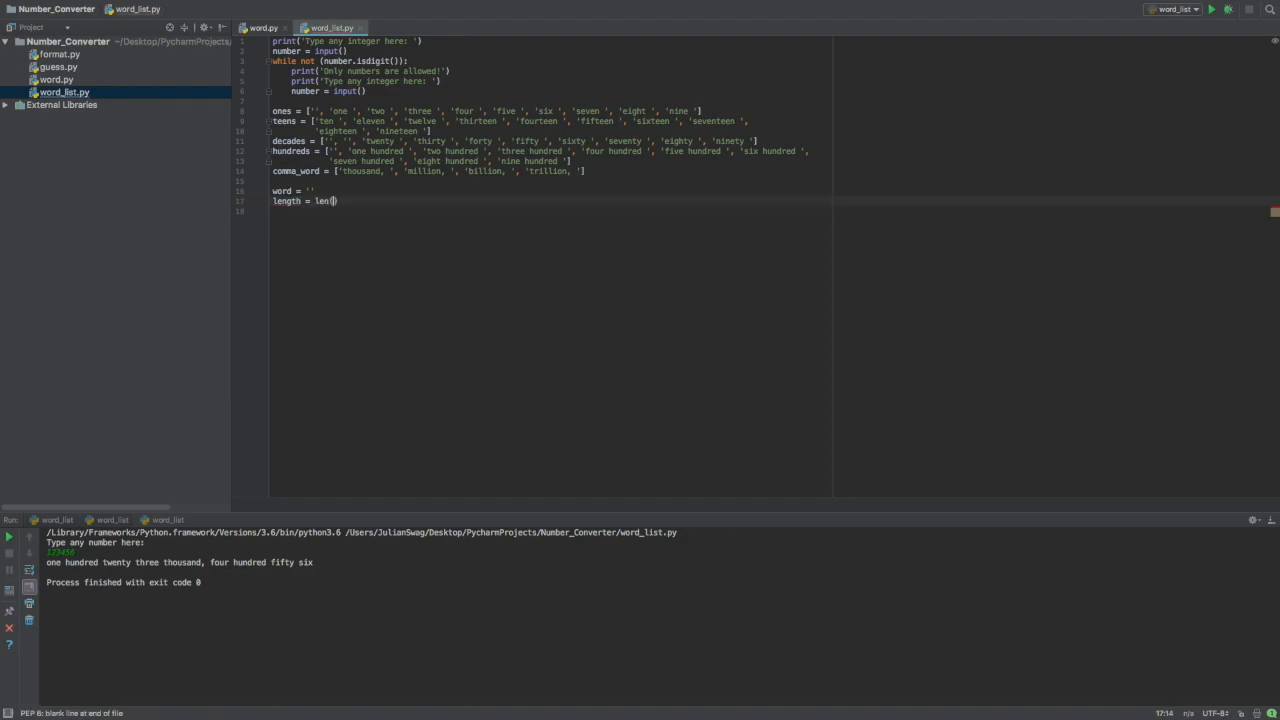
pyautogui.write('number')
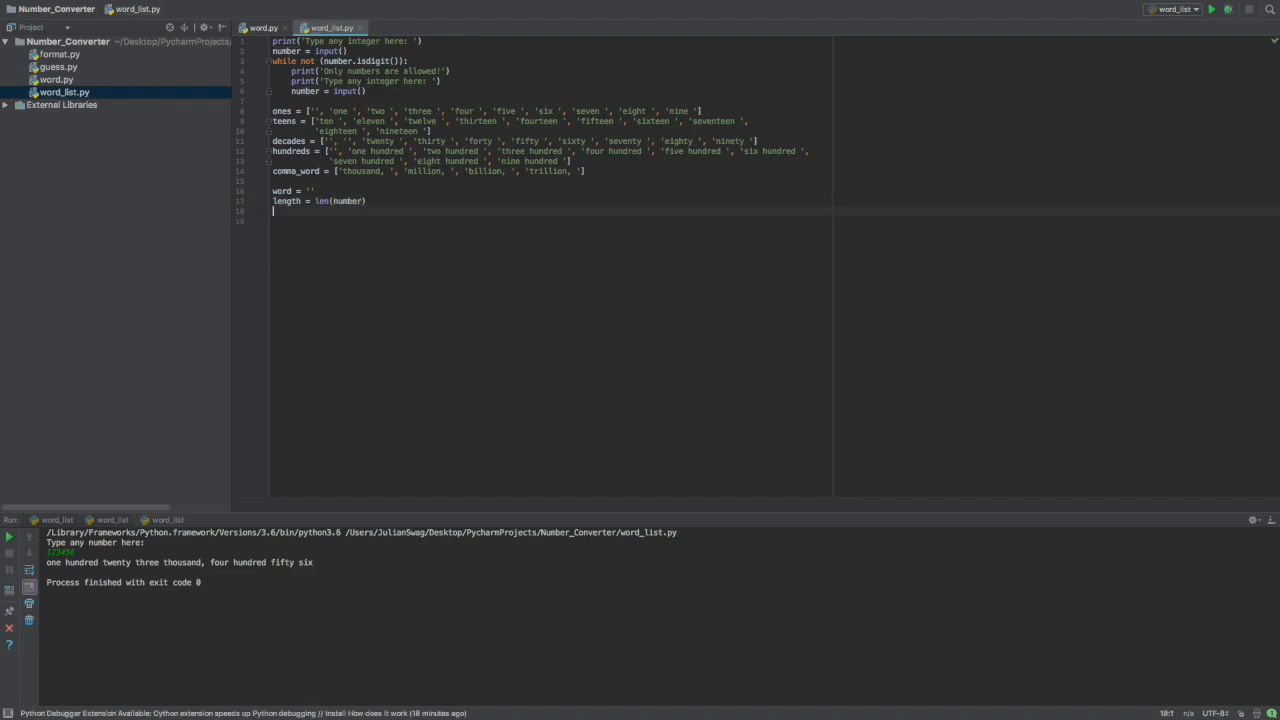
pyautogui.write('change =')
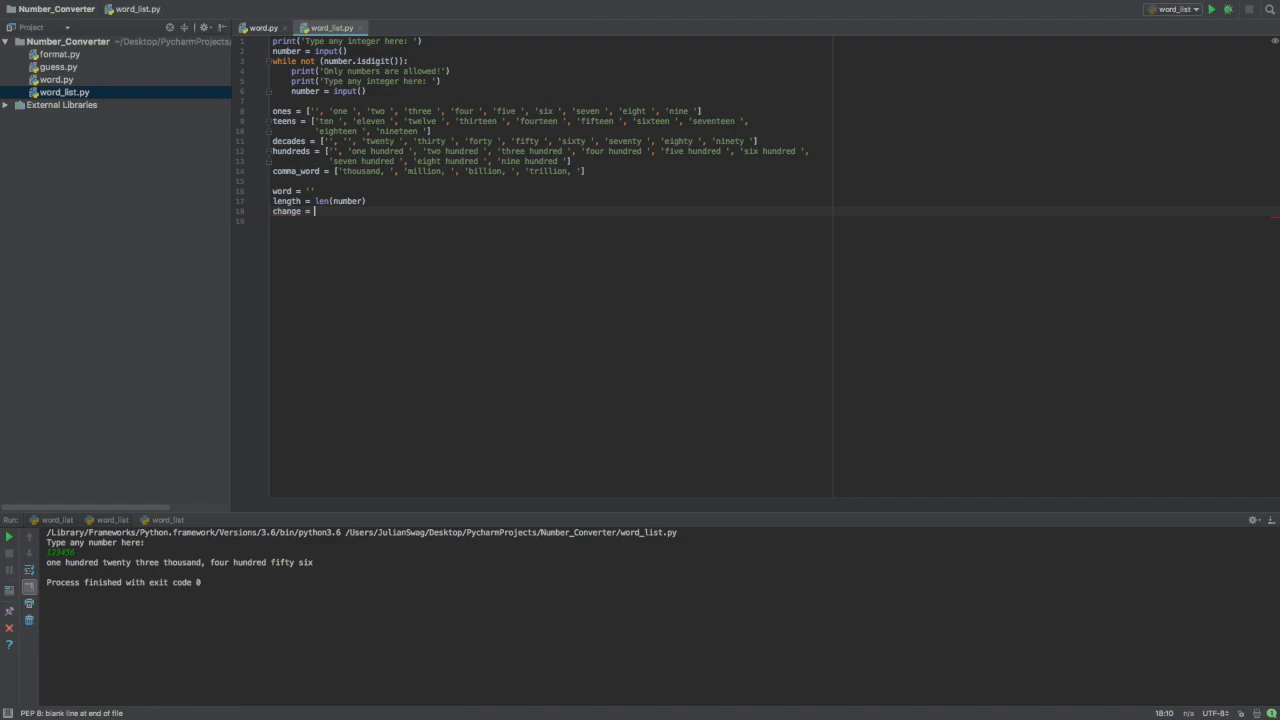
pyautogui.write('length')
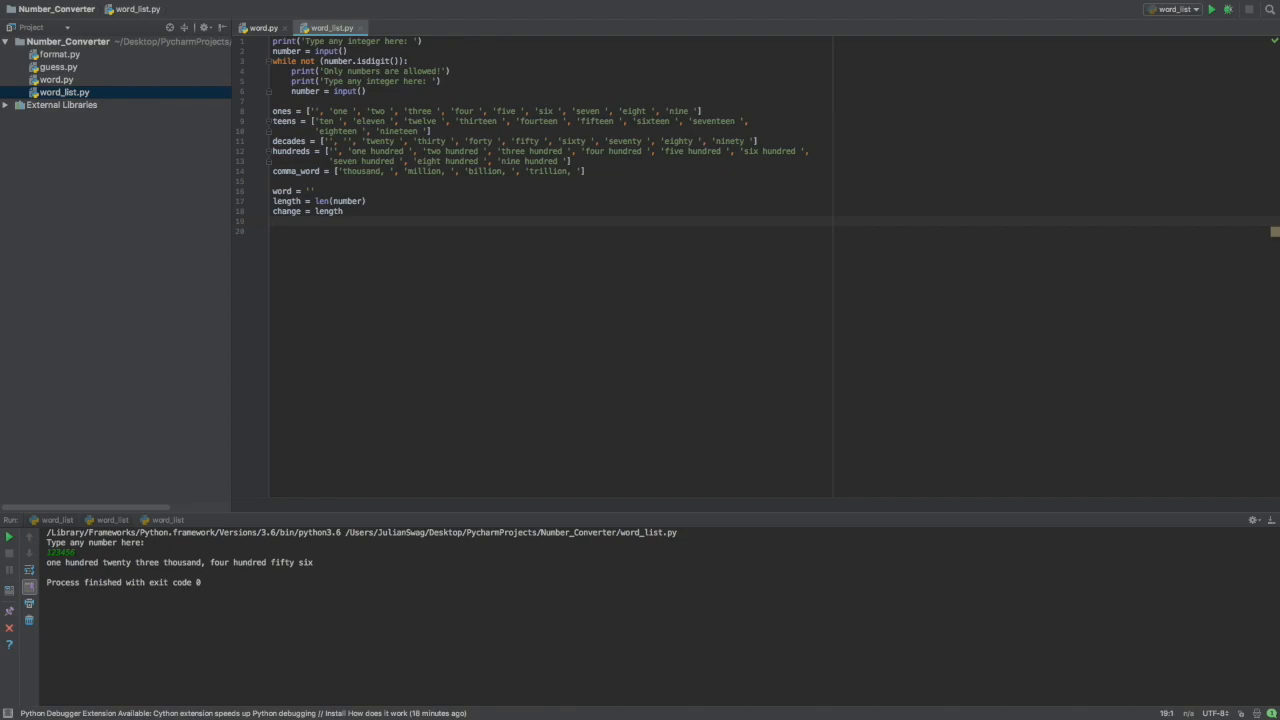
pyautogui.write('up_change = 0')
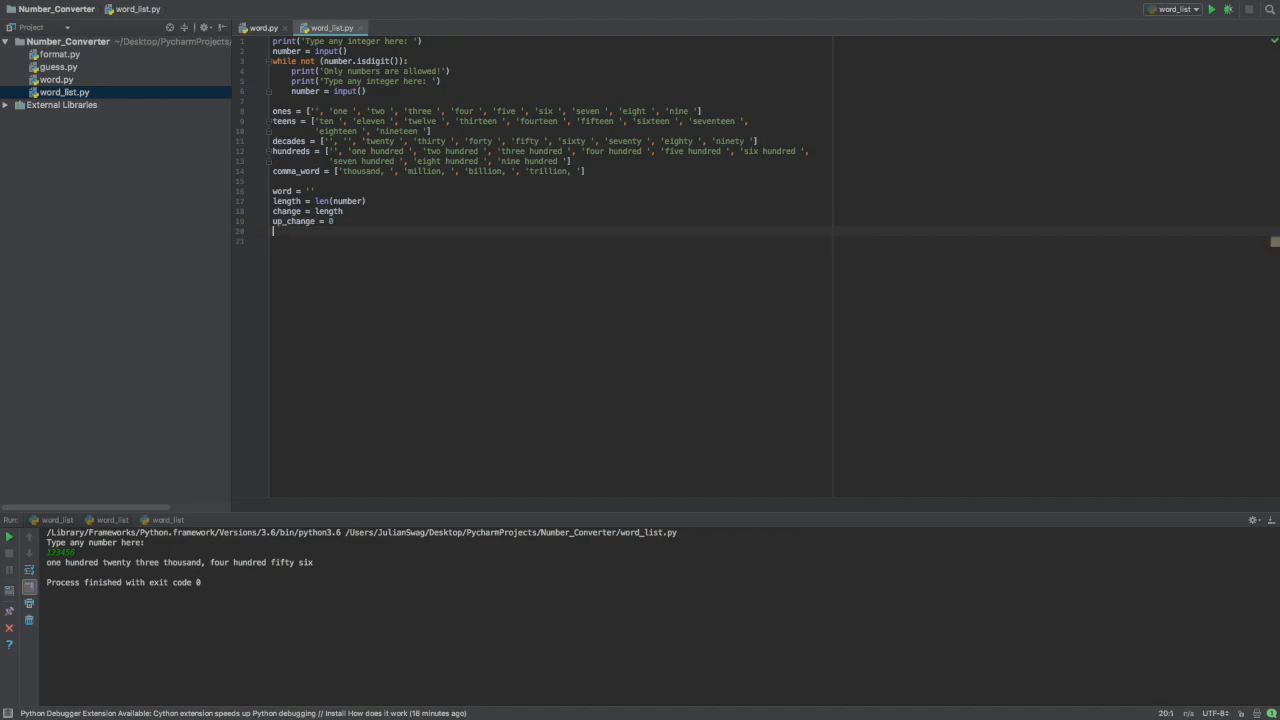
pyautogui.write('while')
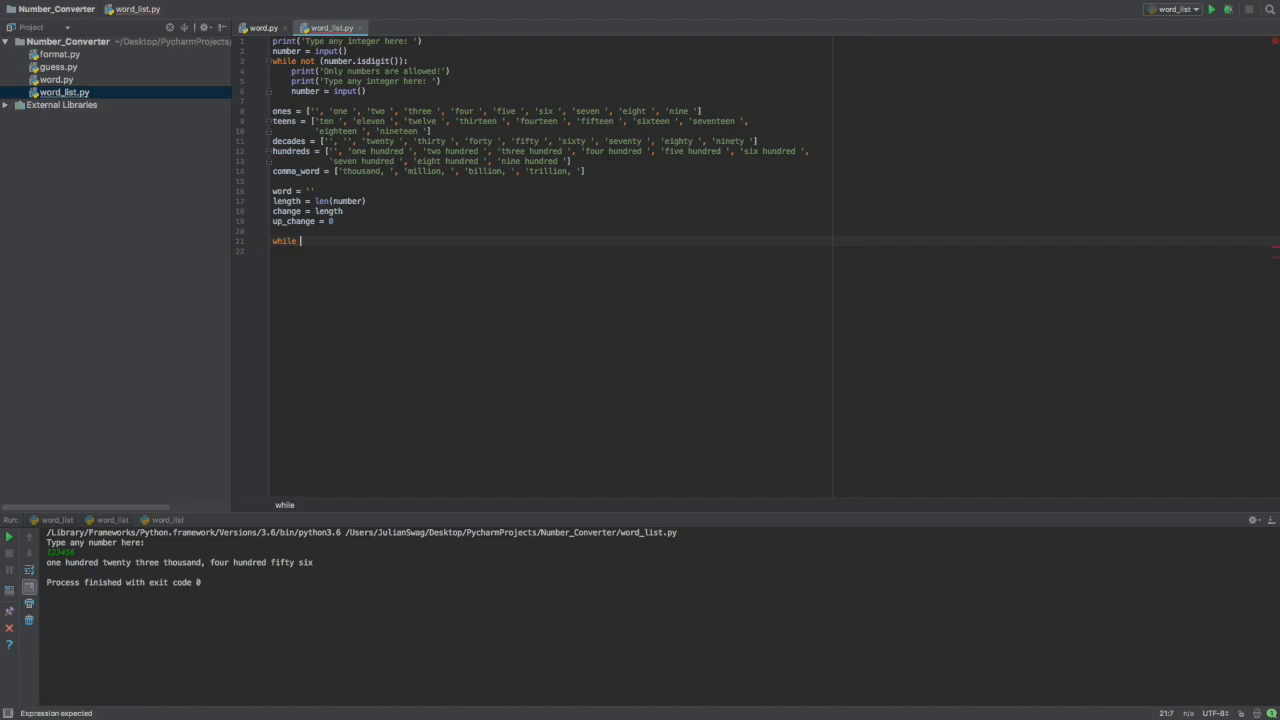
# - Write while change > 0 with a branch setting word to 'zero' and breaking for input 0
pyautogui.write('change > 0:')
pyautogui.click(550, 250)
pyautogui.write("if number = '0':")
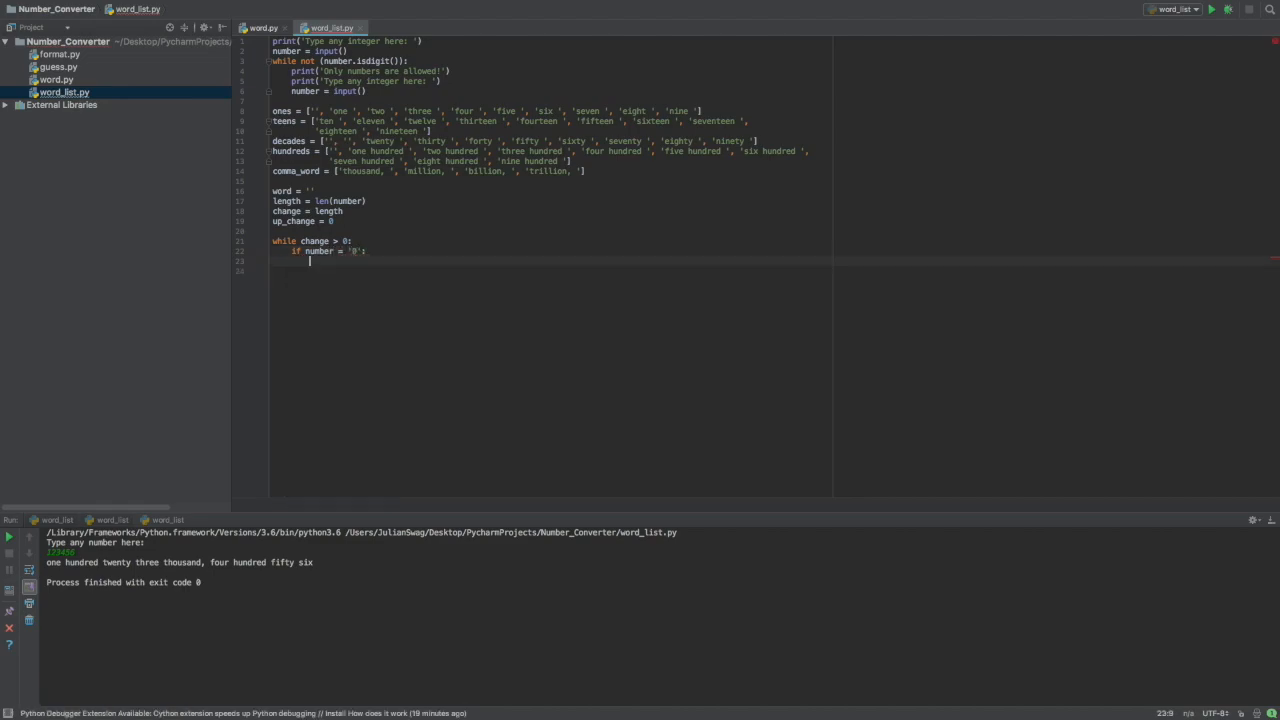
pyautogui.write('word =')
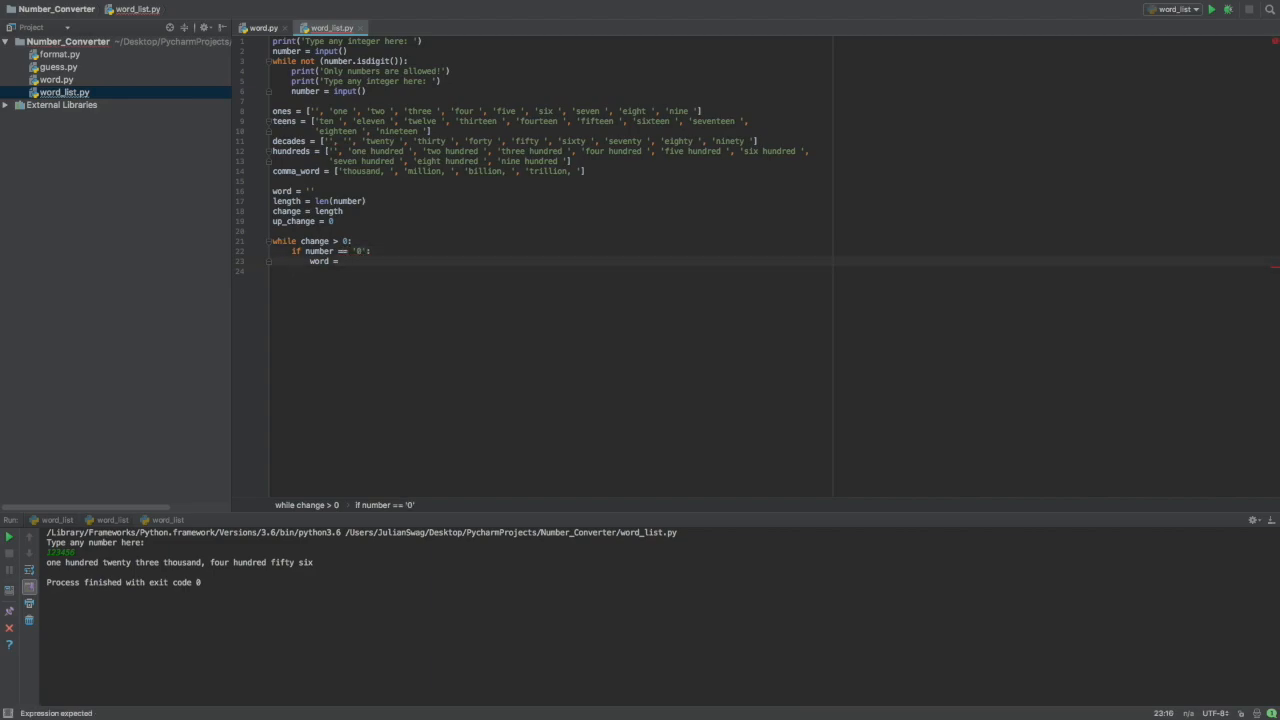
pyautogui.write("'zero'")
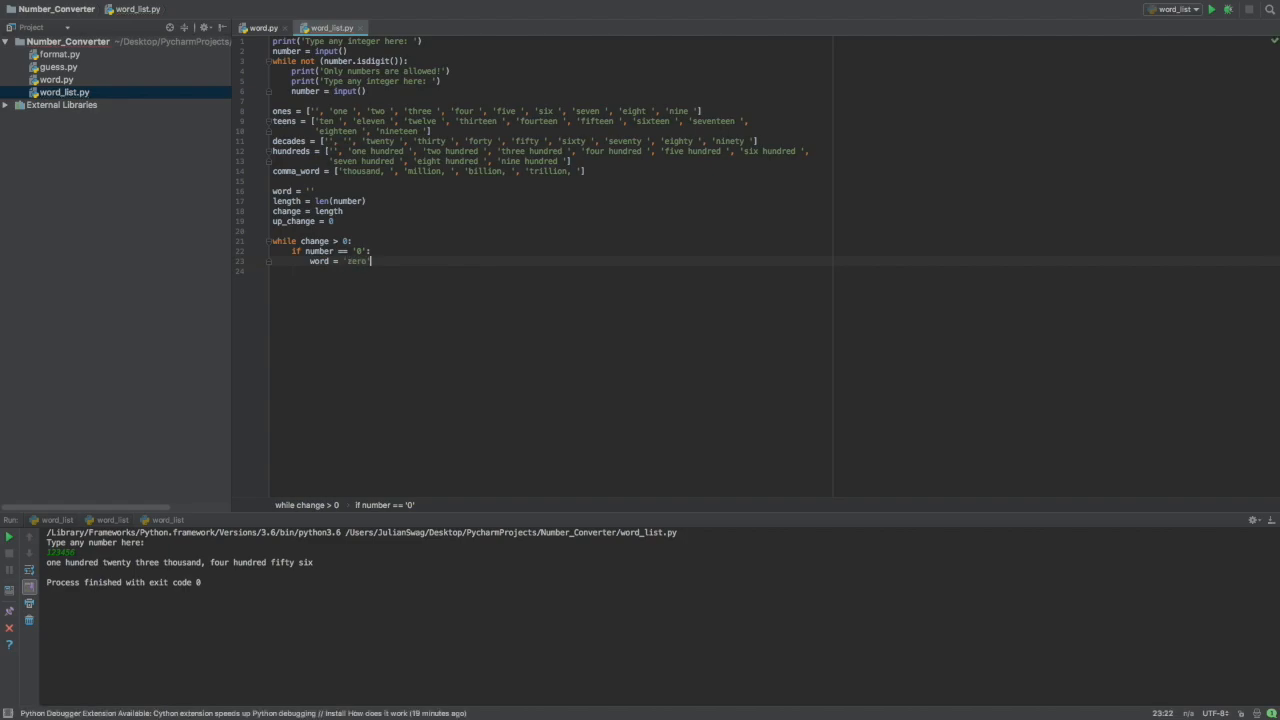
pyautogui.write('break')
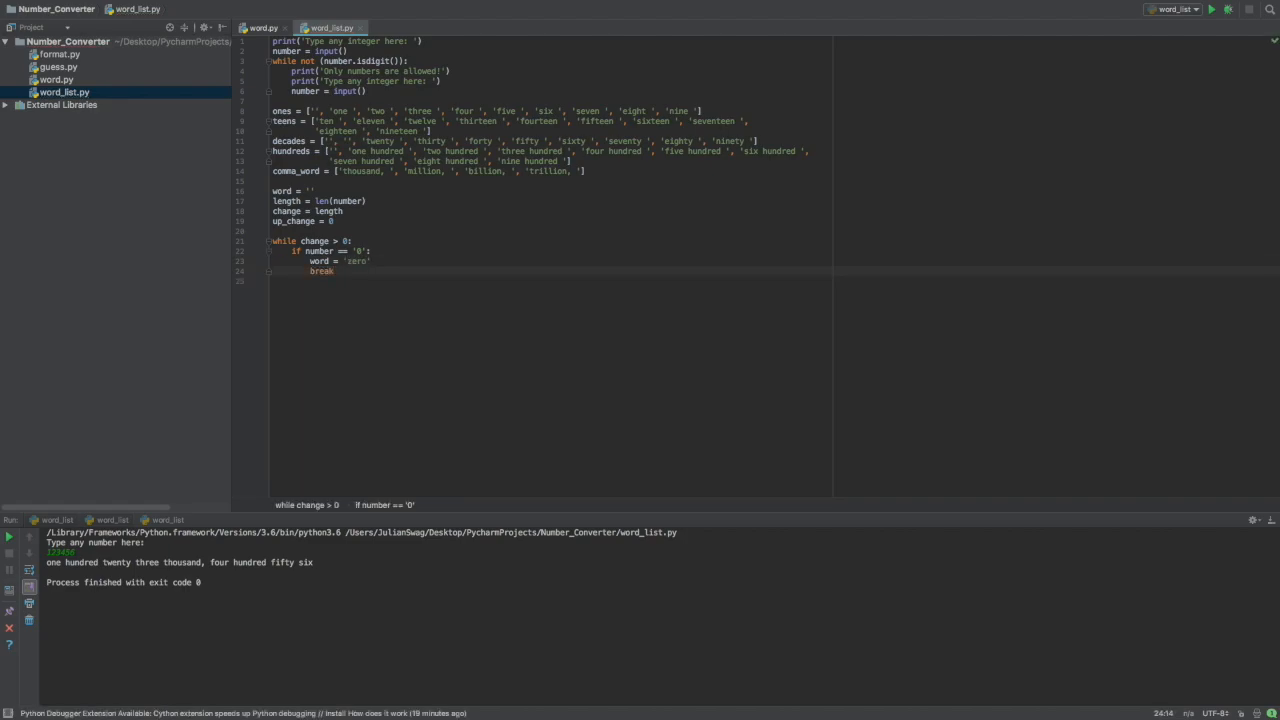
pyautogui.press('enter')
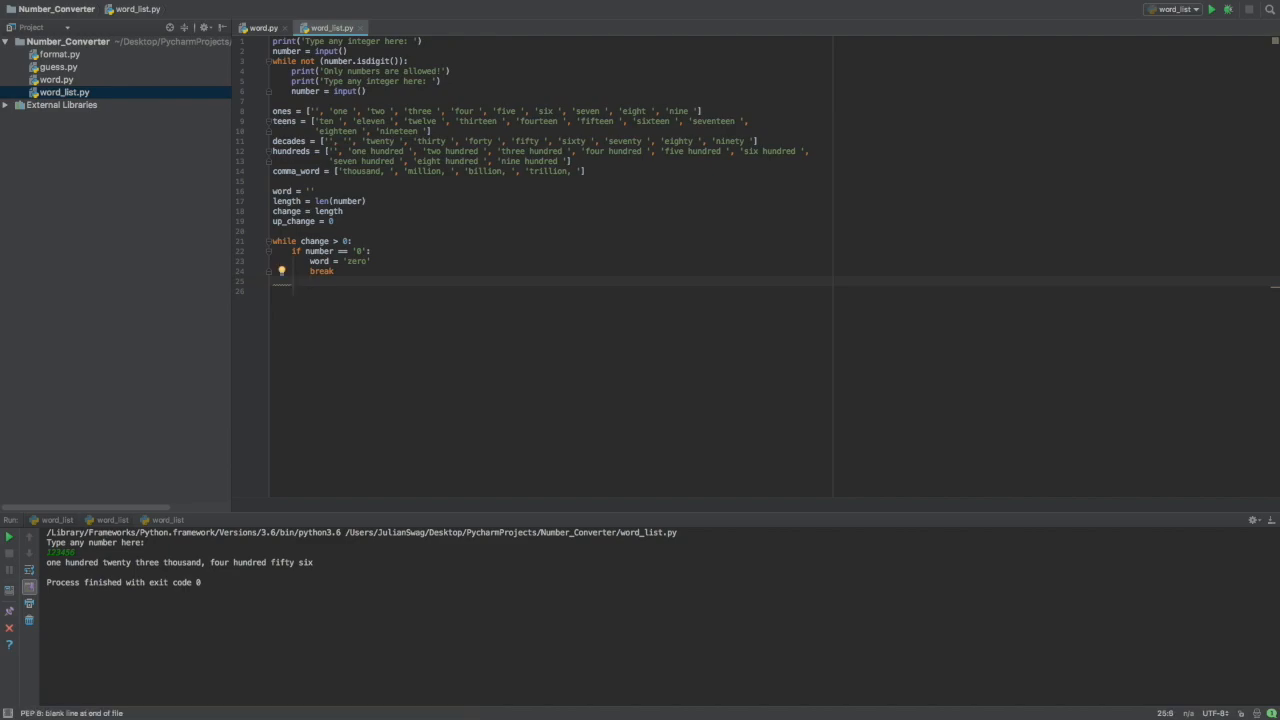
pyautogui.write('elif change > 1 and')
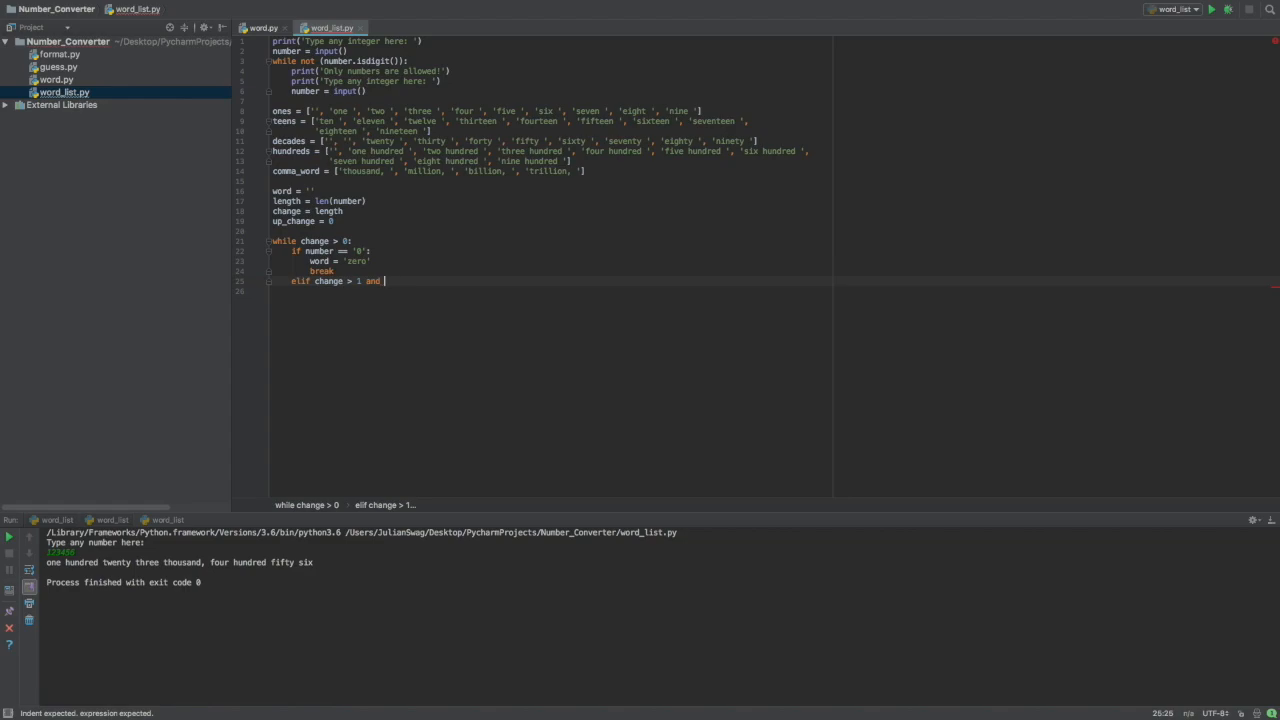
pyautogui.write('number[]')
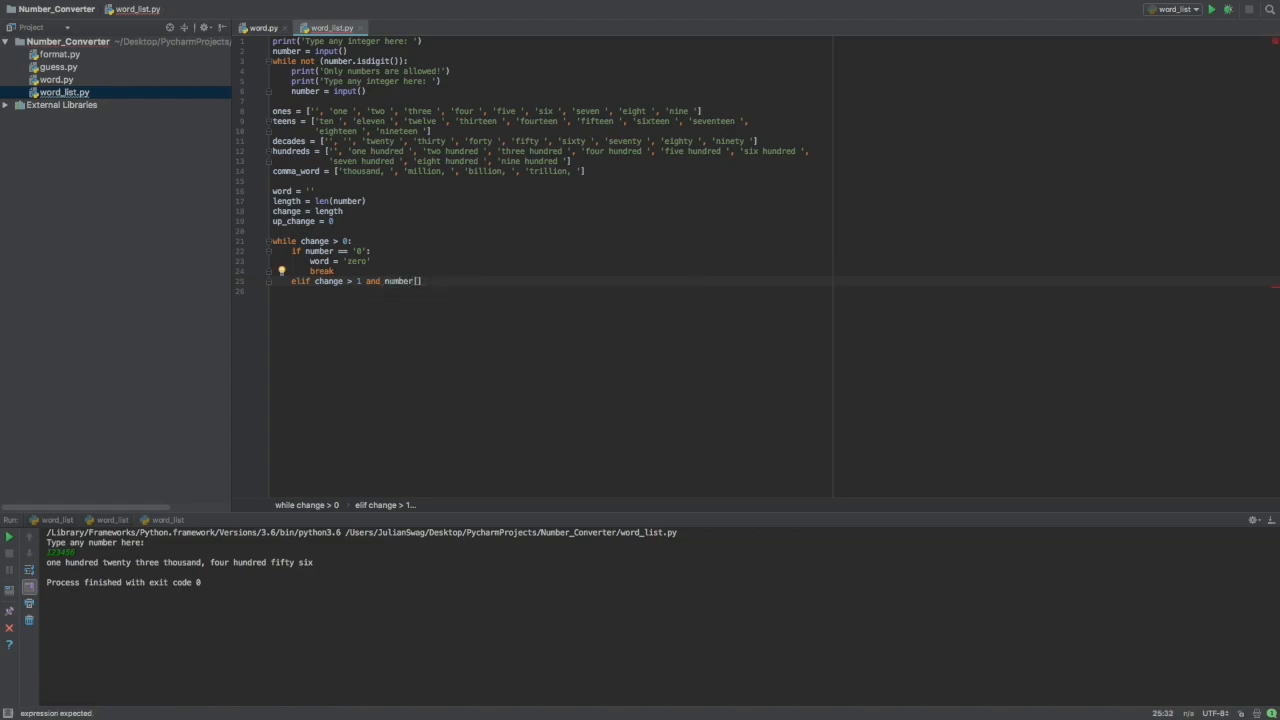
pyautogui.write('change - 1')
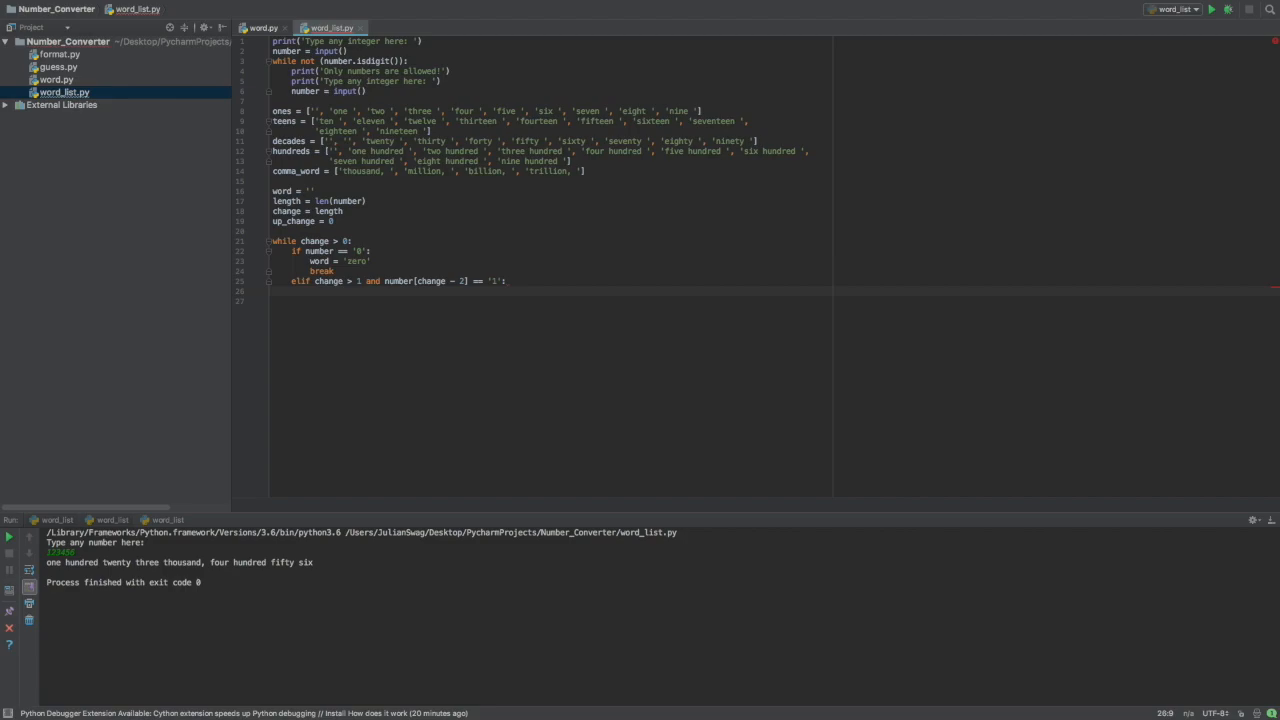
# - Add a for i in range(0, 10) loop prepending ones[i] when the digit equals str(i)
pyautogui.write('for i in range')
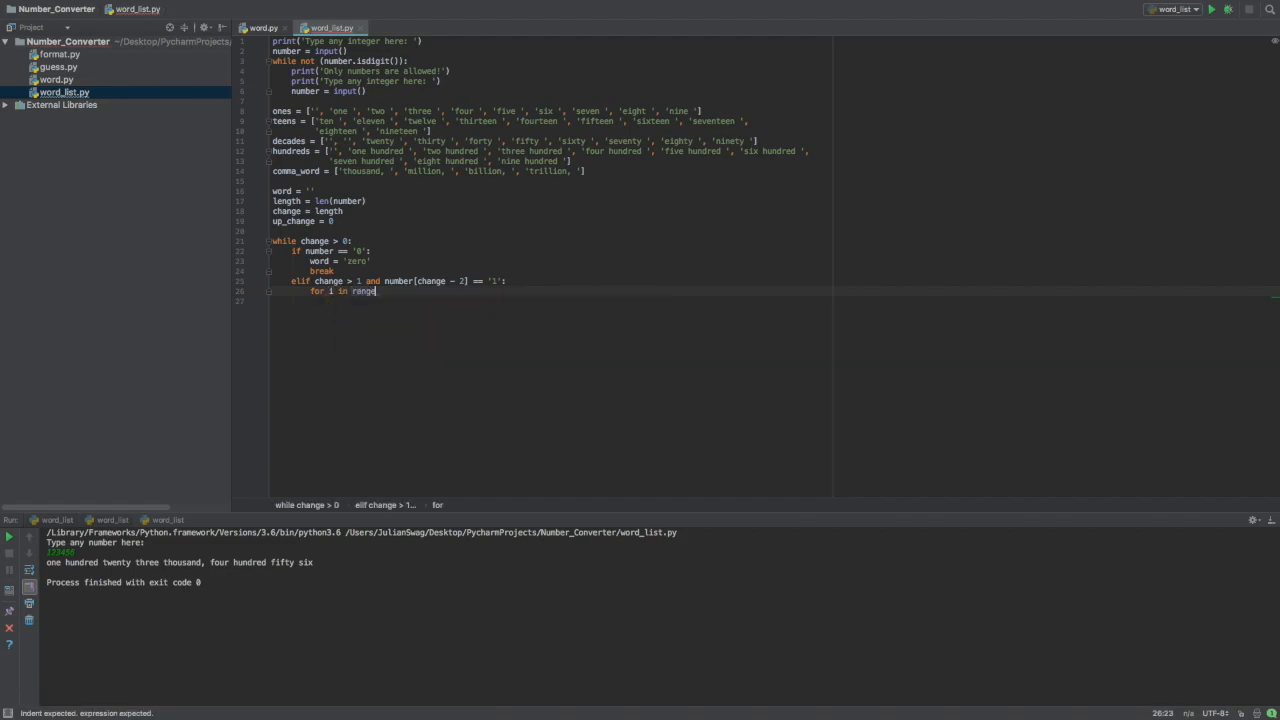
pyautogui.write('(0, 10):')
pyautogui.click(550, 300)
pyautogui.write('if')
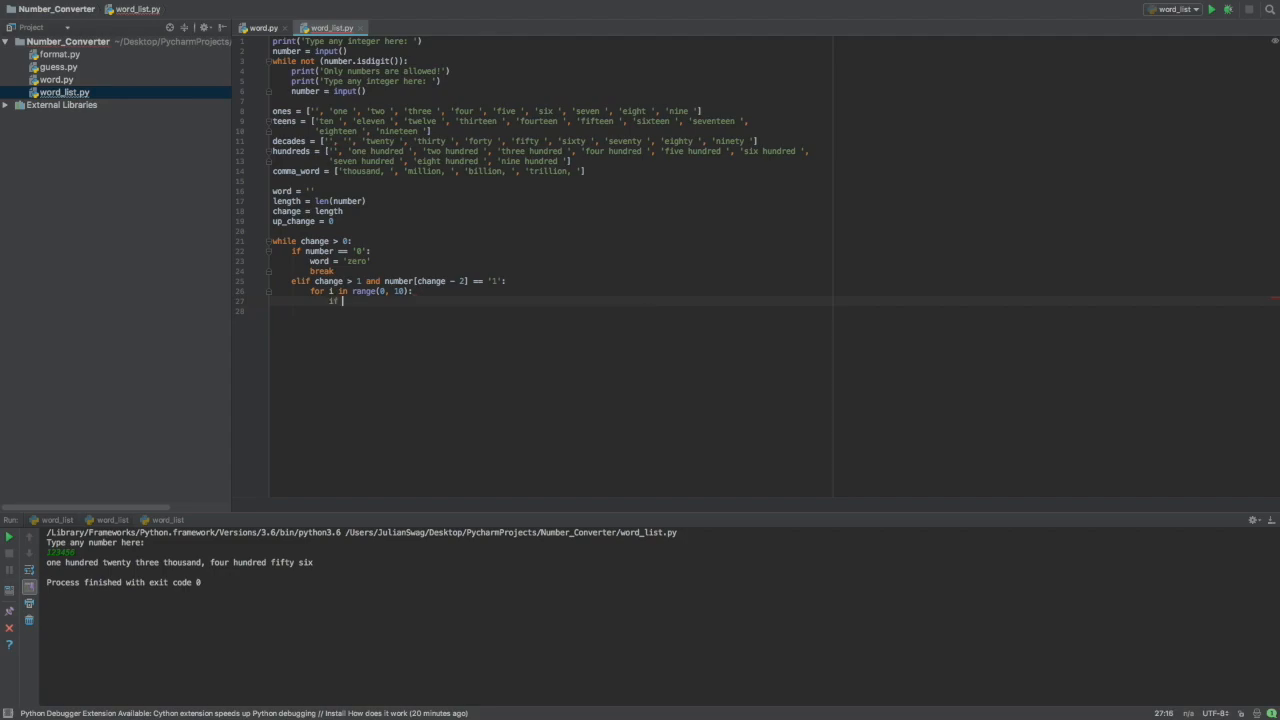
pyautogui.write('number[change - 1] ==')
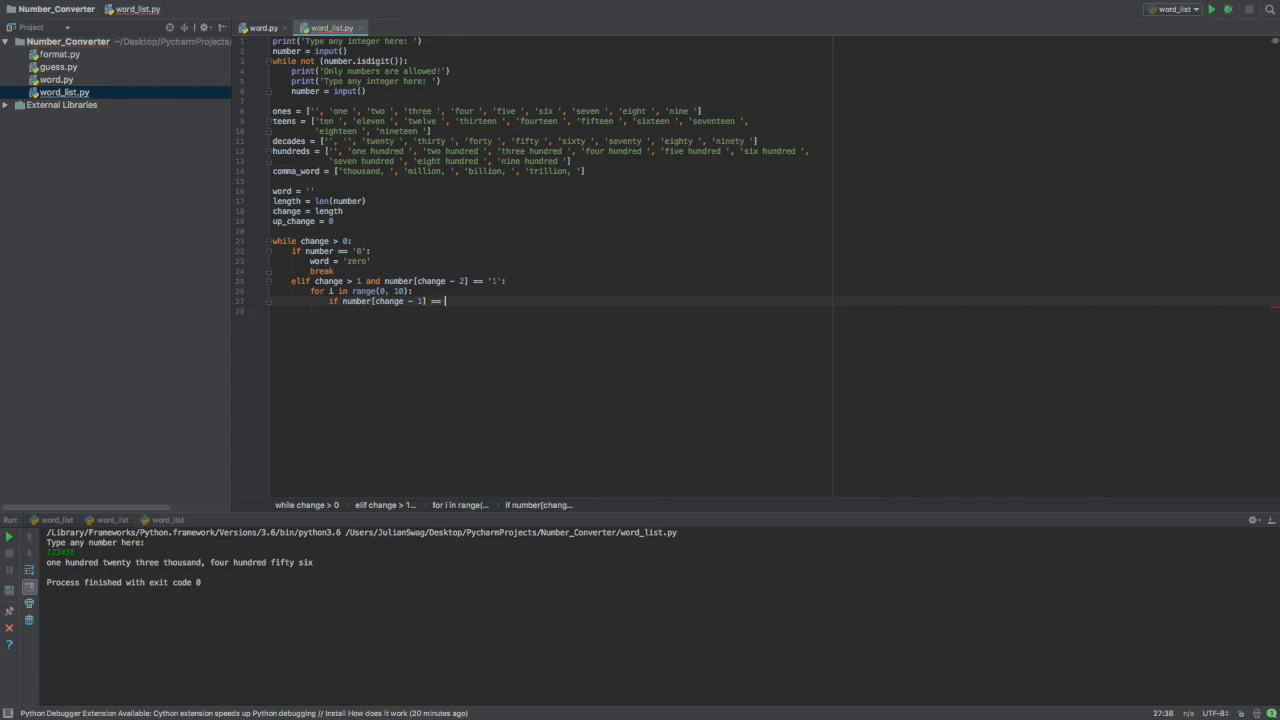
pyautogui.press('backspace')
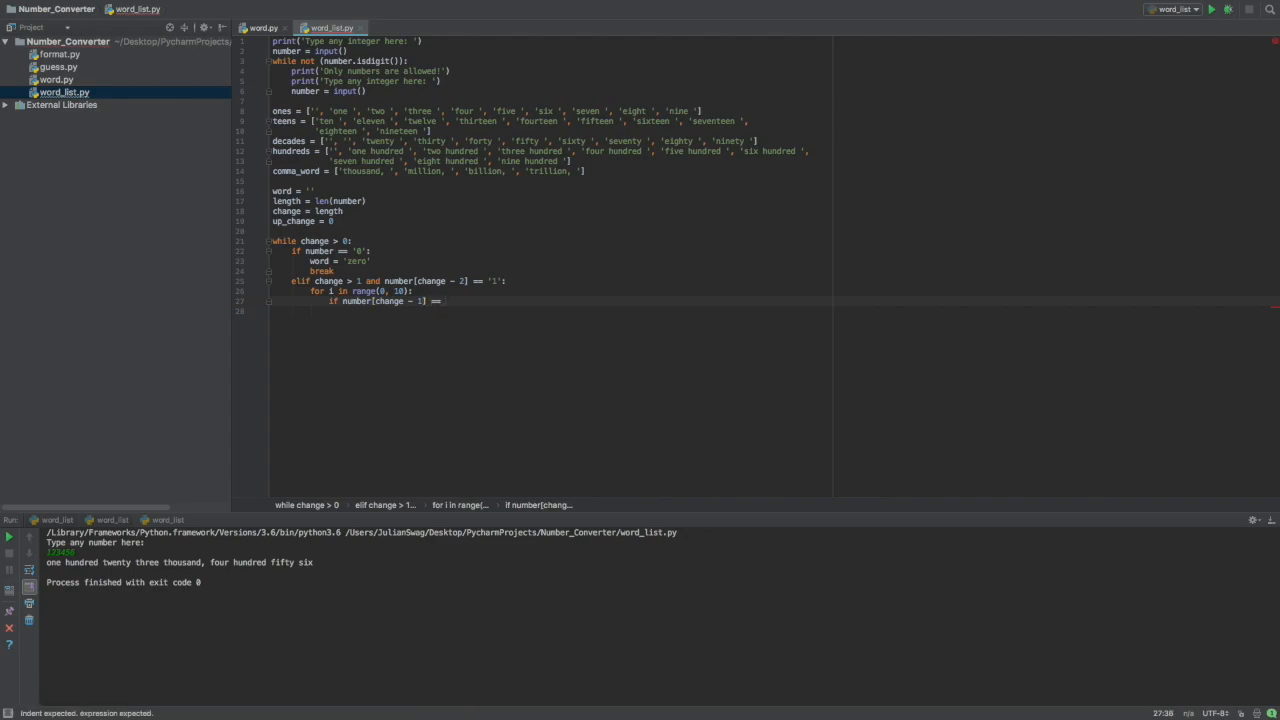
pyautogui.write('str(i):')
pyautogui.click(550, 310)
pyautogui.write('word =')
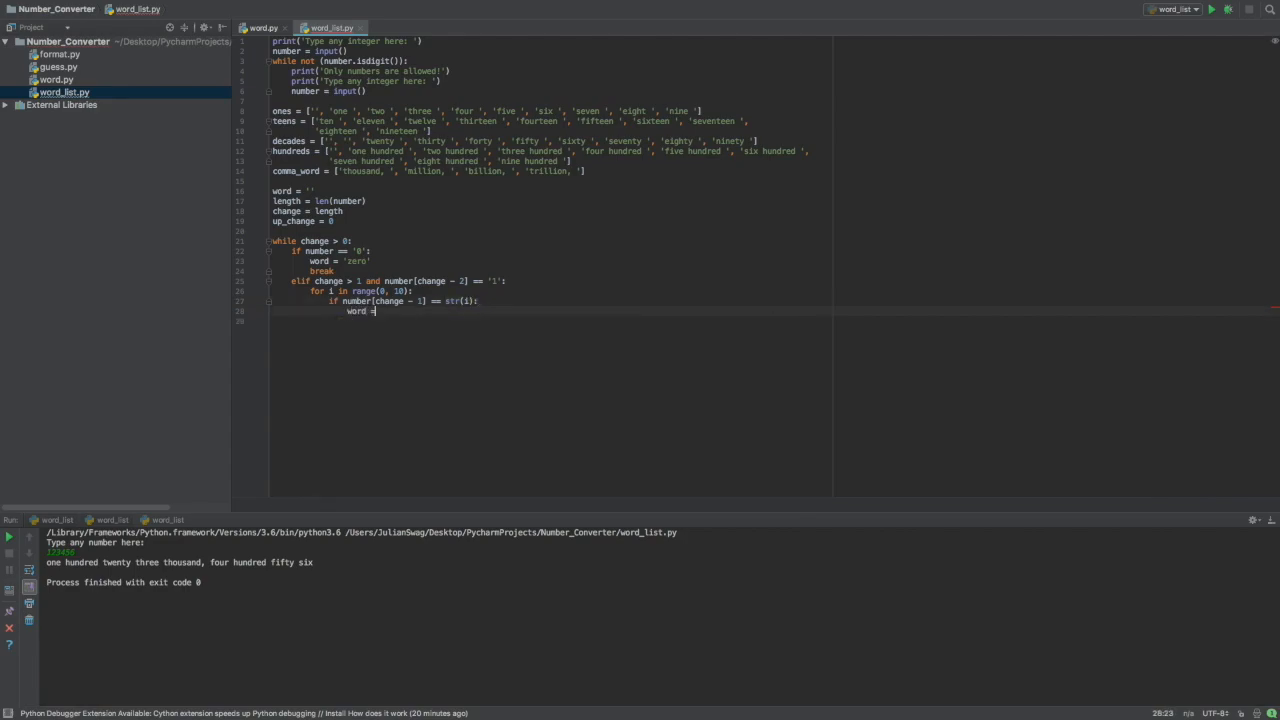
pyautogui.write('ones')
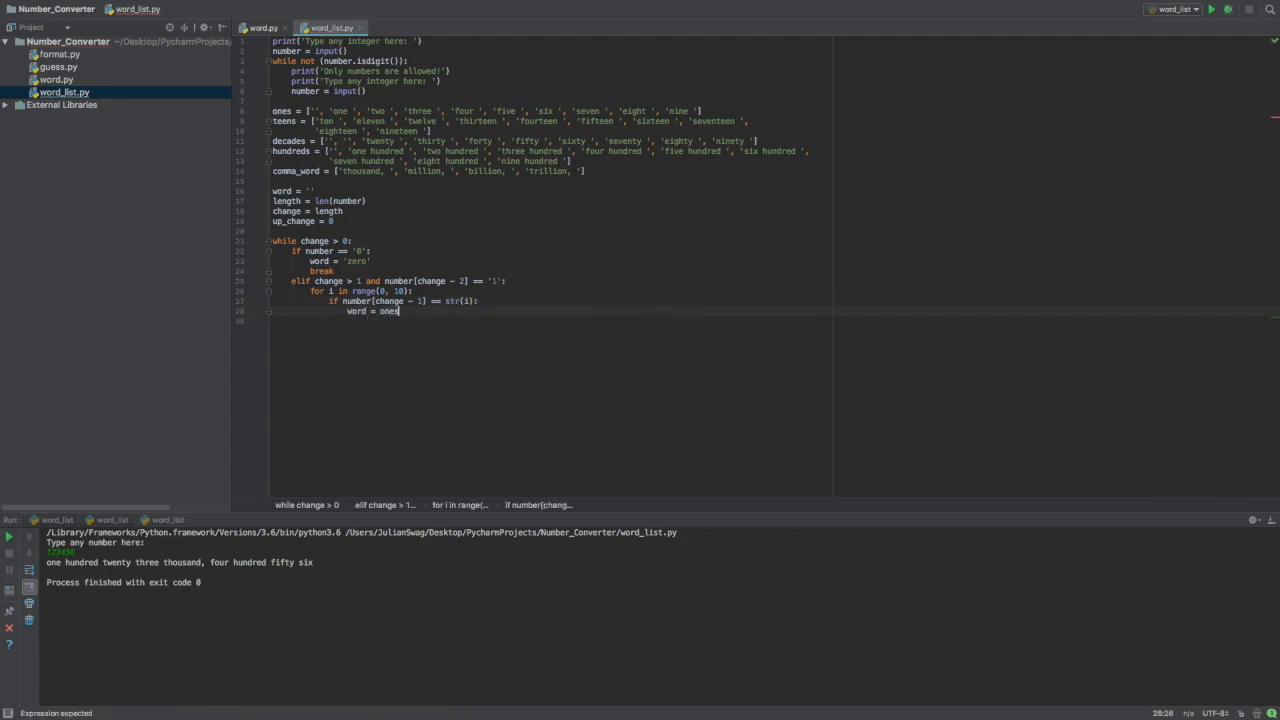
pyautogui.write('[i] + word')
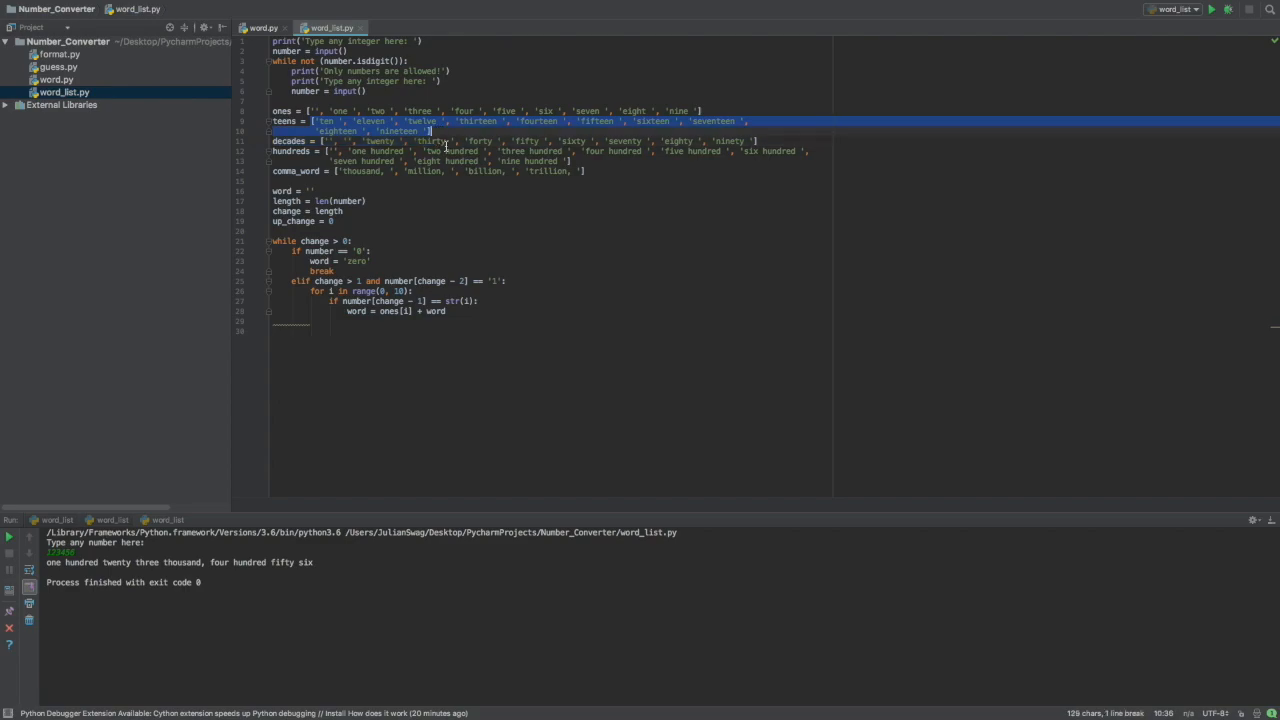
pyautogui.click(446, 132)
pyautogui.write('312')
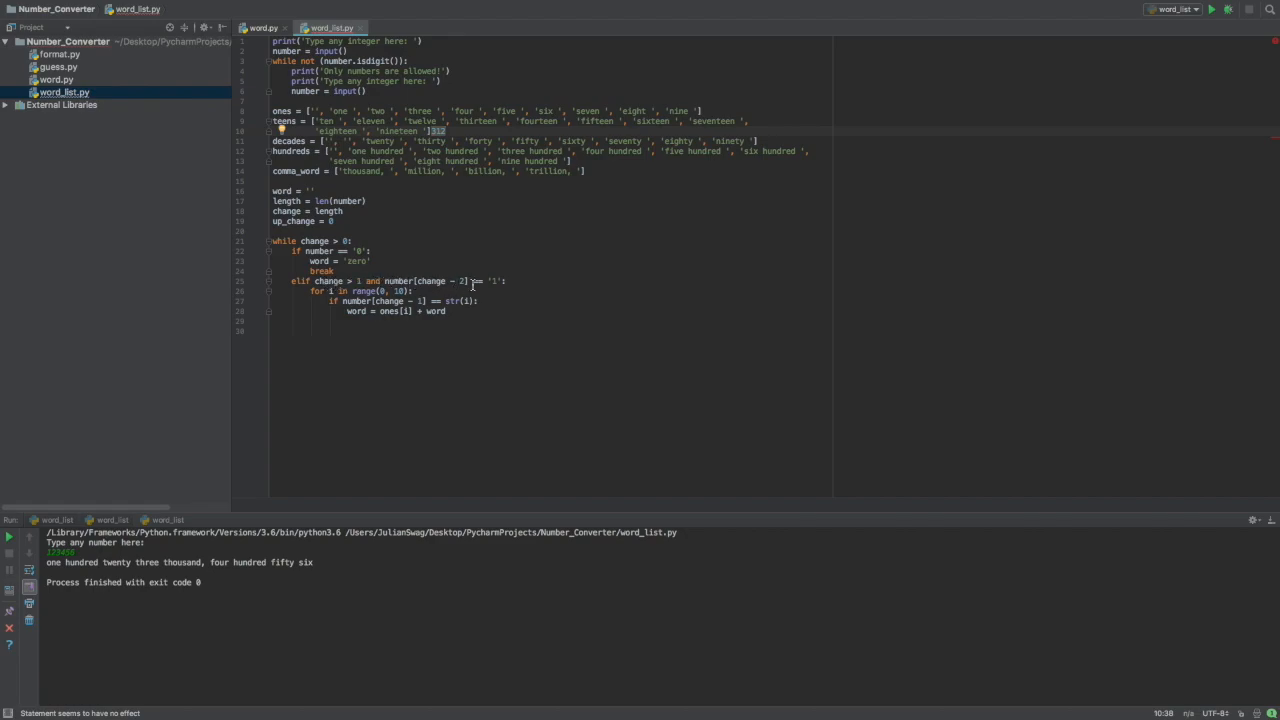
pyautogui.moveTo(440, 132)
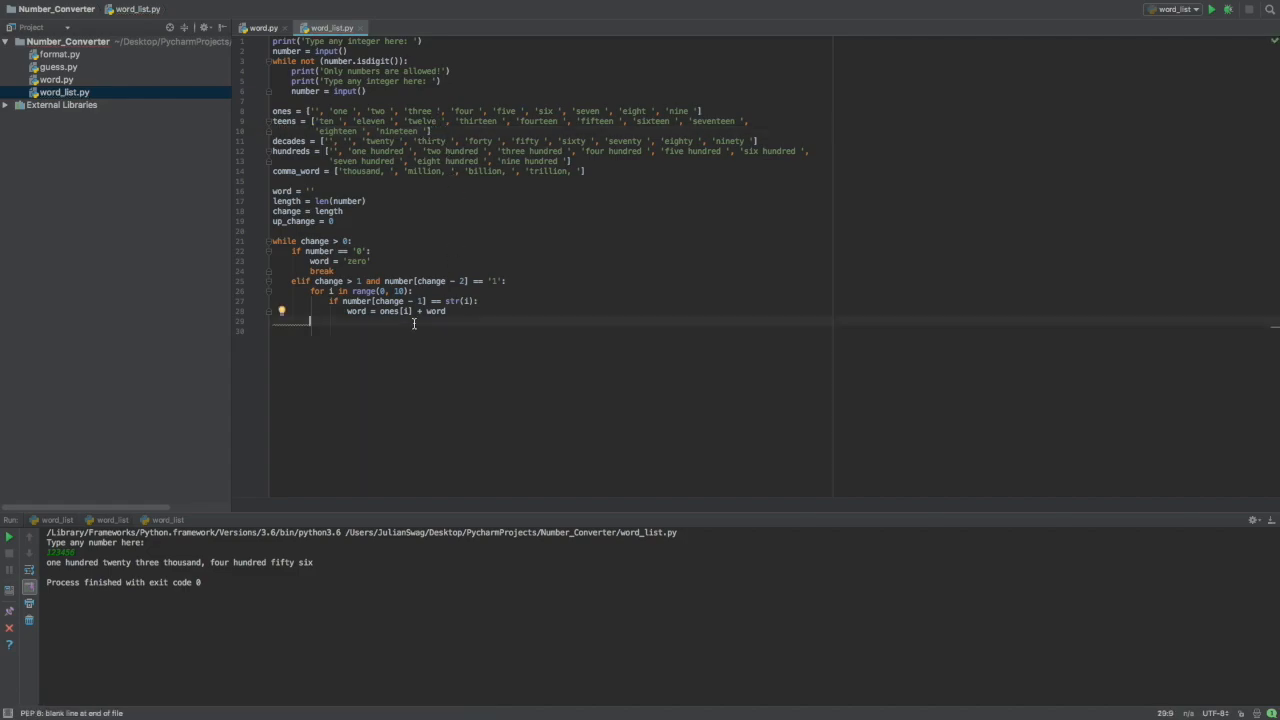
# - Write the else branch looping 0–9 and setting word = ones[i] + word for number[change - 1]
pyautogui.write('else:')
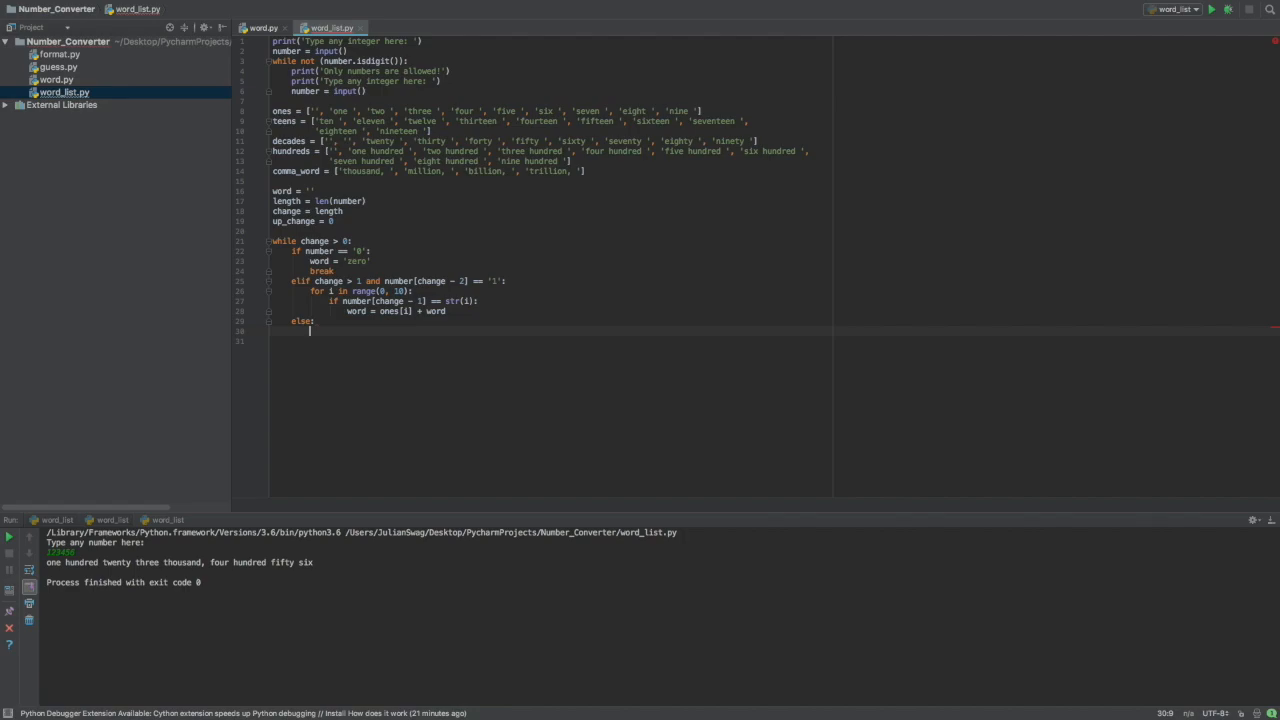
pyautogui.write('for i in range(0, 10')
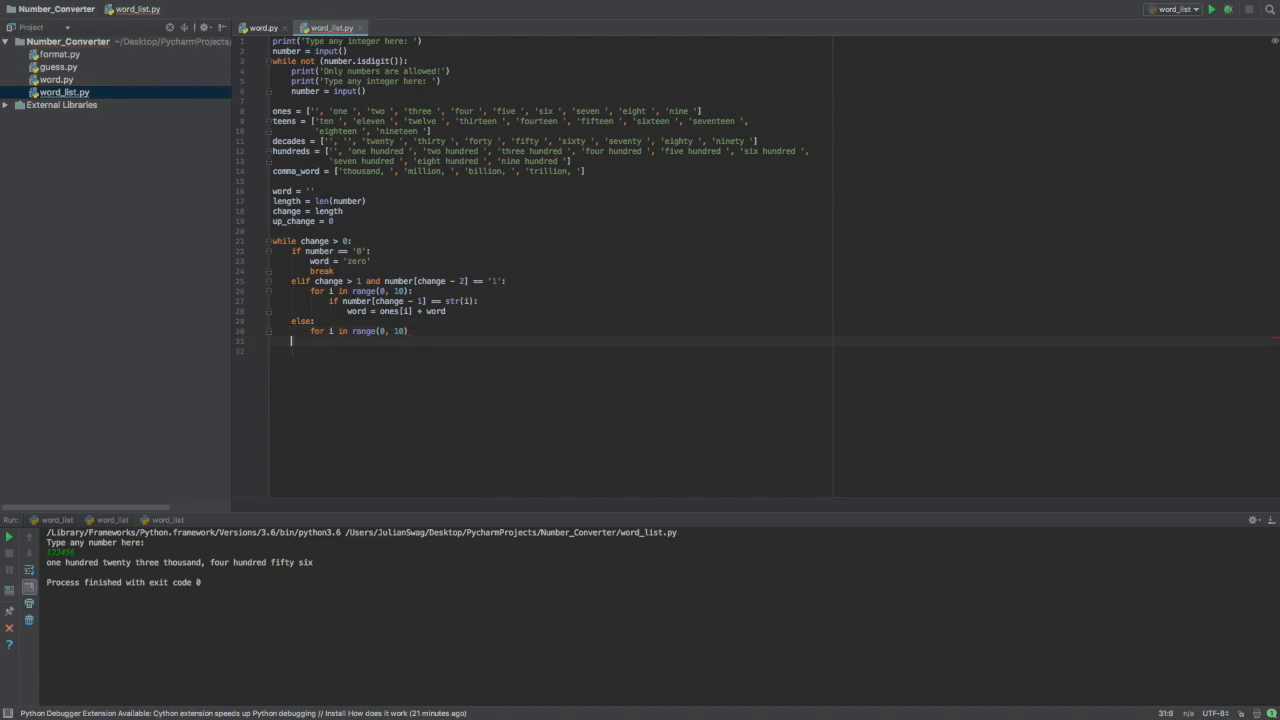
pyautogui.write(':')
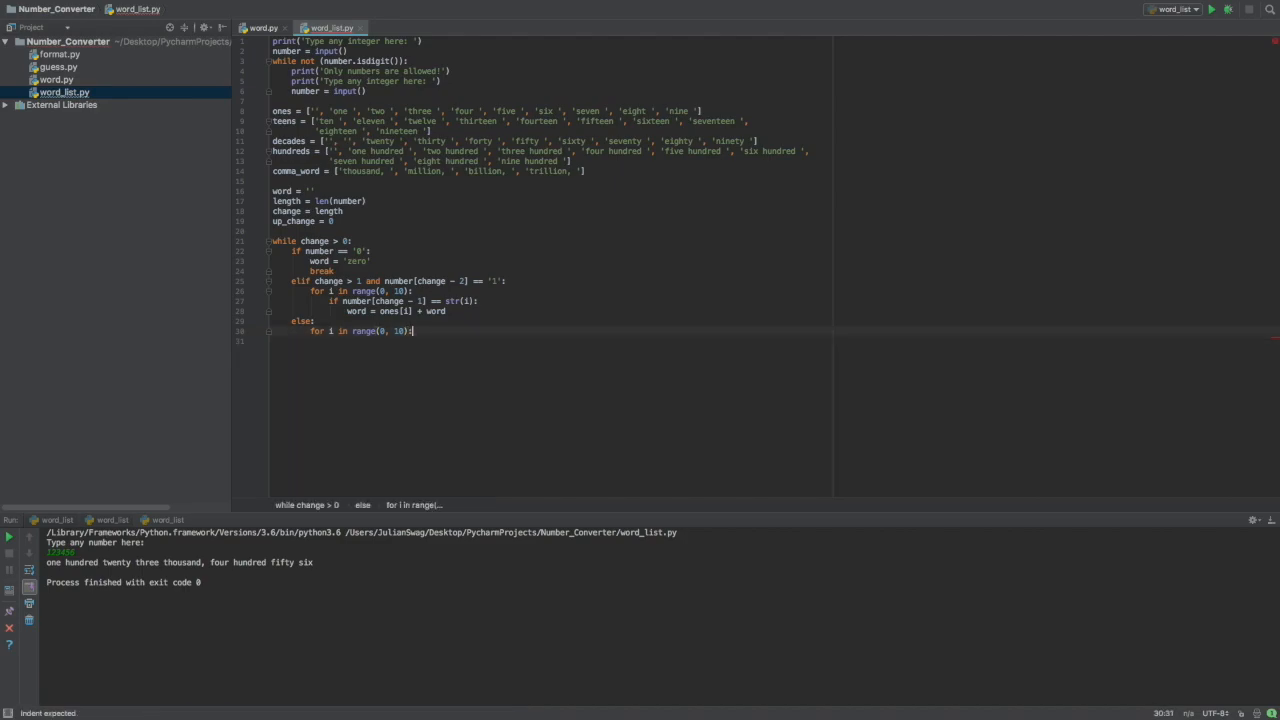
pyautogui.press('enter')
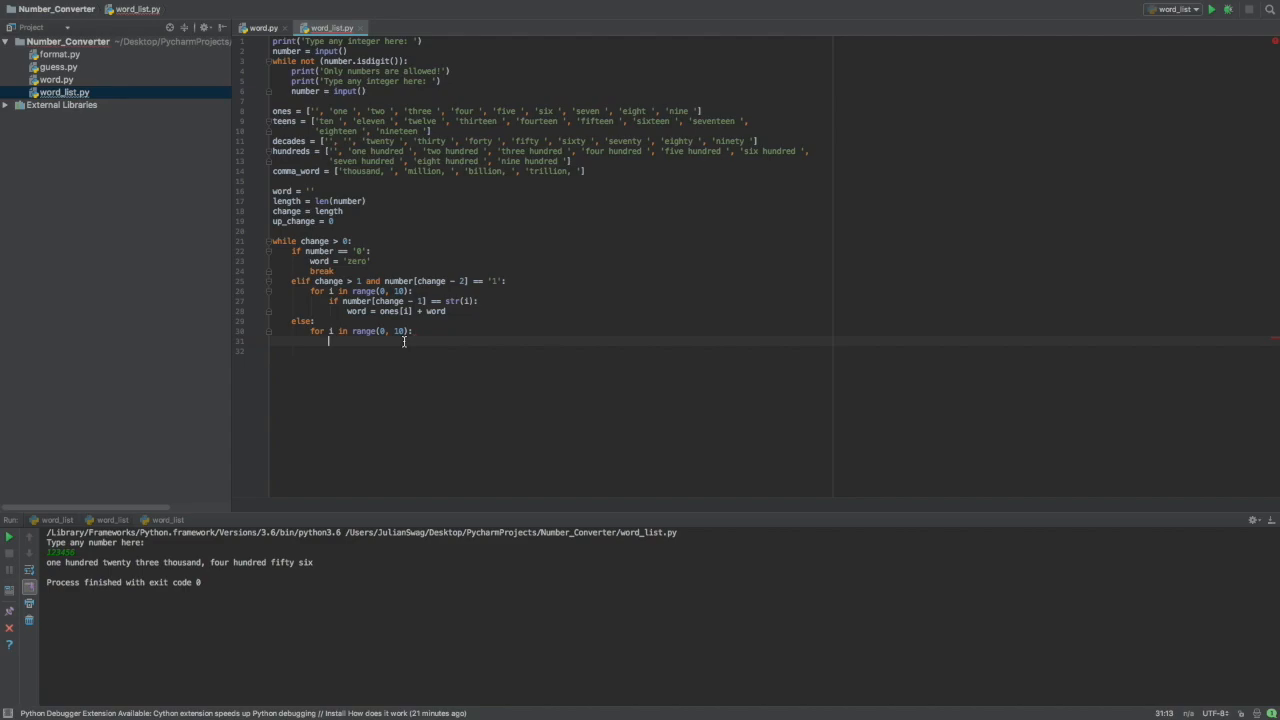
pyautogui.write('if number[change - 1] == str(i):')
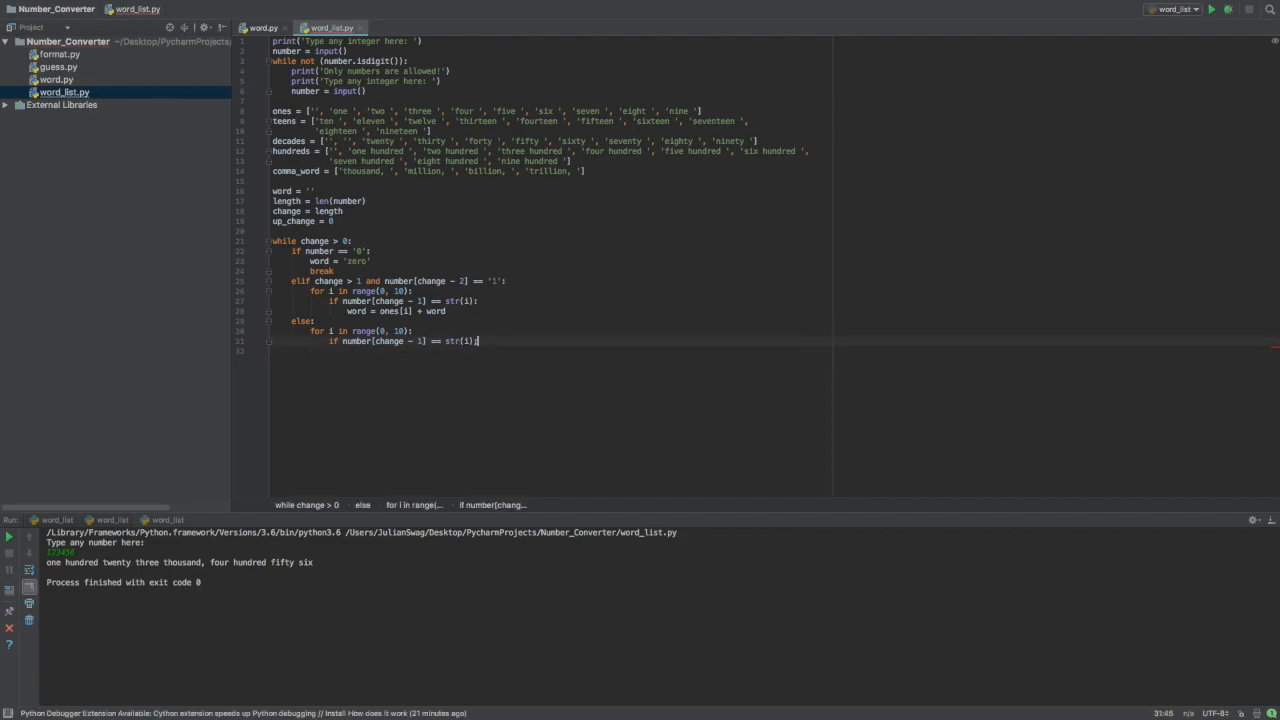
pyautogui.write('word =')
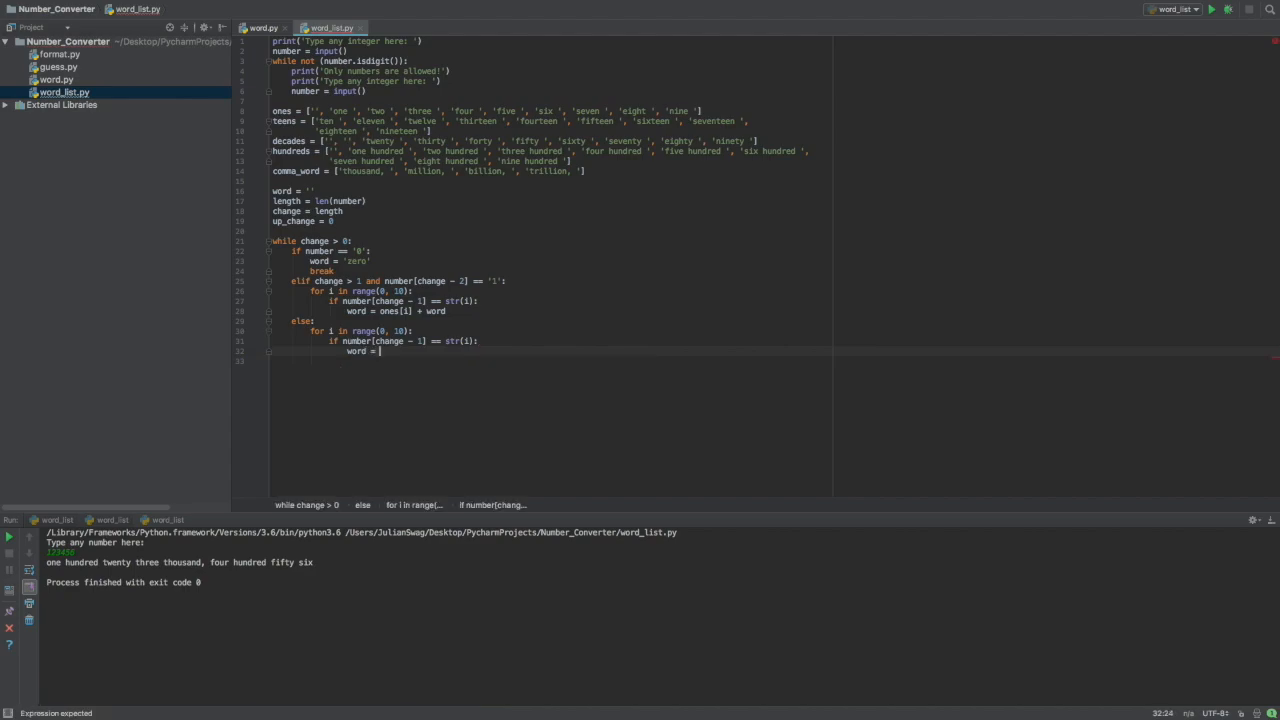
pyautogui.write('ones')
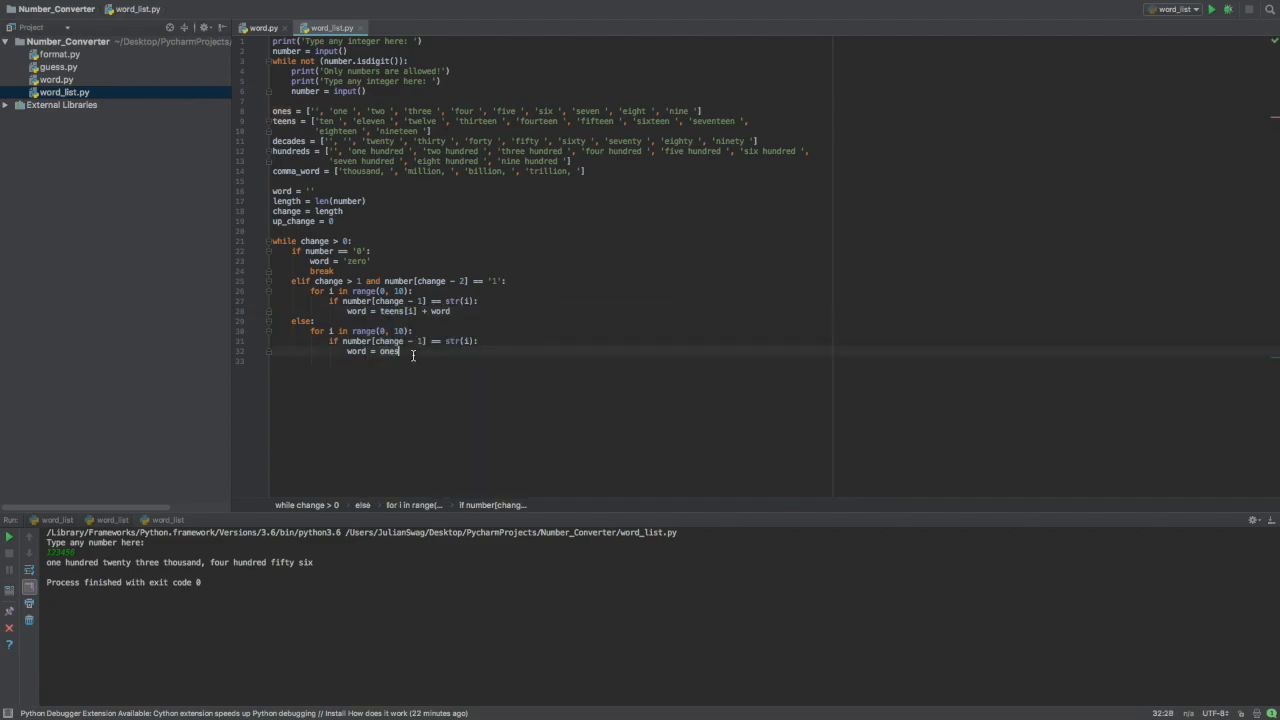
pyautogui.write('[i] + word')
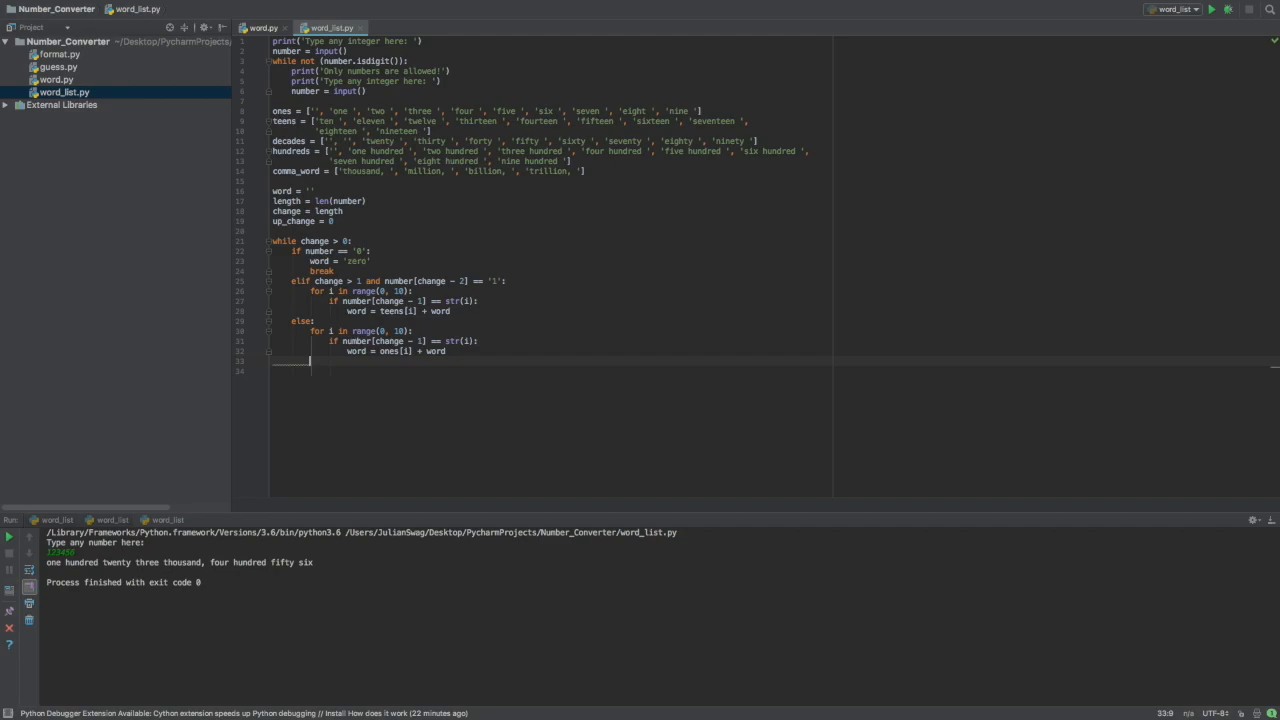
pyautogui.write('if')
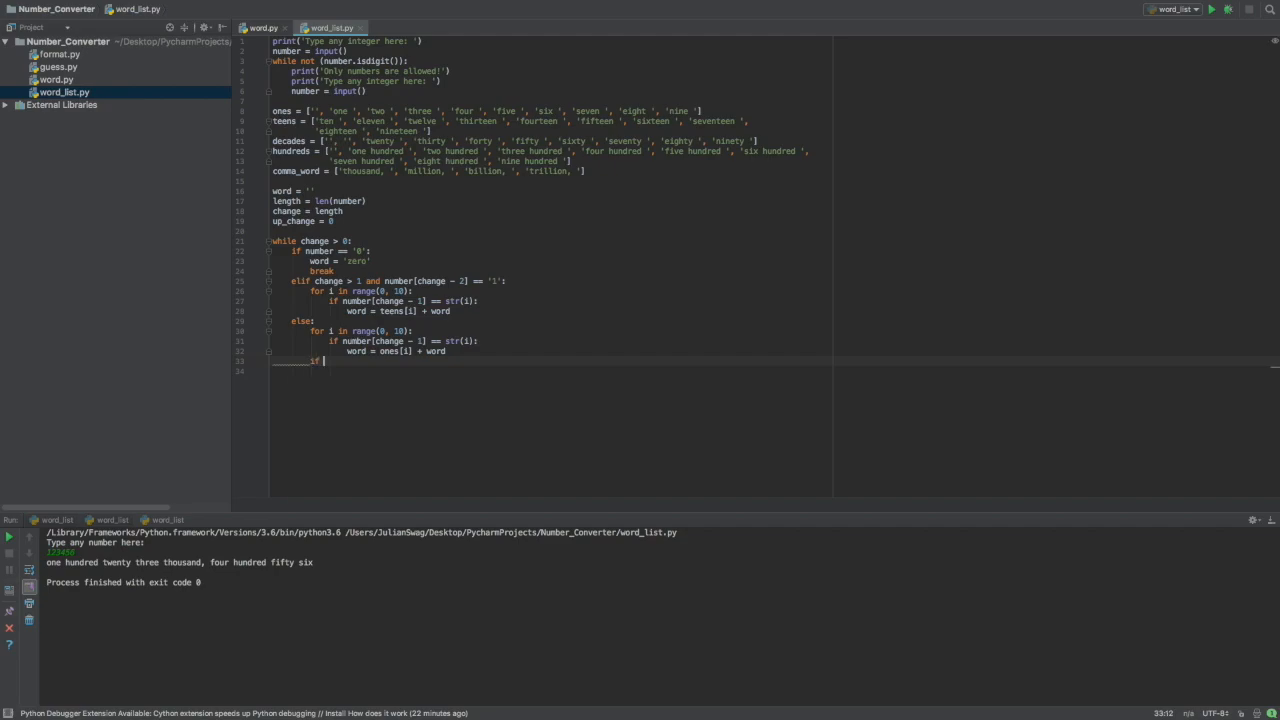
# - Add change > 1 and change > 2 blocks prepending decades and hundreds words for those digits
pyautogui.write('change > 1:')
pyautogui.write('word = decades[i] + word')
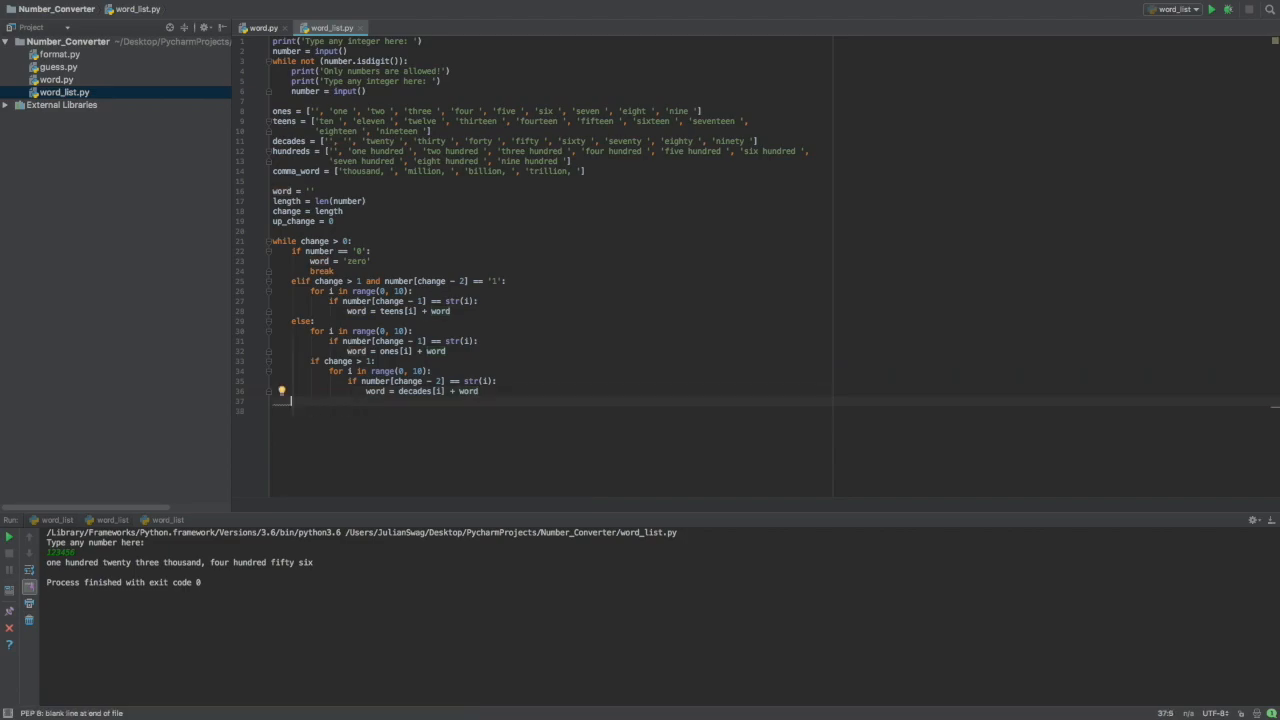
pyautogui.write('for i in range(0, 10):')
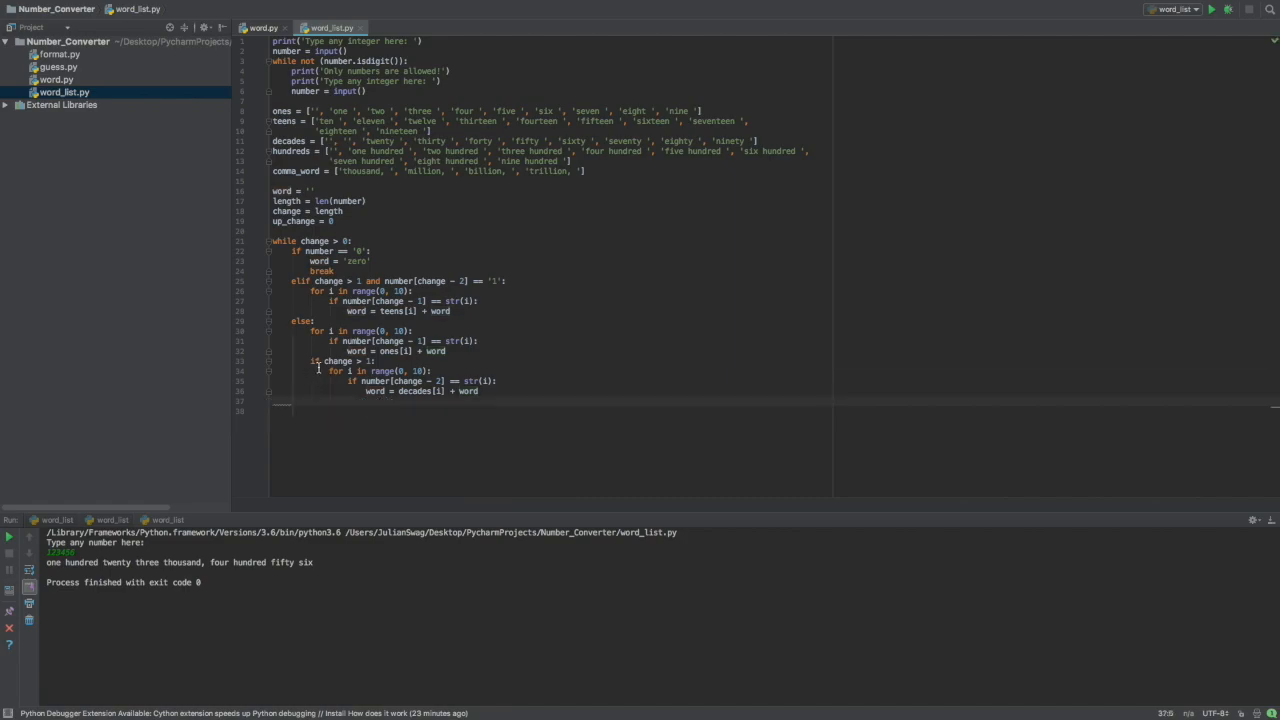
pyautogui.write('if change > 2:')
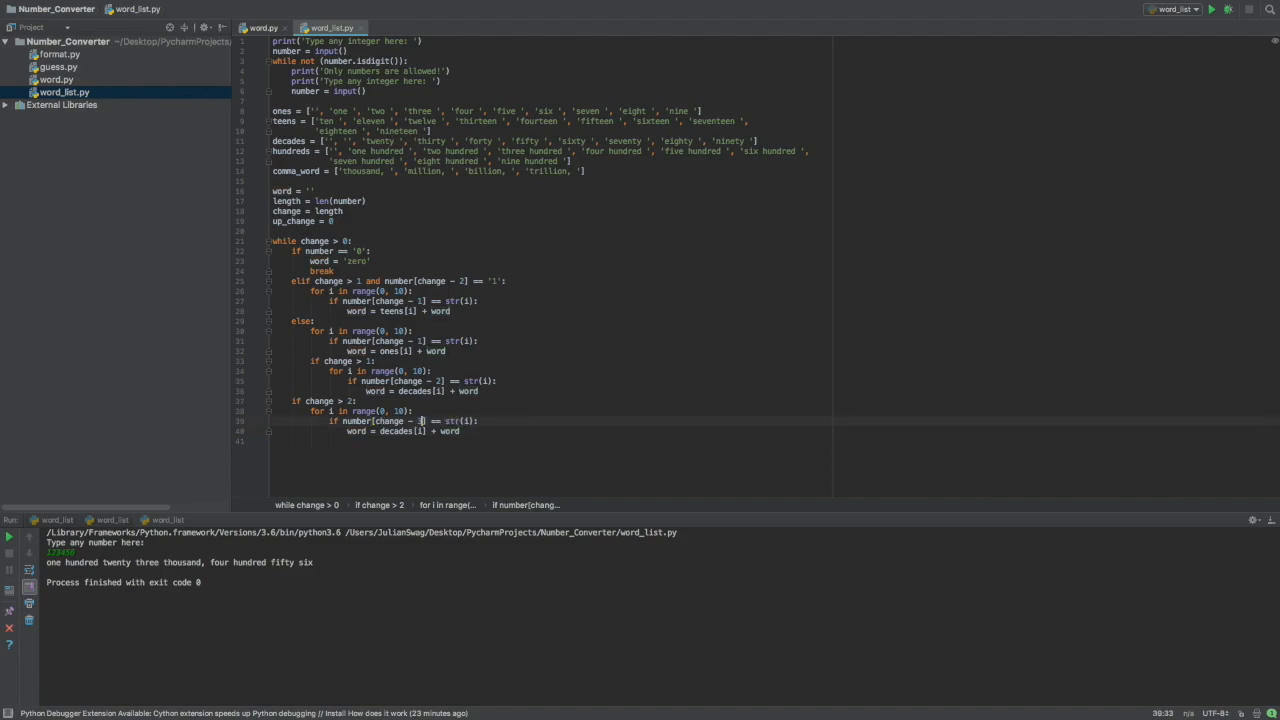
pyautogui.doubleClick(396, 432)
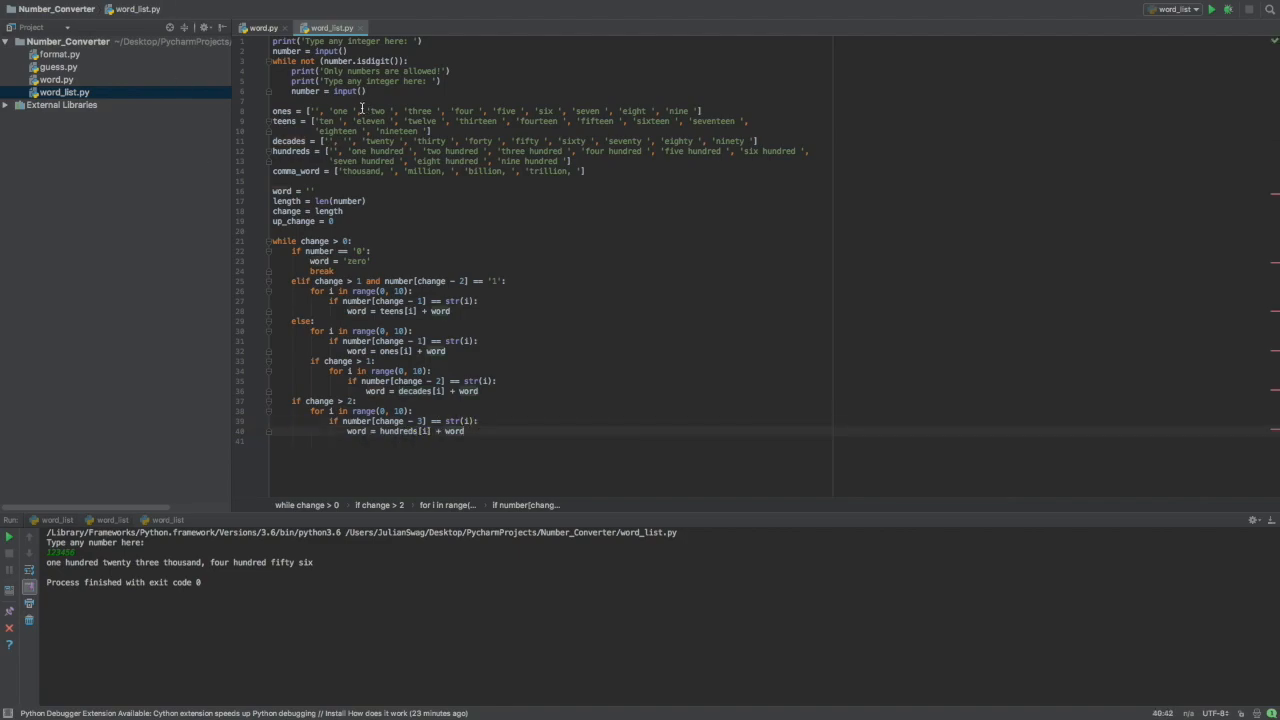
pyautogui.moveTo(636, 160)
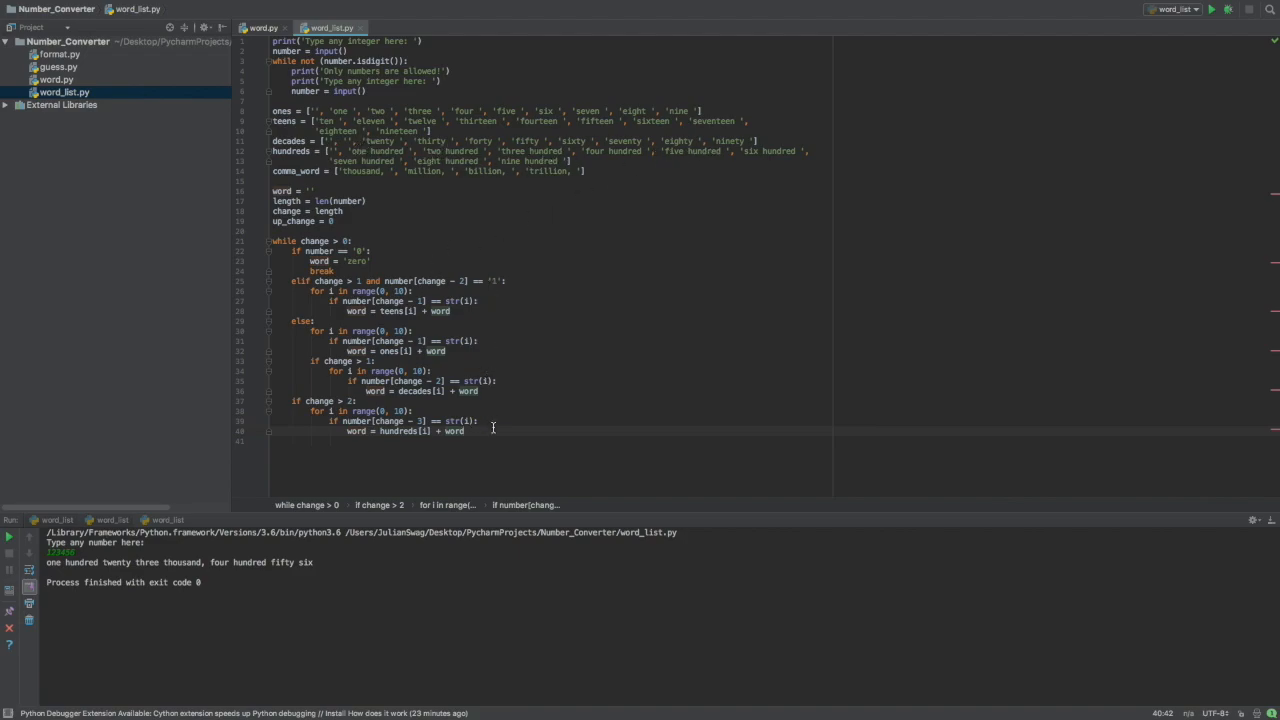
pyautogui.press('enter')
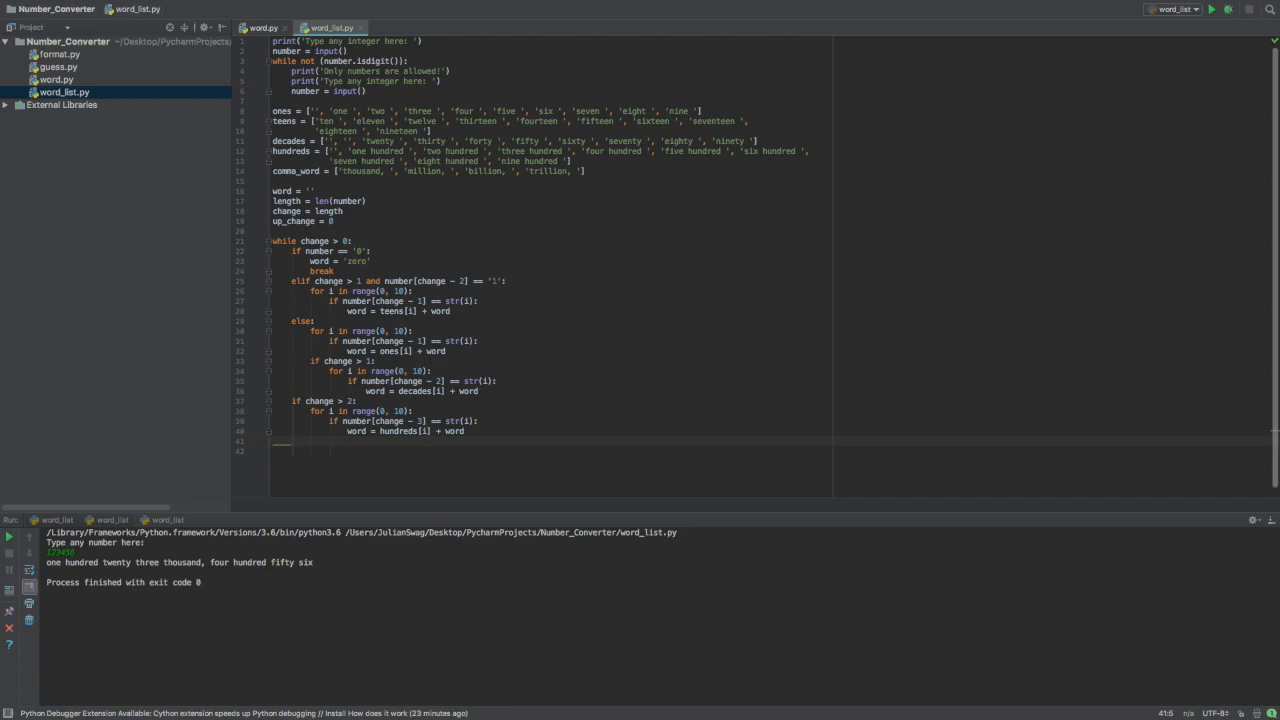
# - Prepend comma_word when change > 3, update change and up_change, and end with print(word)
pyautogui.write('word =')
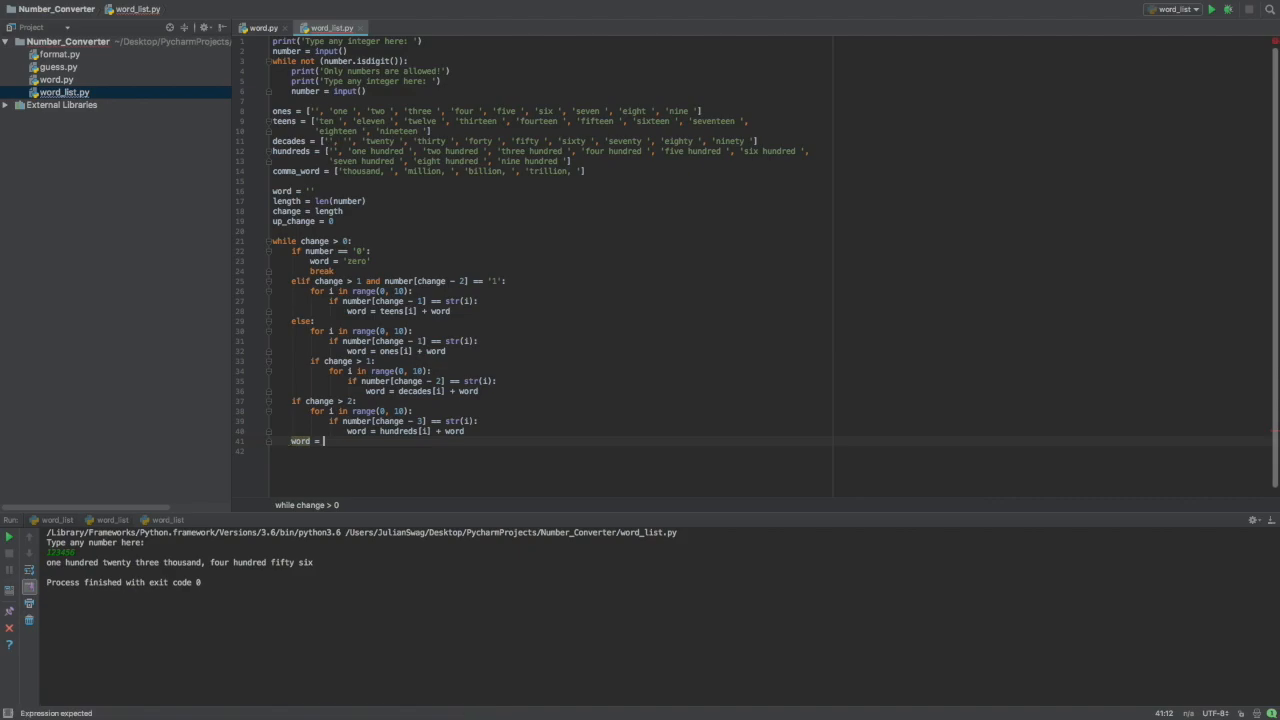
pyautogui.write('comma_word +')
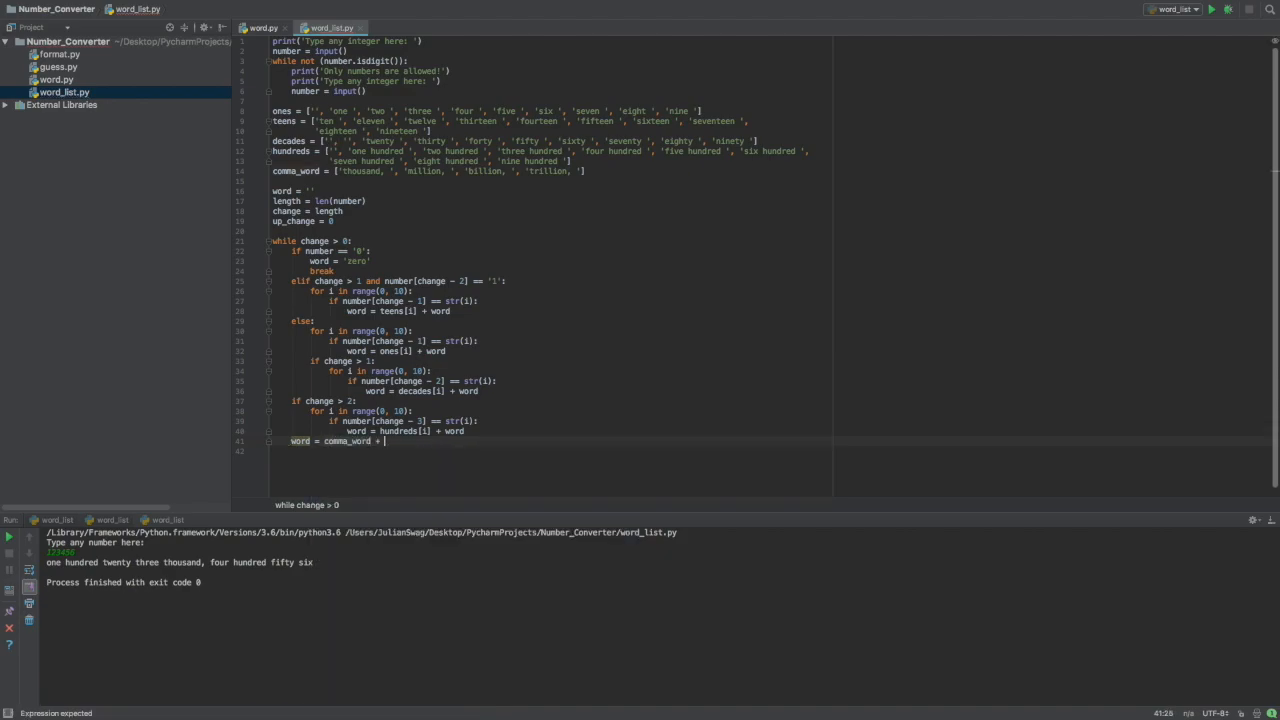
pyautogui.write('word')
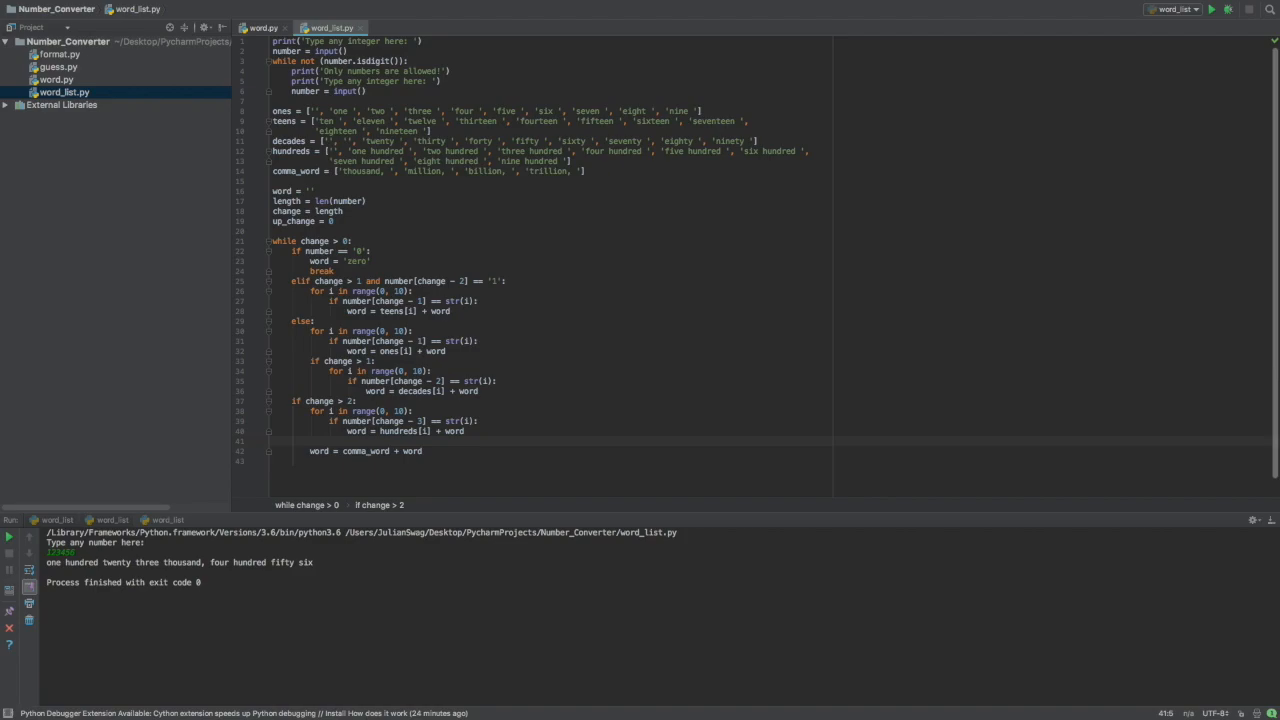
pyautogui.write('if change > 3:')
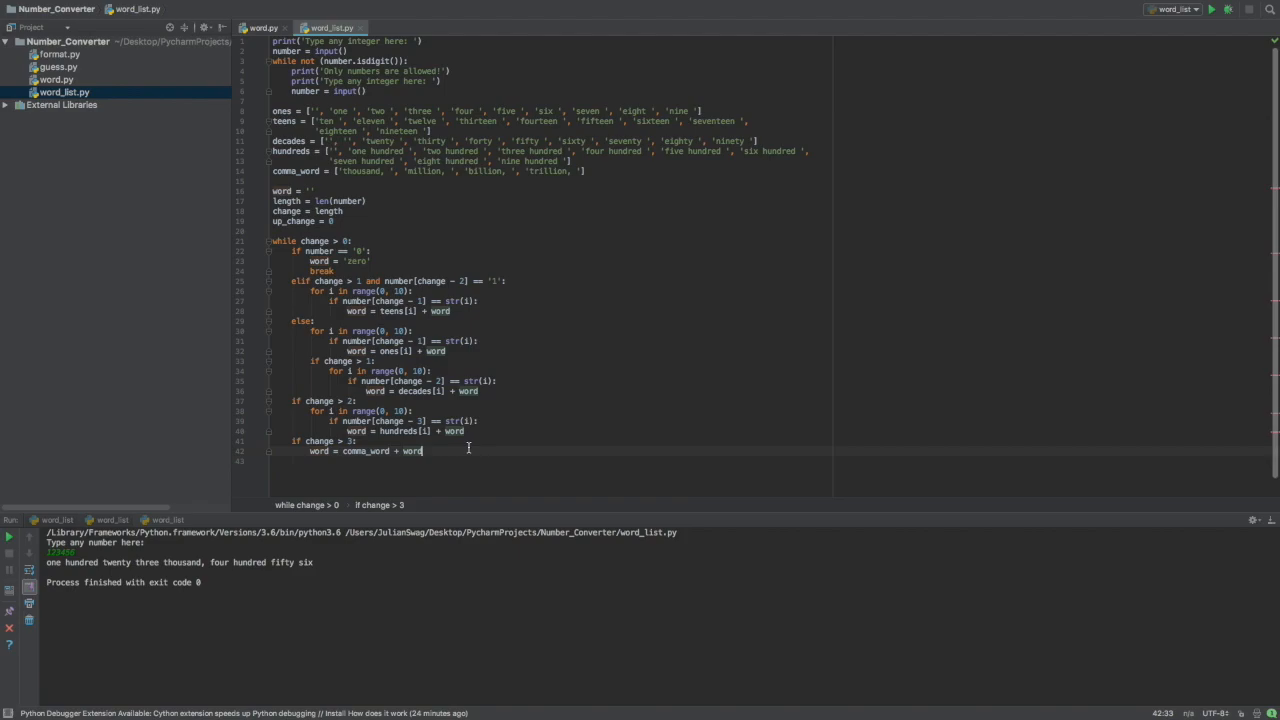
pyautogui.press('enter')
pyautogui.write('change = change - 3')
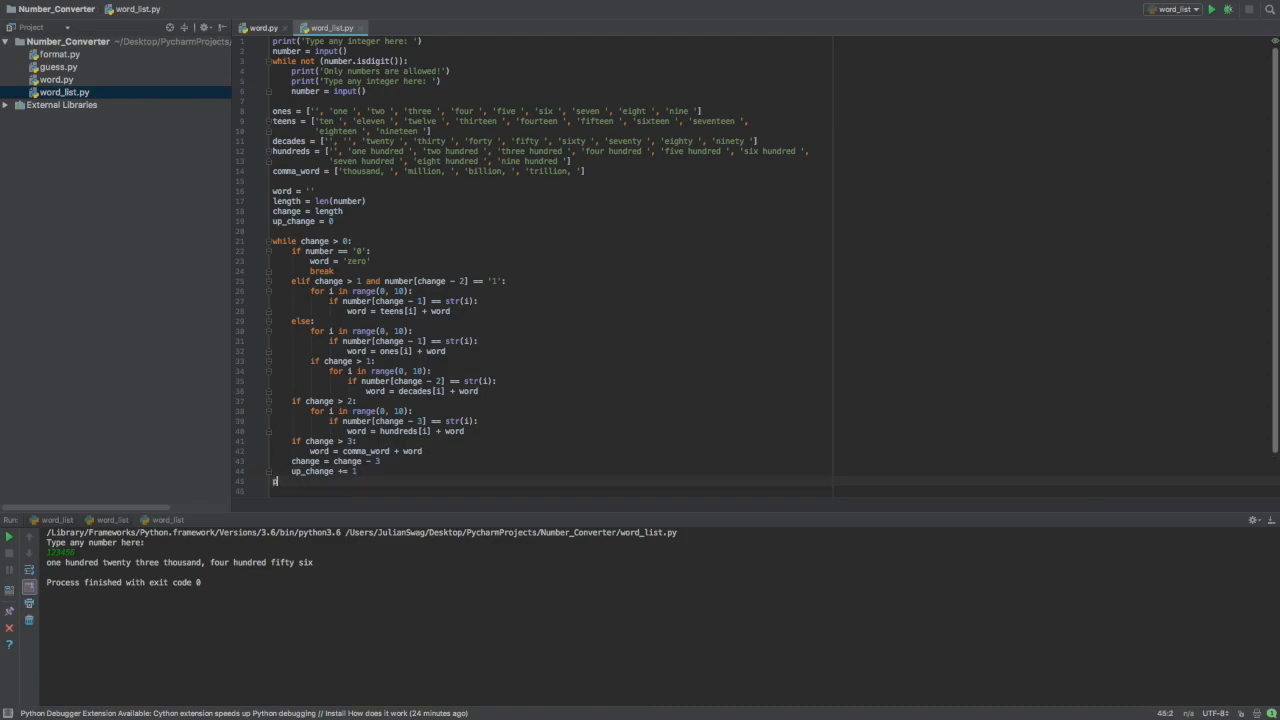
pyautogui.write('print(word)')
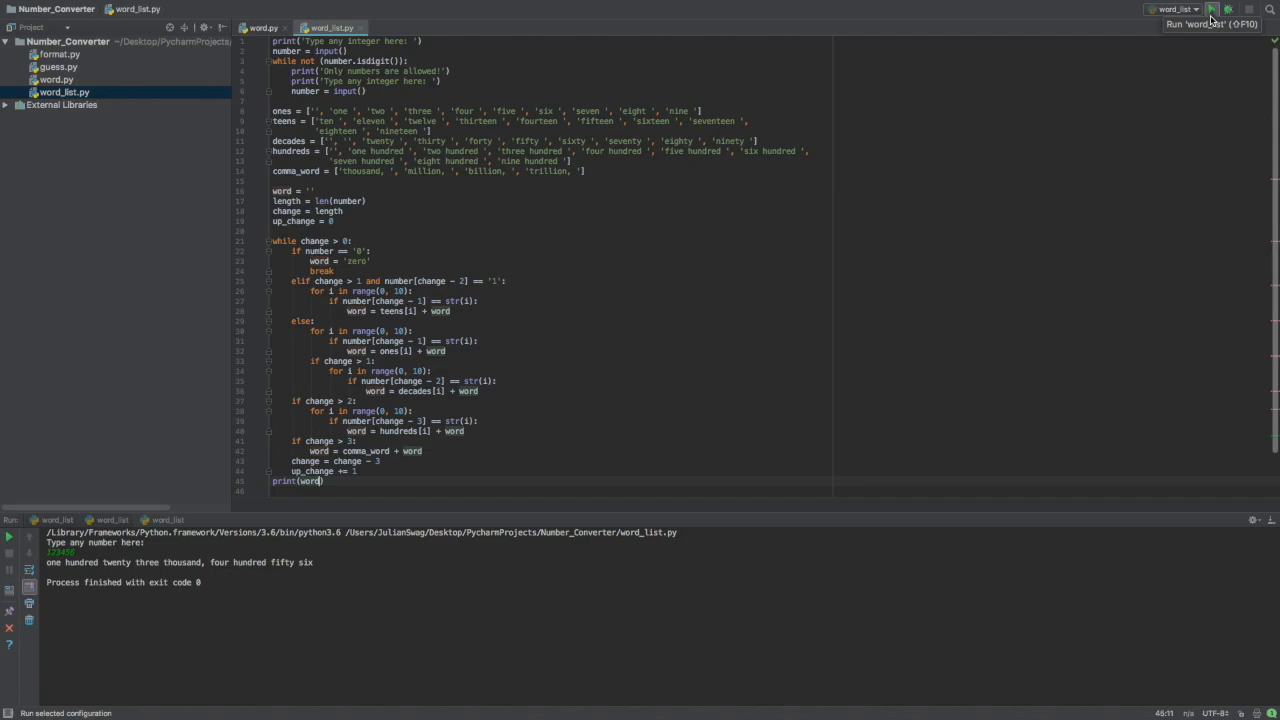
# - Run word_list.py and enter 589272, hitting the list/str TypeError at line 42
pyautogui.click(1212, 10)
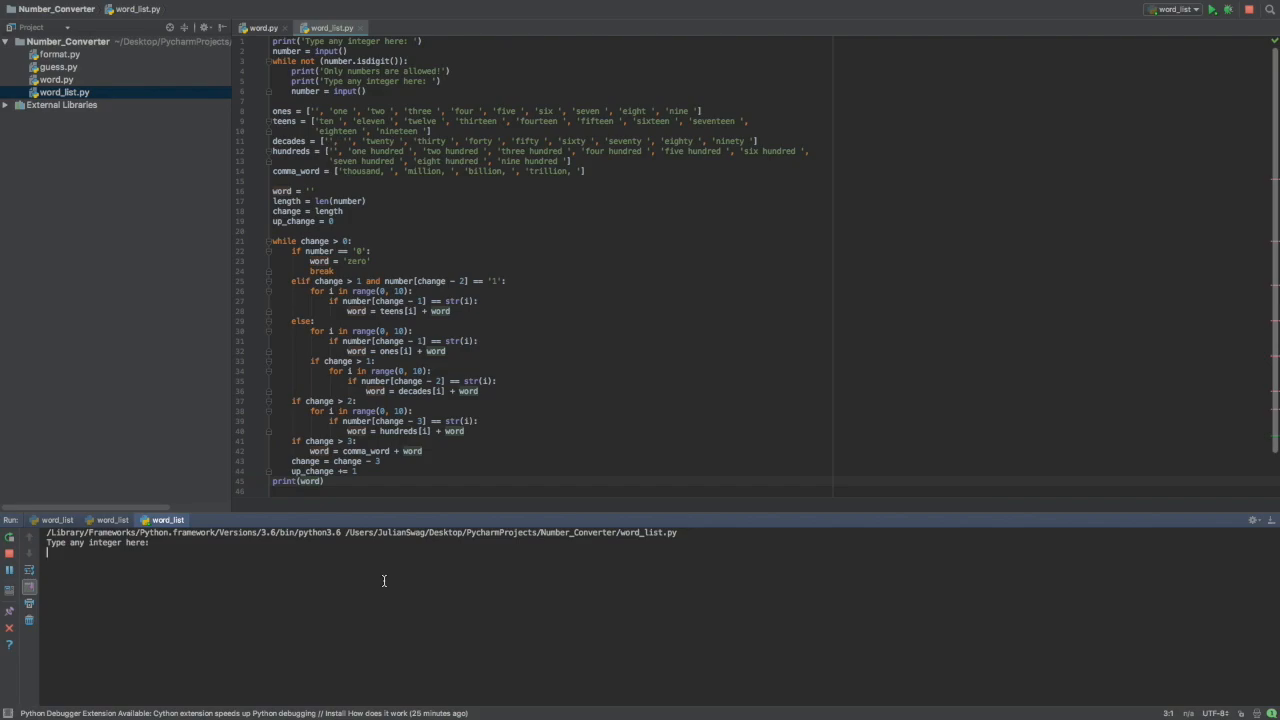
pyautogui.doubleClick(364, 40)
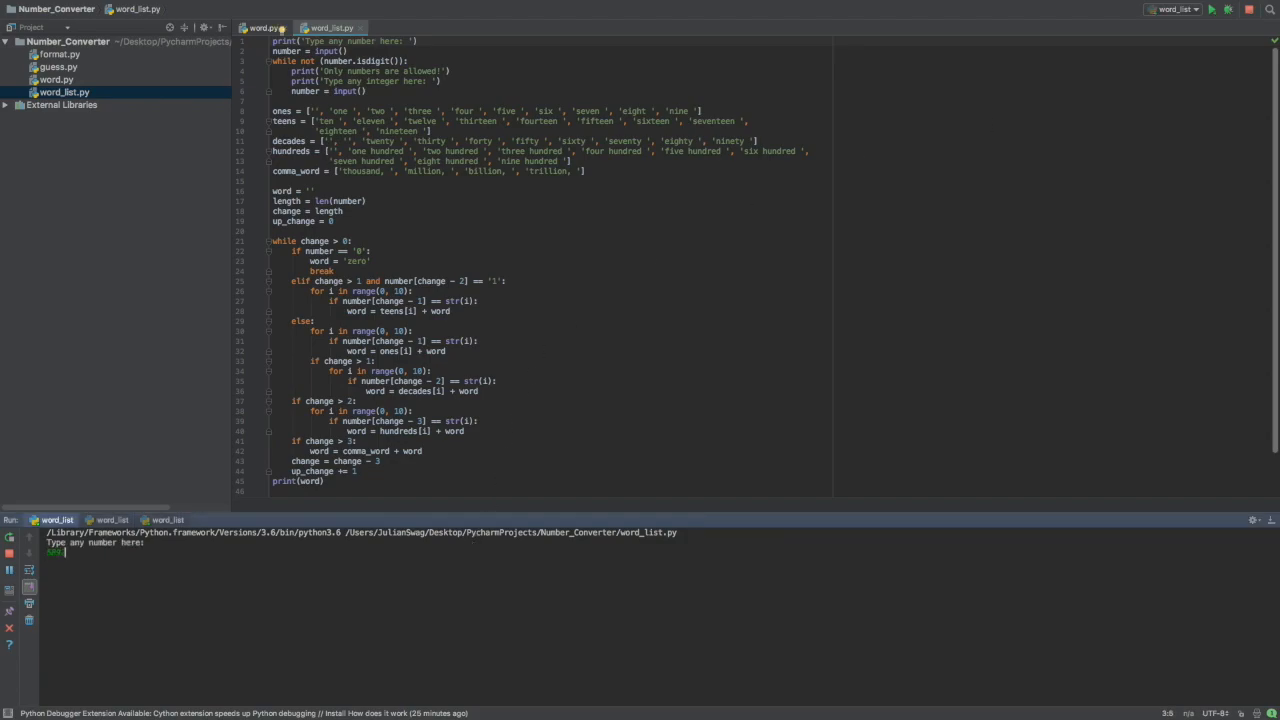
pyautogui.write('589272')
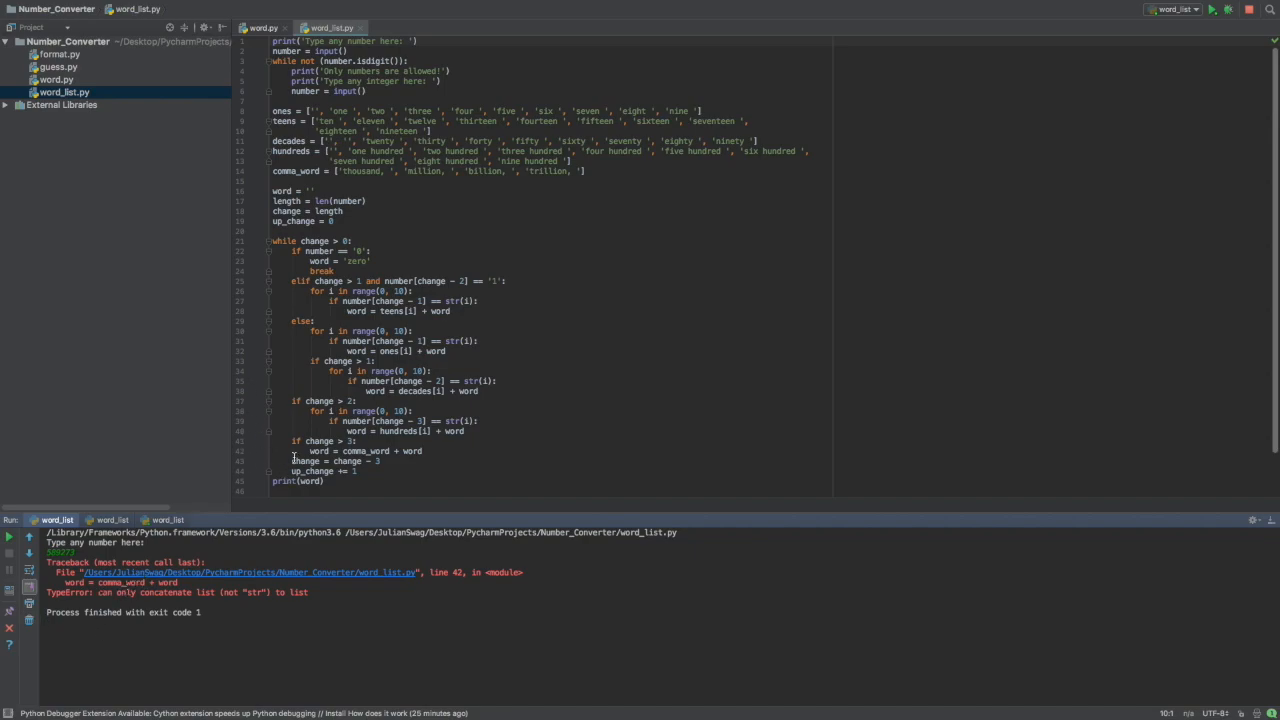
pyautogui.scroll(-3)
pyautogui.write('[up_change]')
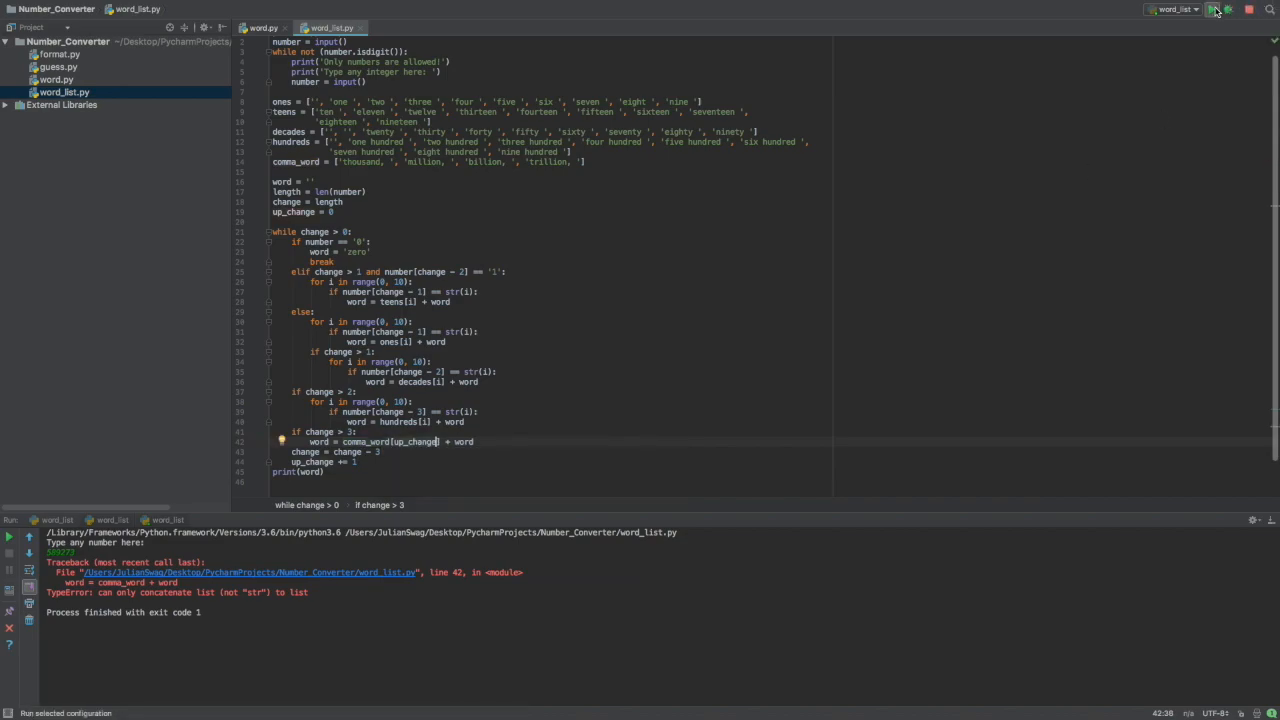
# - Rerun word_list.py and enter 5678, which prints in English words with exit code 0
pyautogui.click(1210, 8)
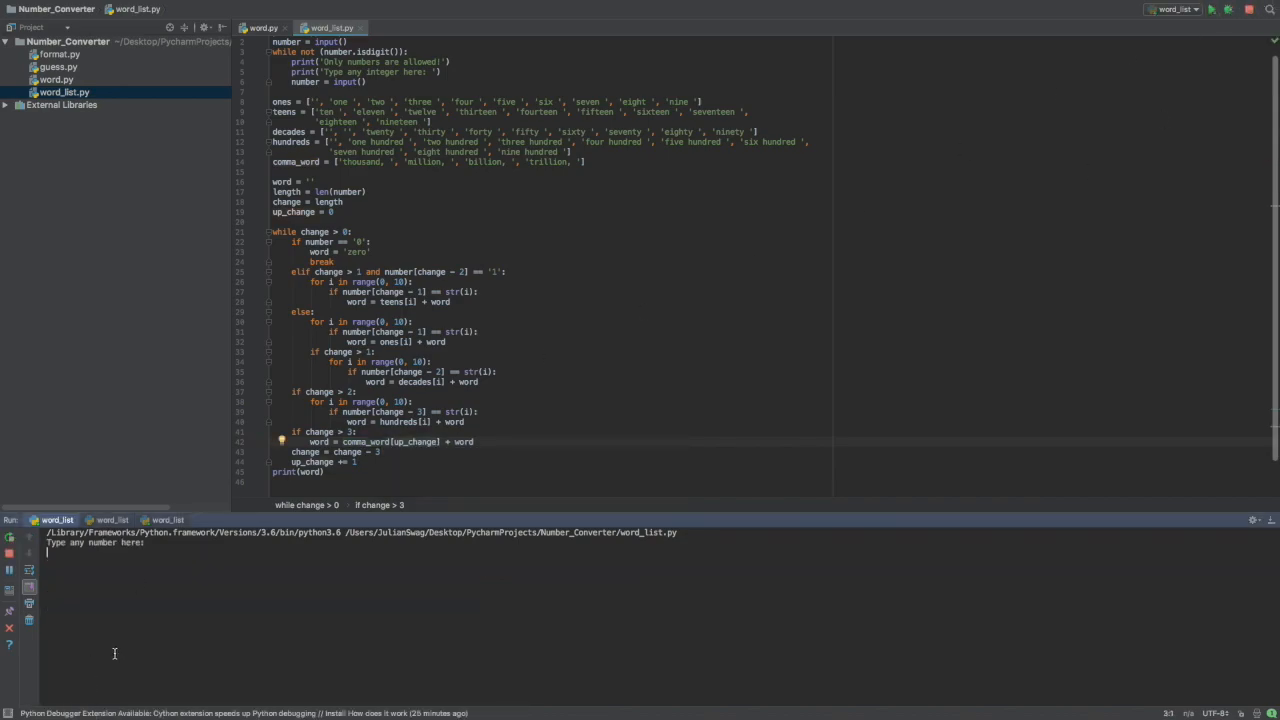
pyautogui.write('5678')
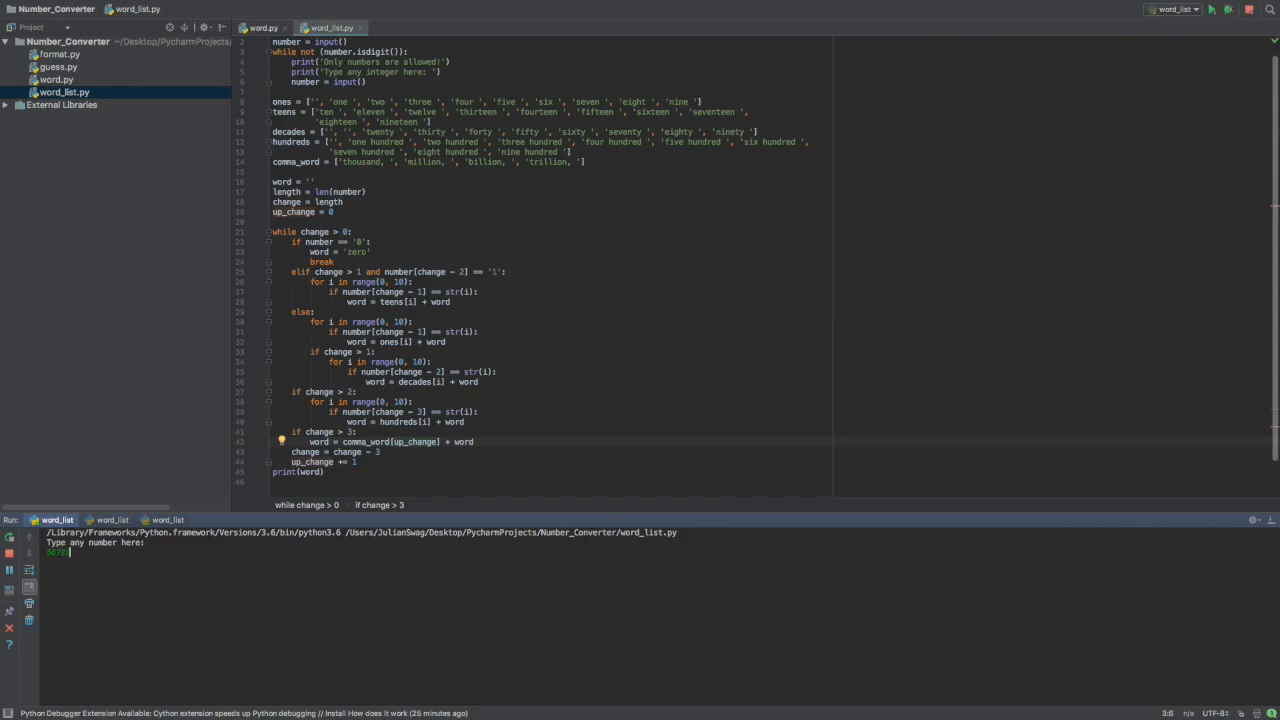
pyautogui.press('enter')
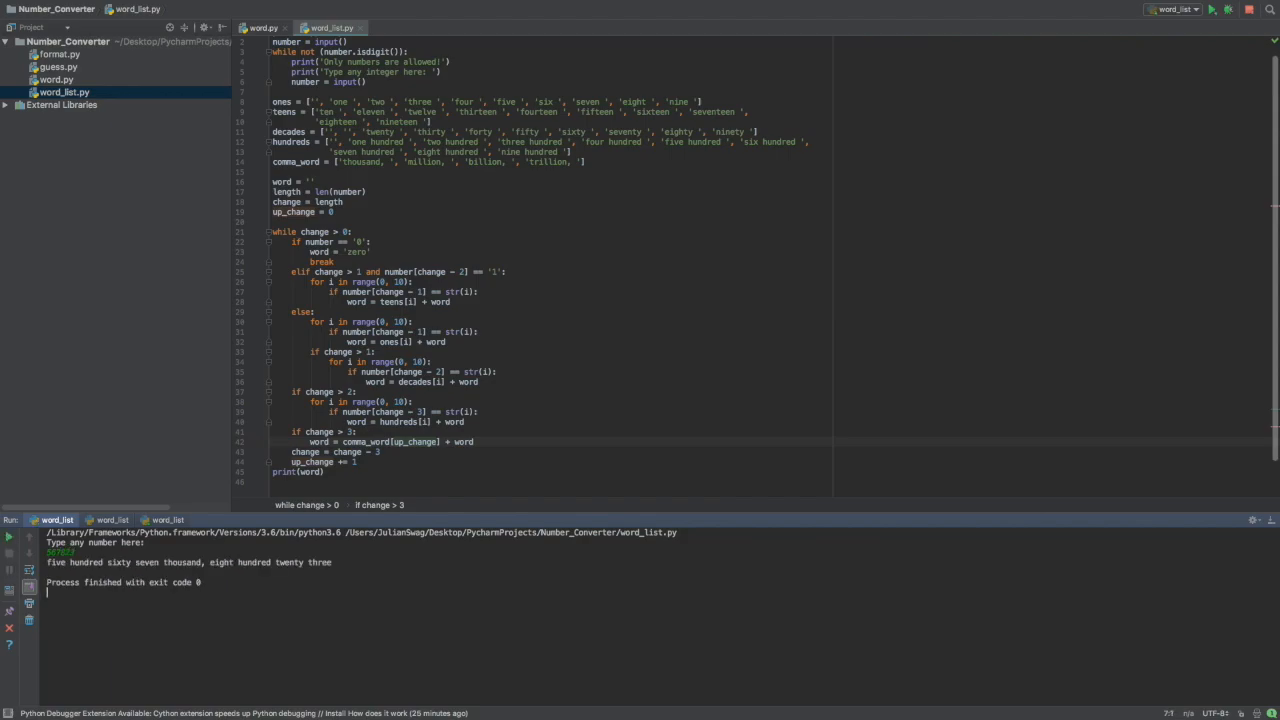